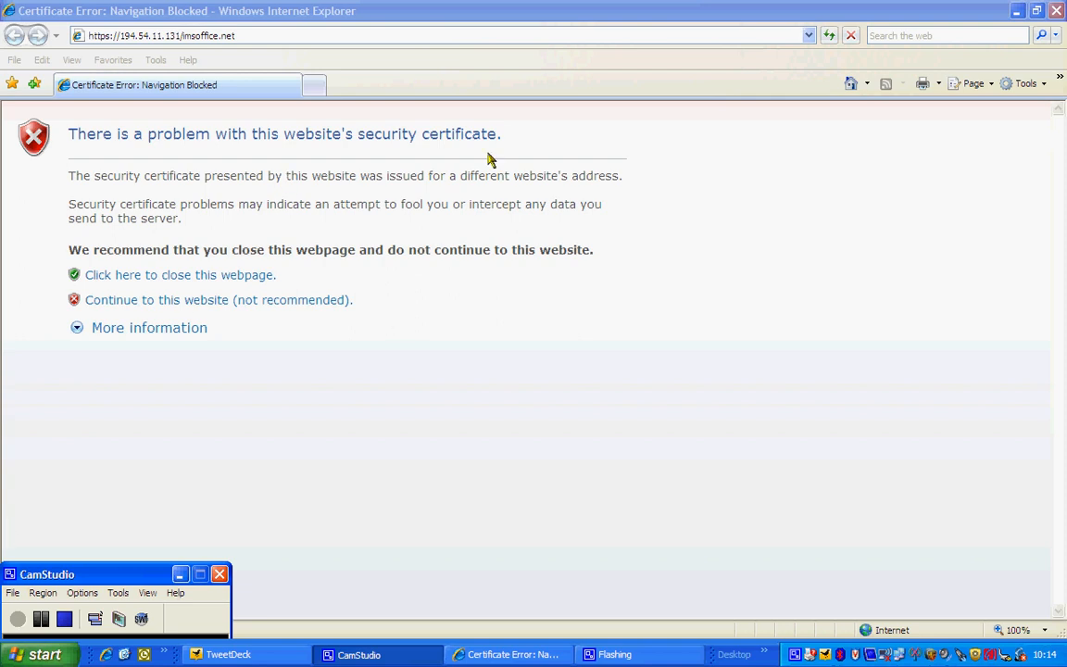
{"action": "mouse_move", "coordinate": [497, 160]}
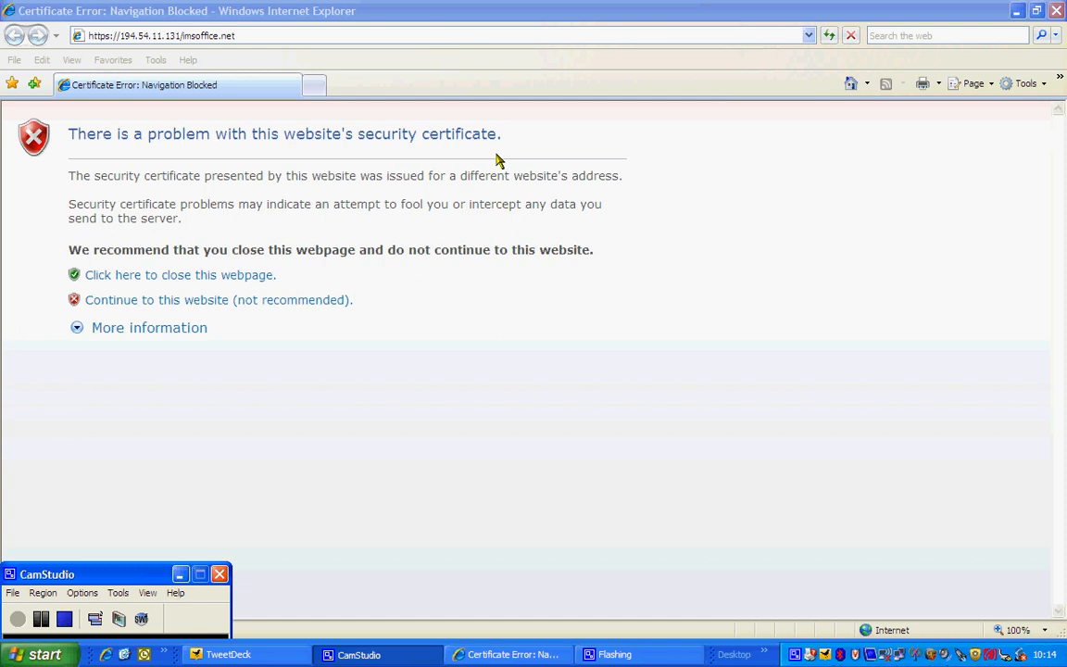
{"action": "mouse_move", "coordinate": [178, 86]}
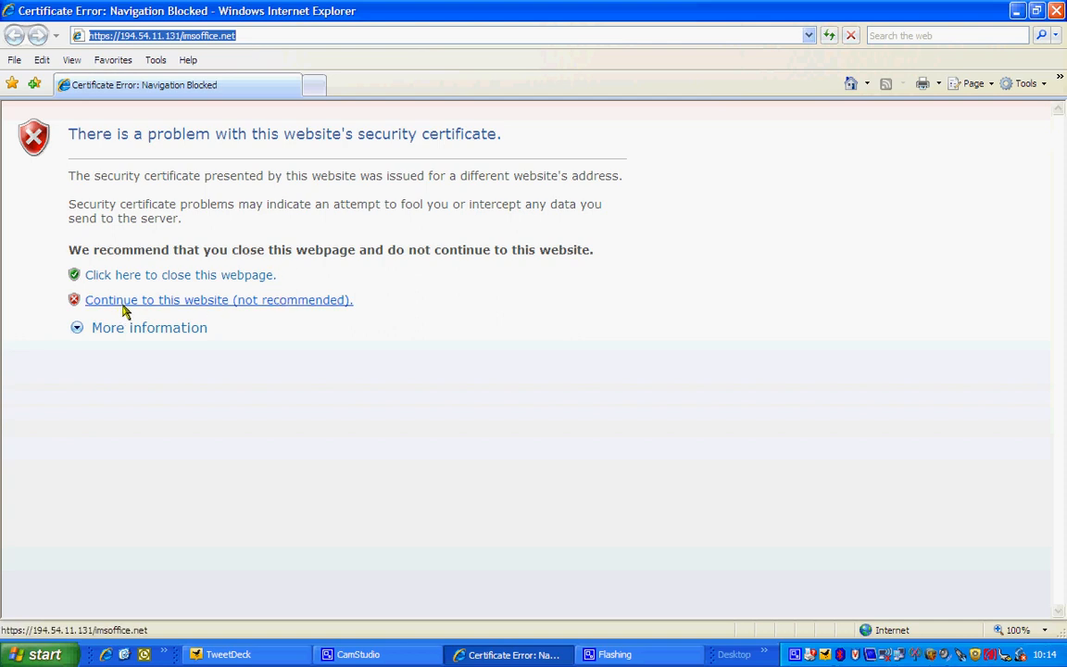
{"action": "left_click", "coordinate": [218, 300]}
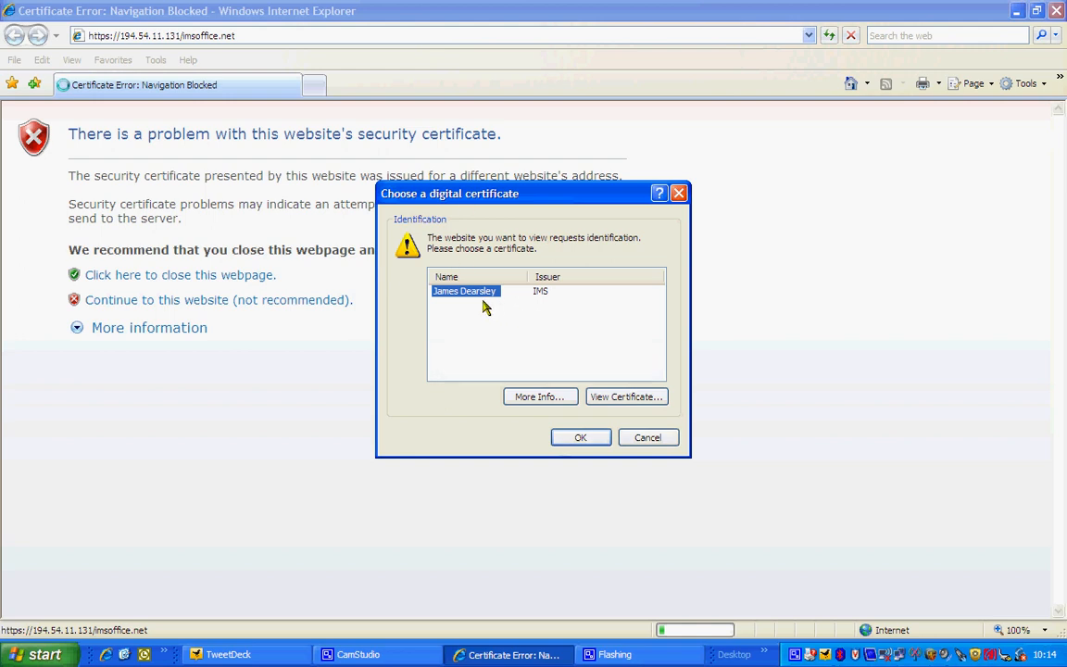
{"action": "left_click", "coordinate": [582, 438]}
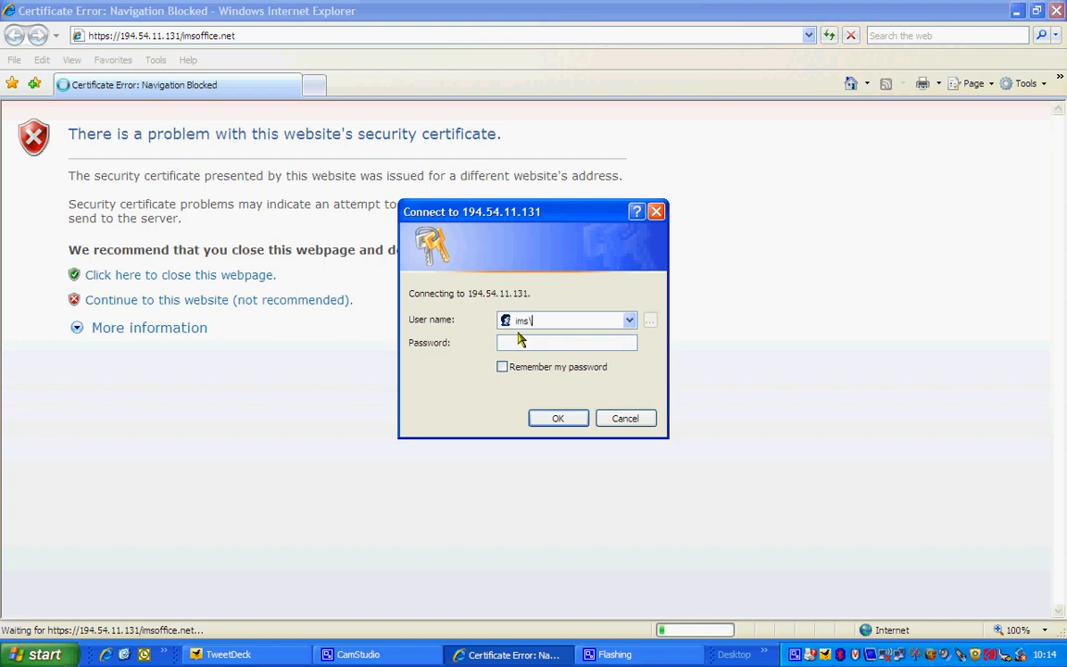
{"action": "type", "text": "jdearsley"}
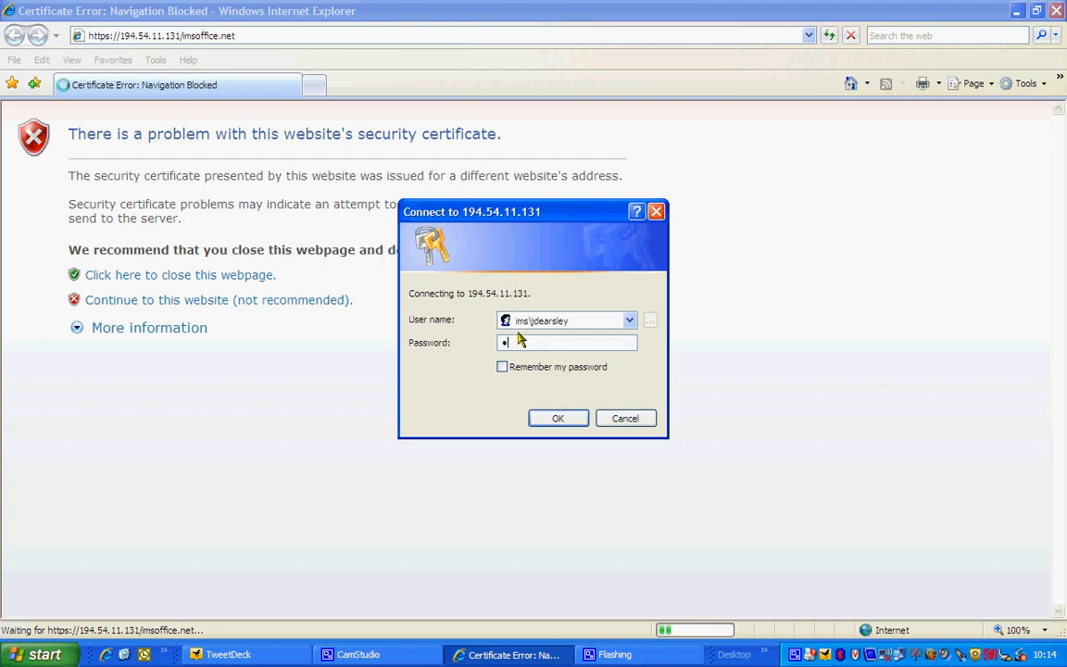
{"action": "left_click", "coordinate": [558, 419]}
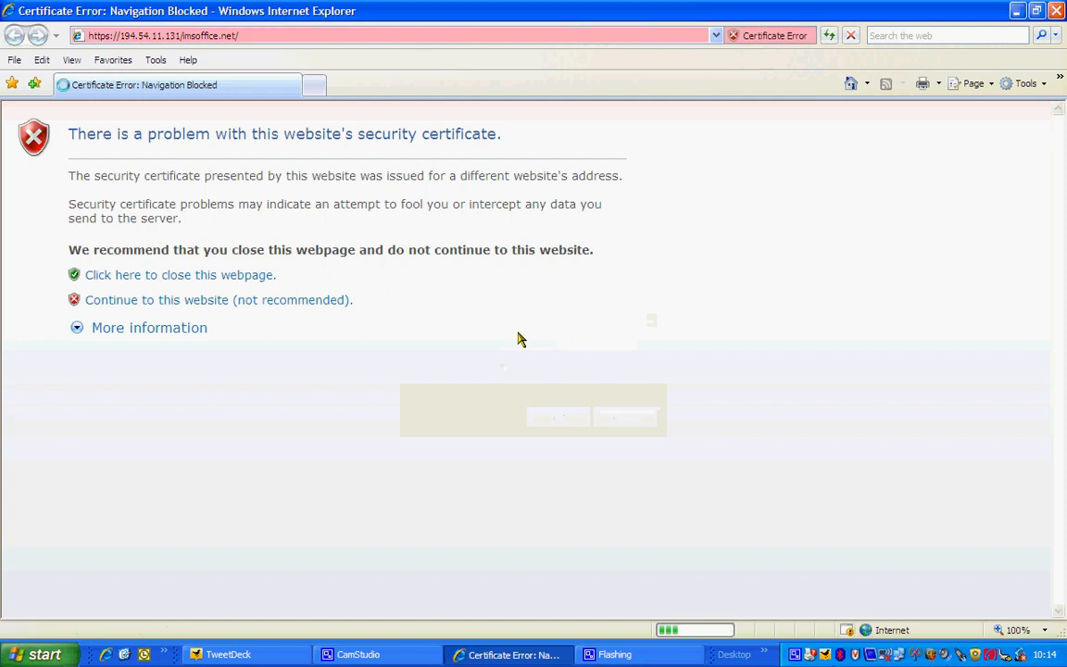
{"action": "left_click", "coordinate": [219, 301]}
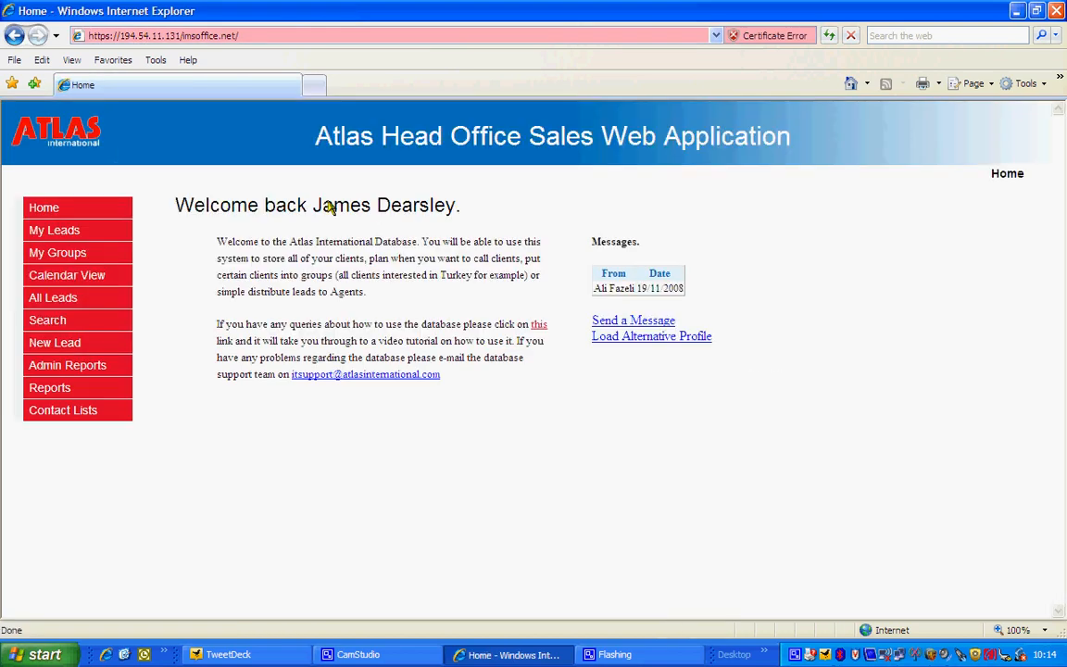
{"action": "mouse_move", "coordinate": [389, 374]}
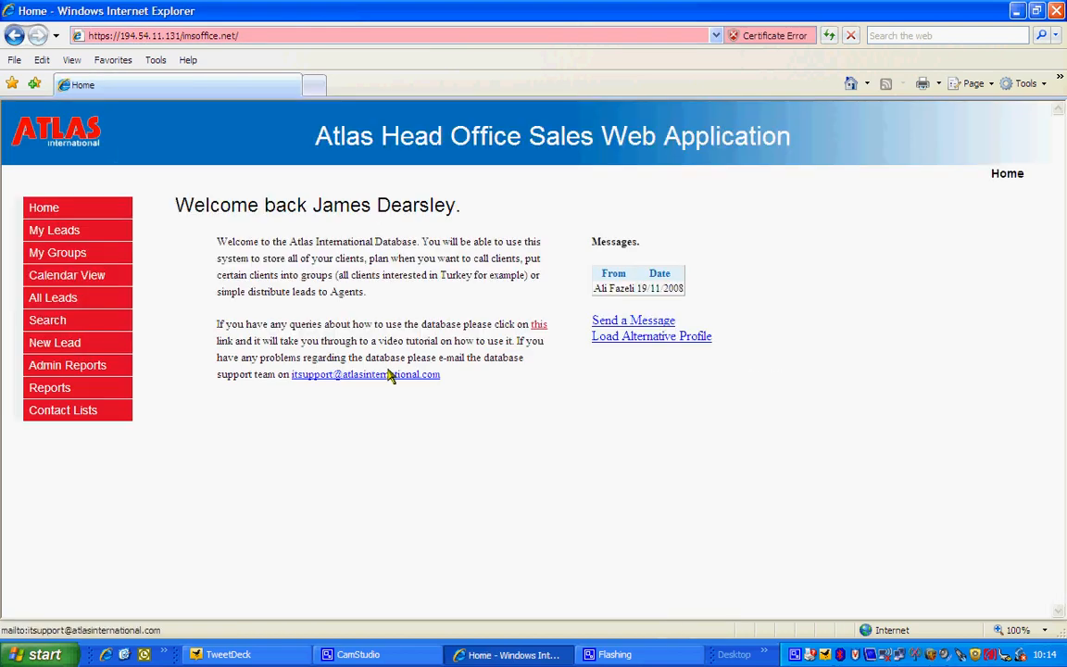
{"action": "mouse_move", "coordinate": [341, 360]}
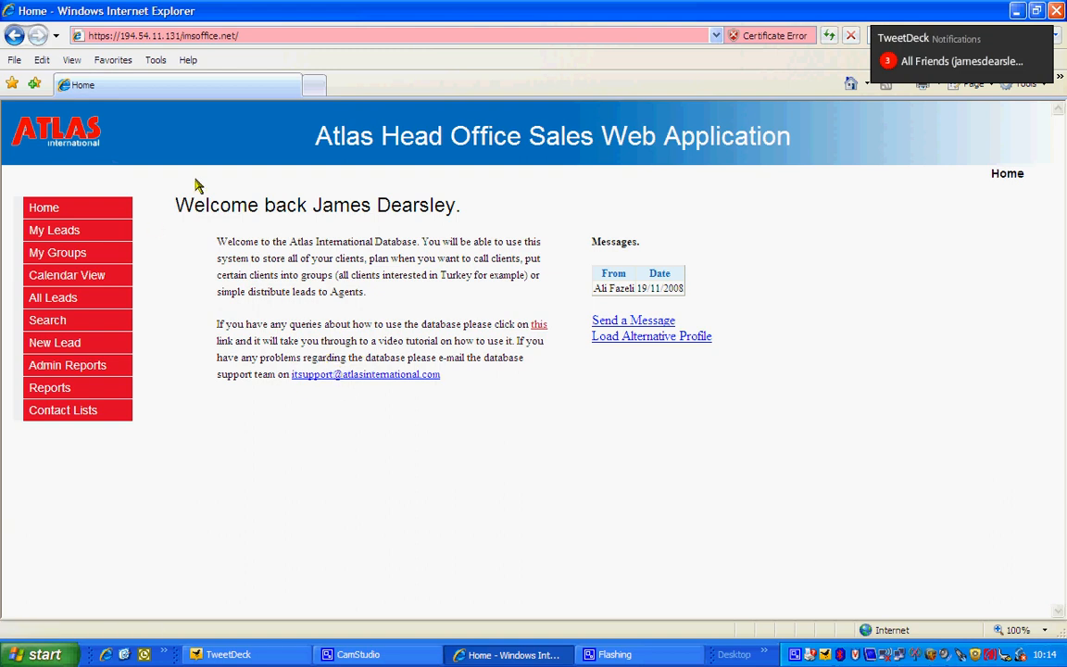
{"action": "mouse_move", "coordinate": [786, 378]}
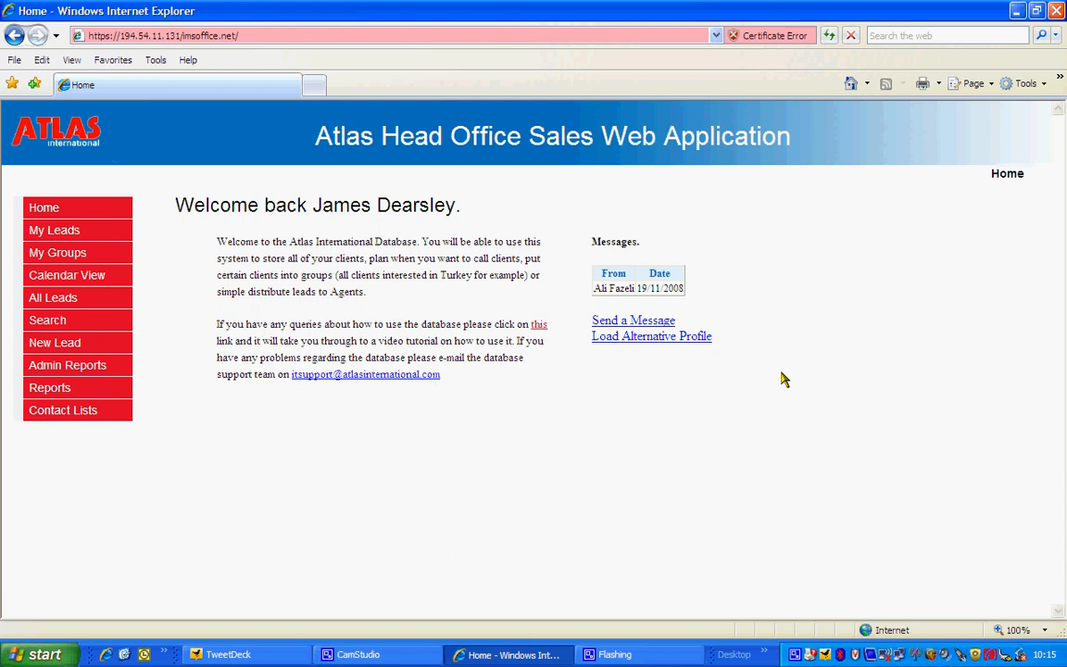
{"action": "mouse_move", "coordinate": [596, 373]}
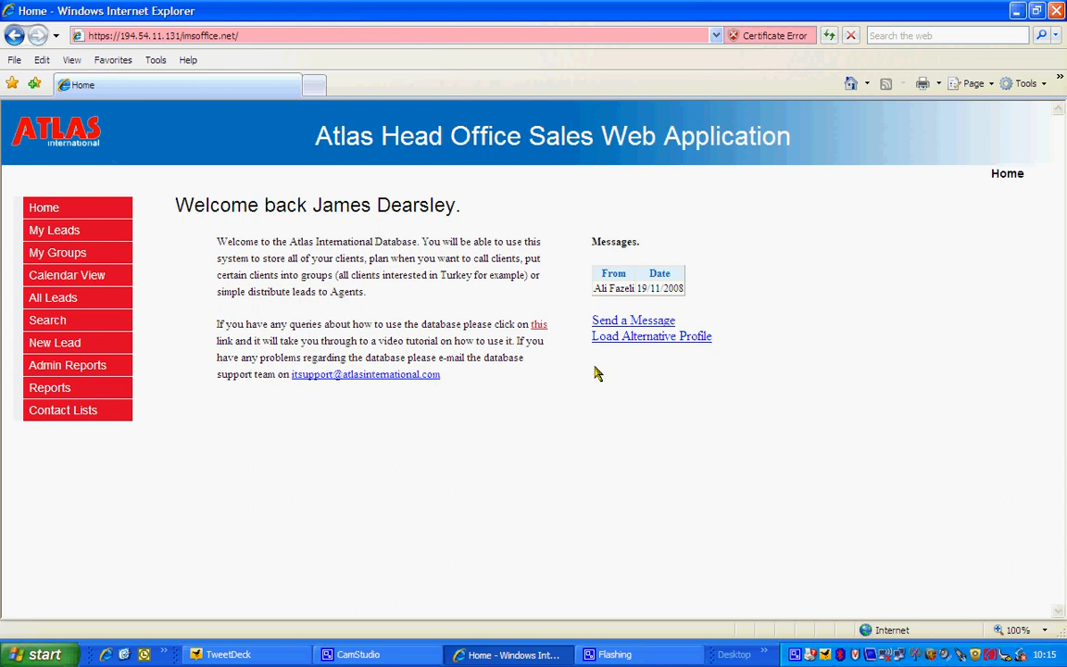
{"action": "mouse_move", "coordinate": [412, 336]}
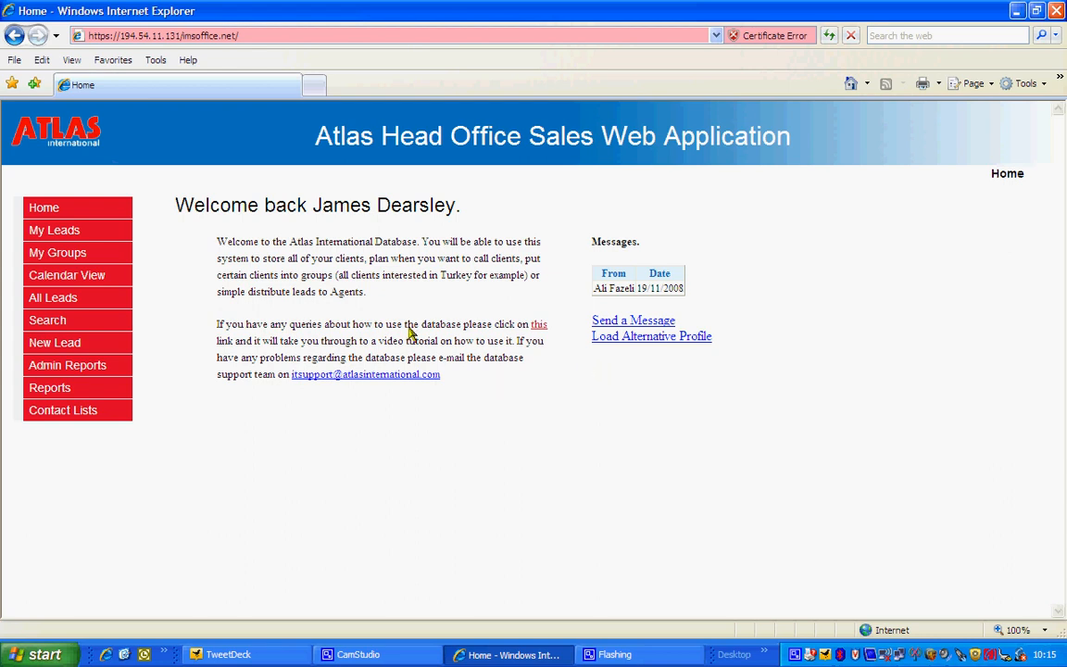
{"action": "mouse_move", "coordinate": [155, 212]}
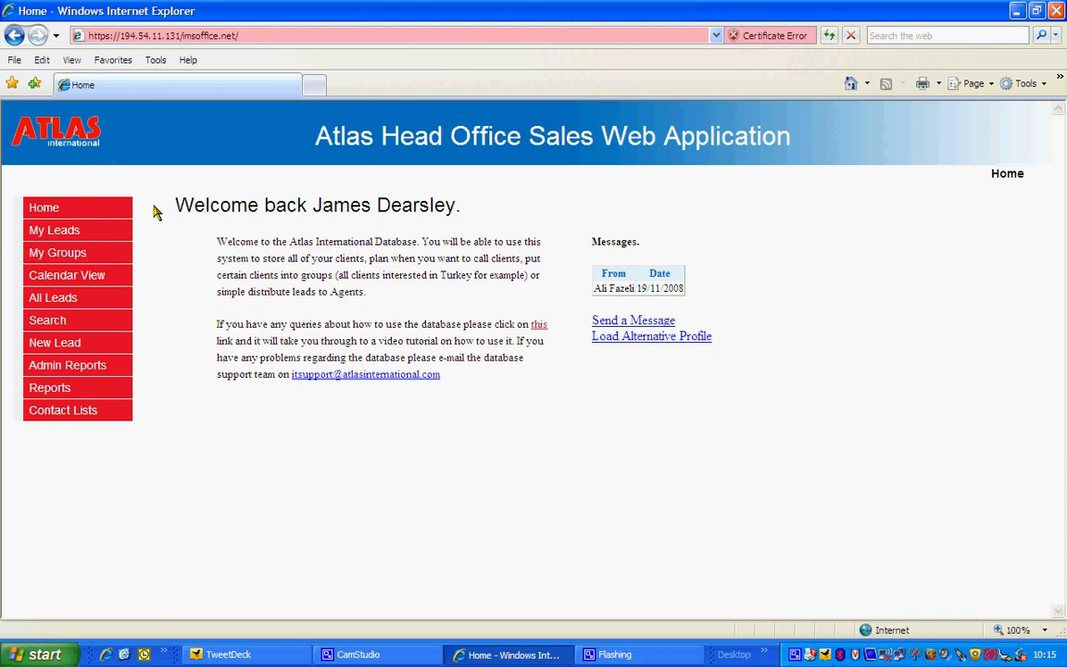
{"action": "left_click", "coordinate": [63, 410]}
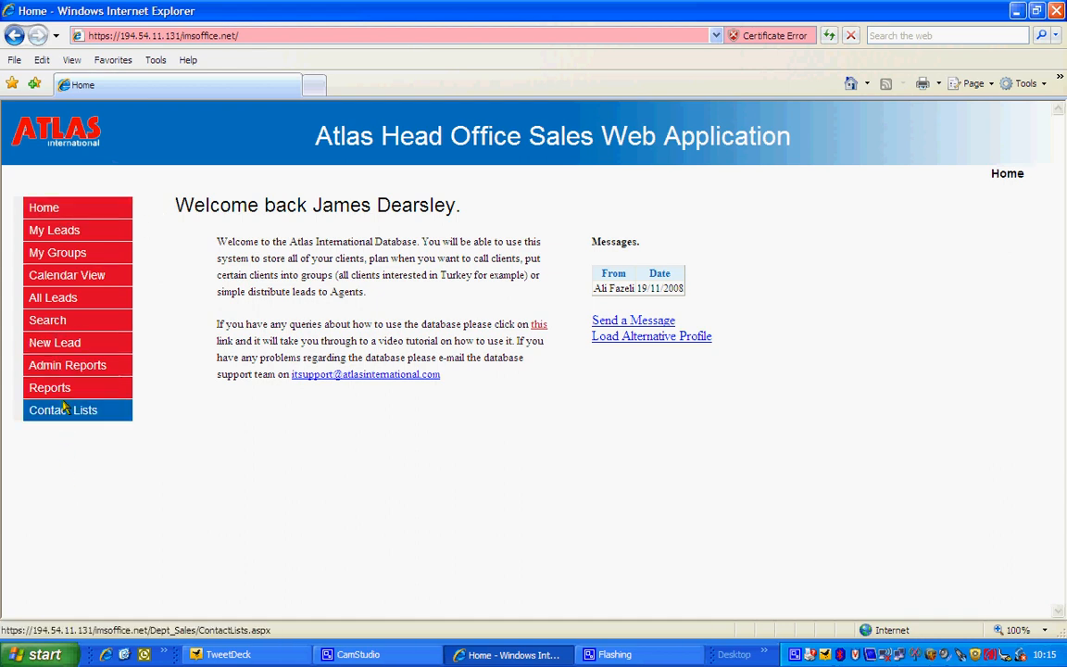
{"action": "left_click", "coordinate": [52, 297]}
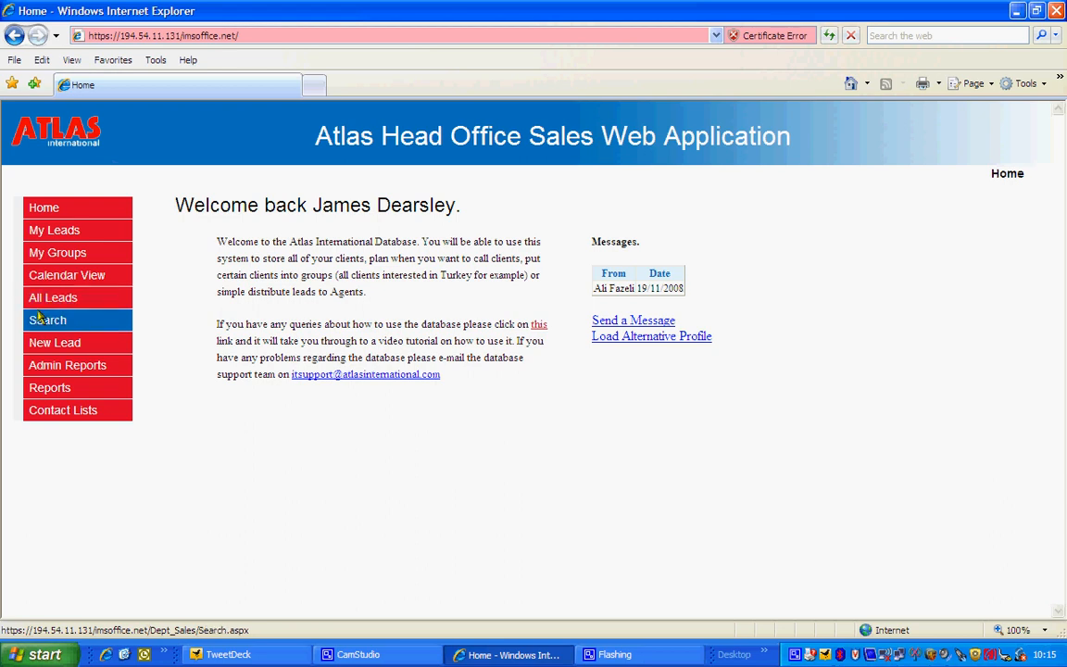
{"action": "left_click", "coordinate": [57, 252]}
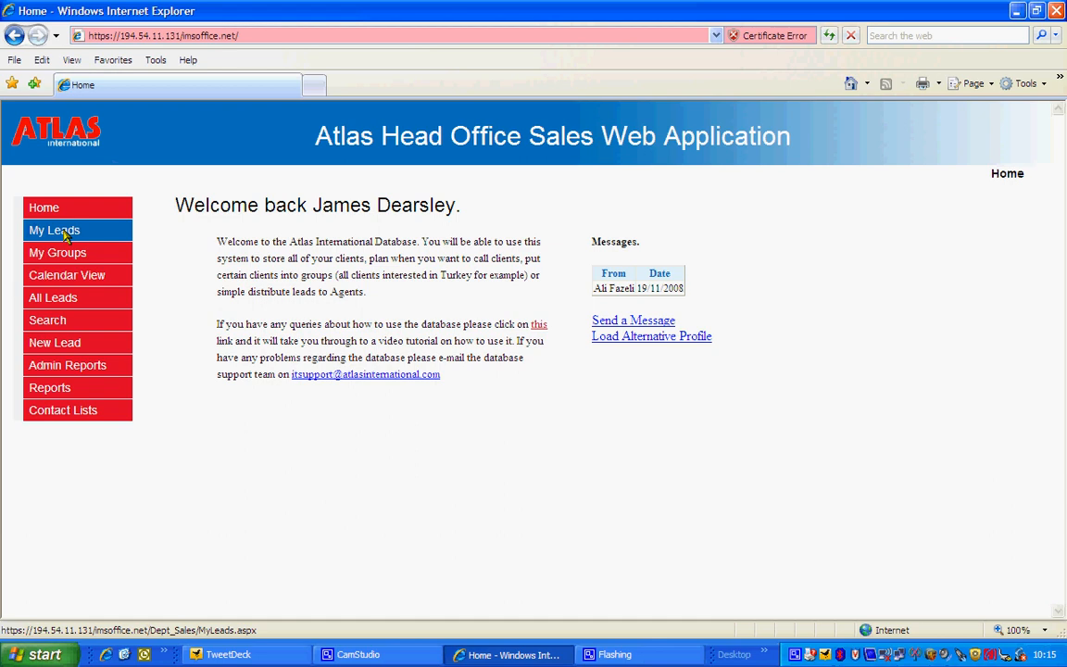
{"action": "left_click", "coordinate": [44, 207]}
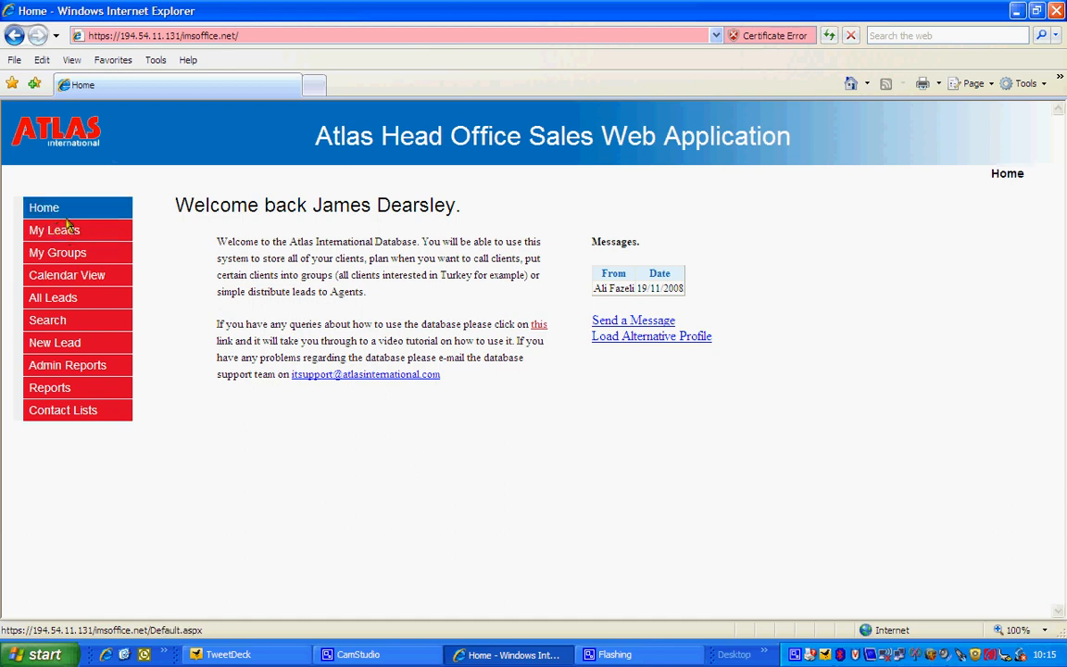
{"action": "left_click", "coordinate": [57, 252]}
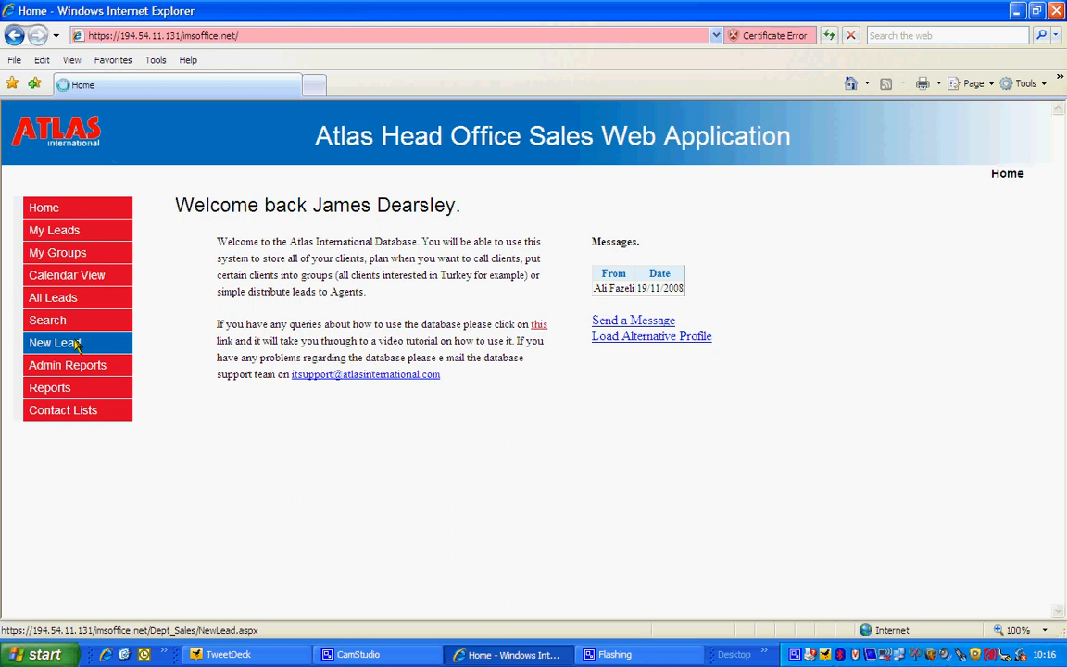
Step: Start a new lead for Mr Gramson who heard about them by Letter
{"action": "left_click", "coordinate": [55, 343]}
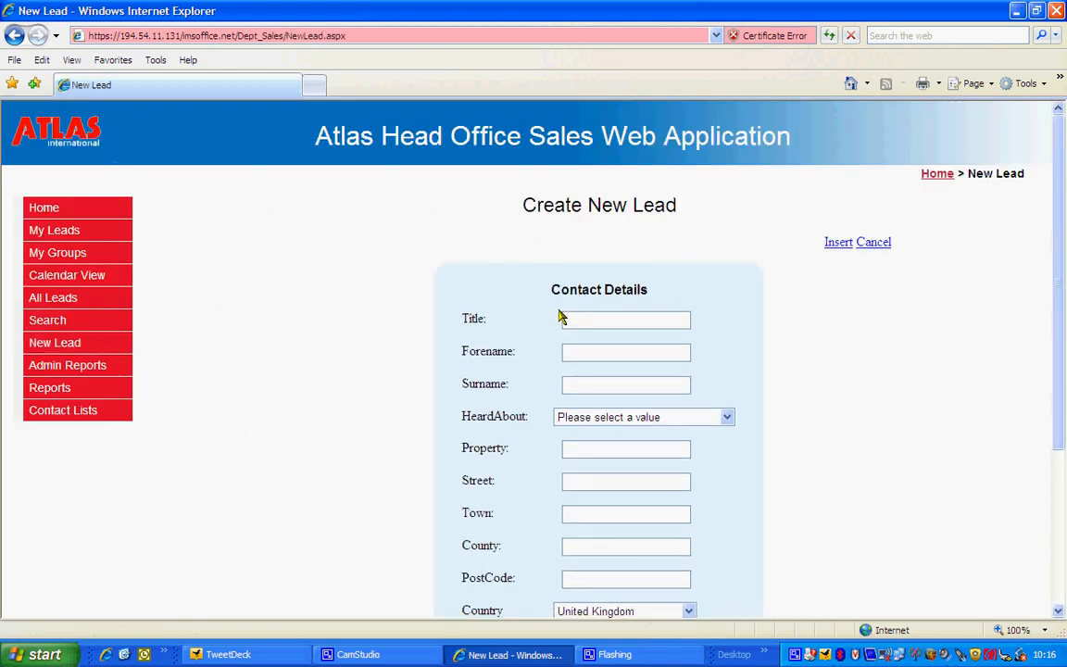
{"action": "type", "text": "Mr"}
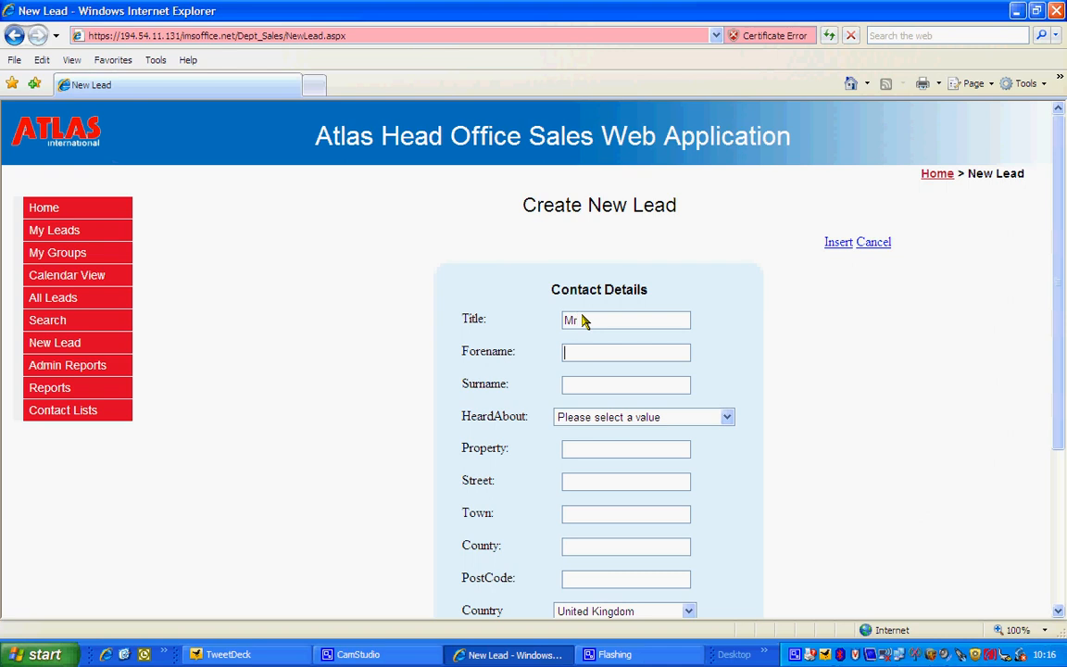
{"action": "type", "text": "Gramson"}
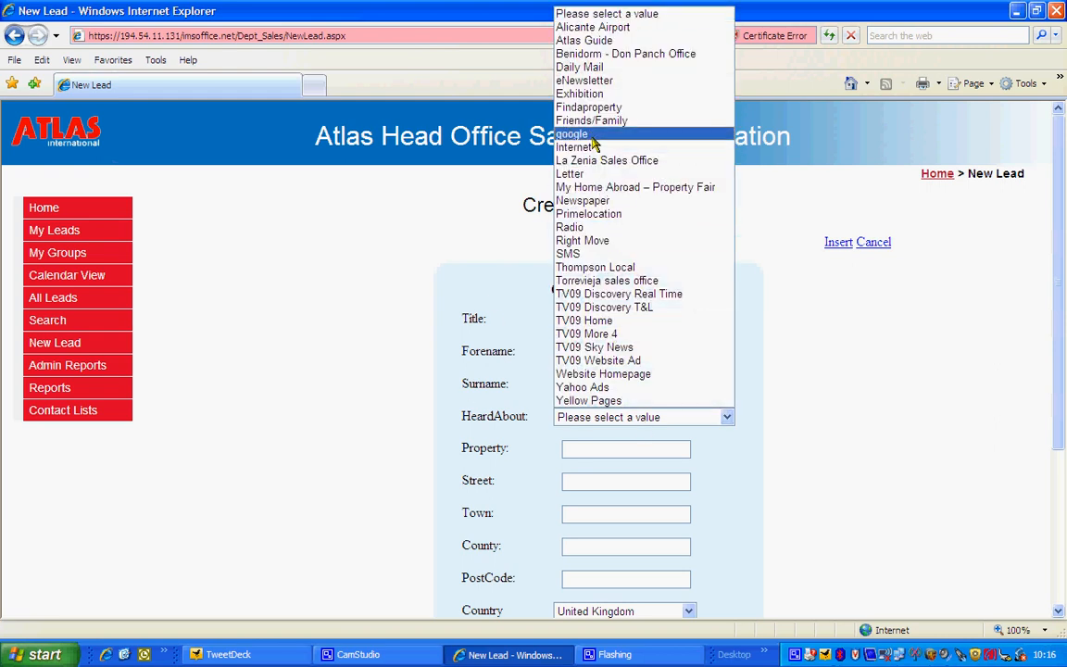
{"action": "mouse_move", "coordinate": [586, 41]}
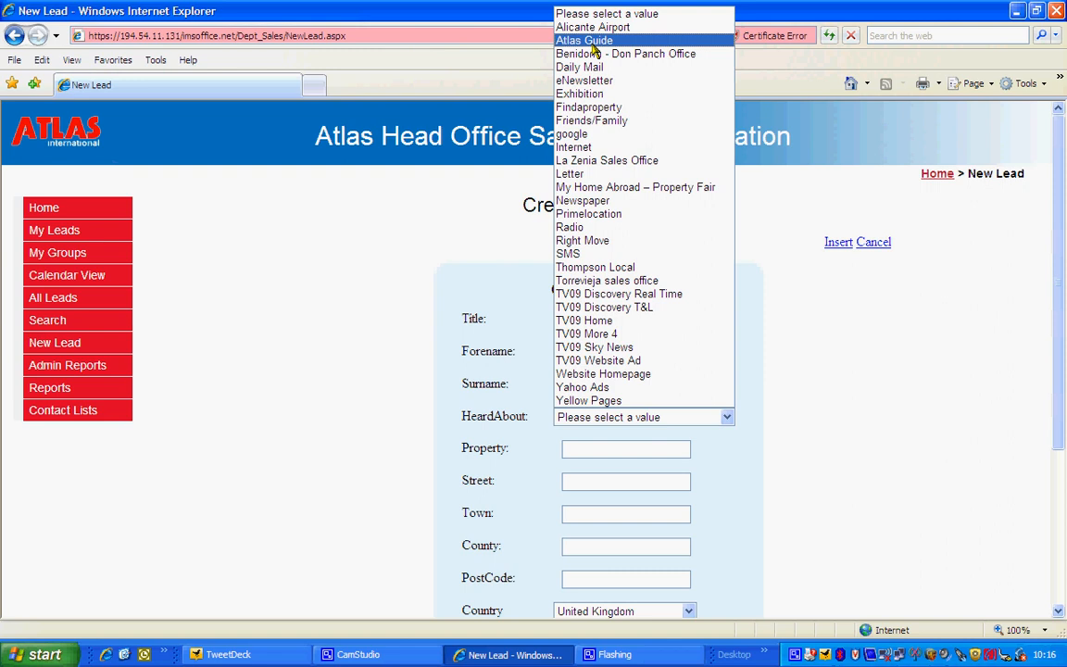
{"action": "mouse_move", "coordinate": [571, 174]}
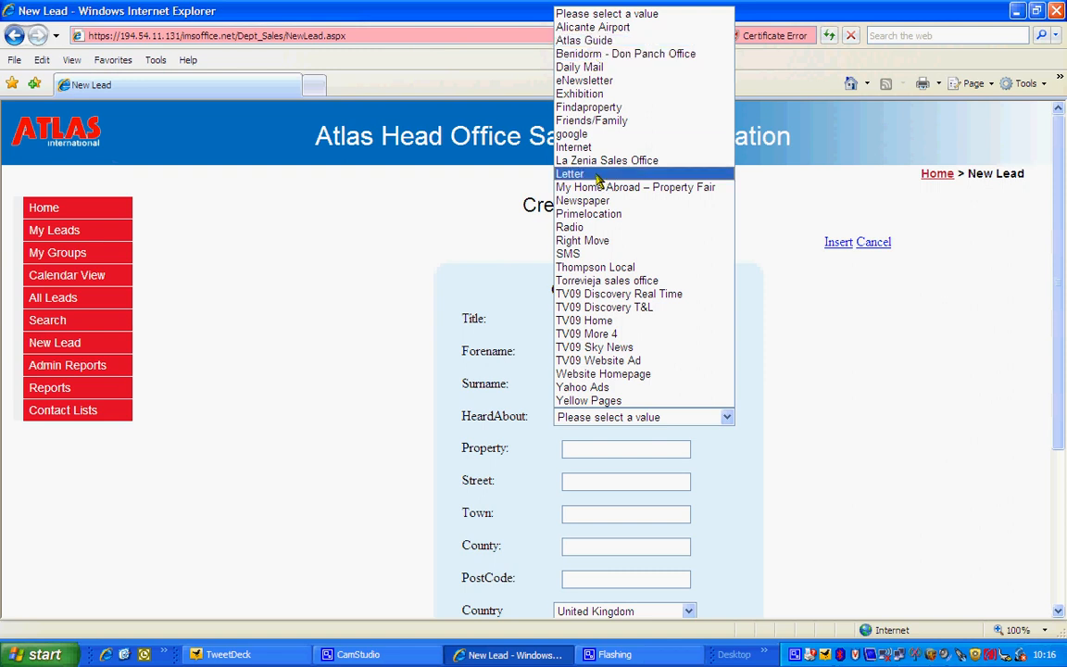
{"action": "left_click", "coordinate": [571, 175]}
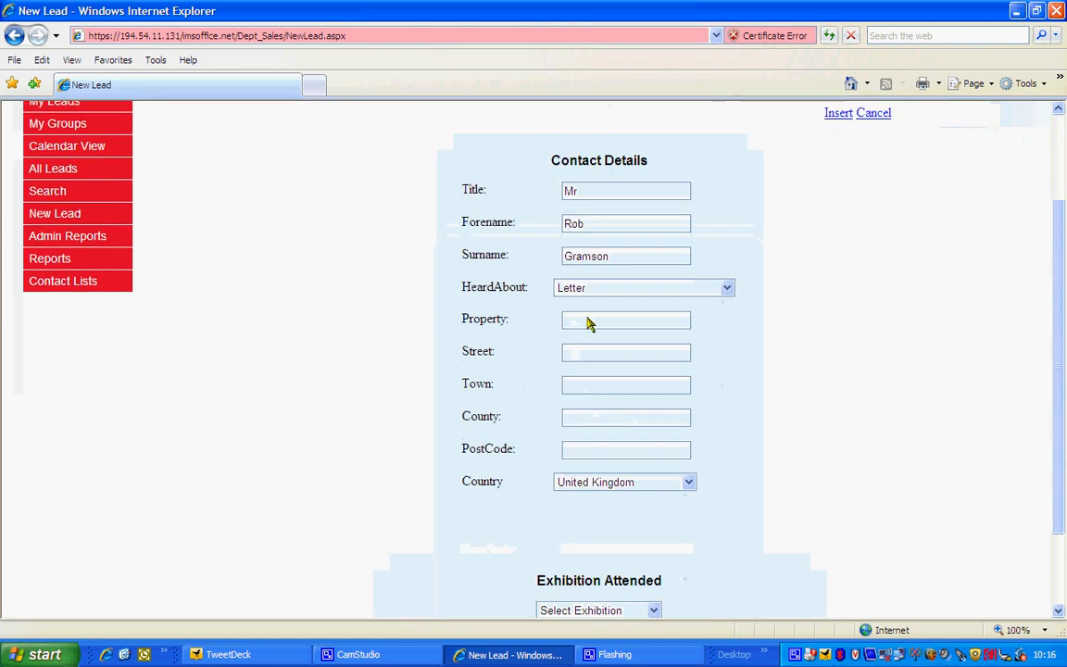
Step: Enter the address 58 Street, Newdigage, Surrey with postcode and insert the lead
{"action": "type", "text": "58"}
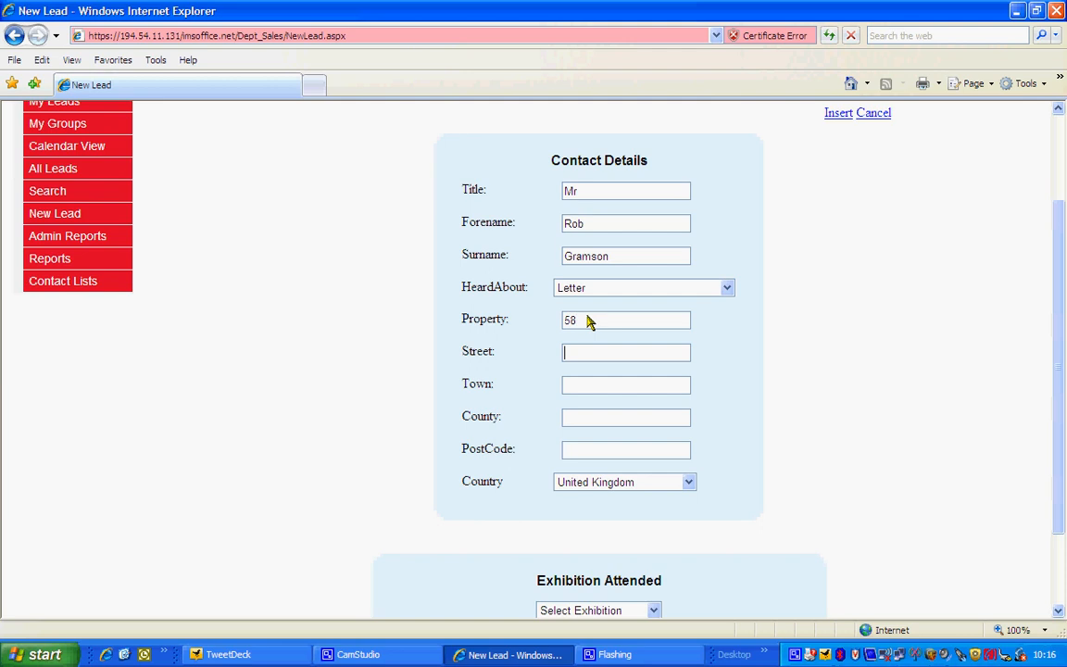
{"action": "type", "text": "Street"}
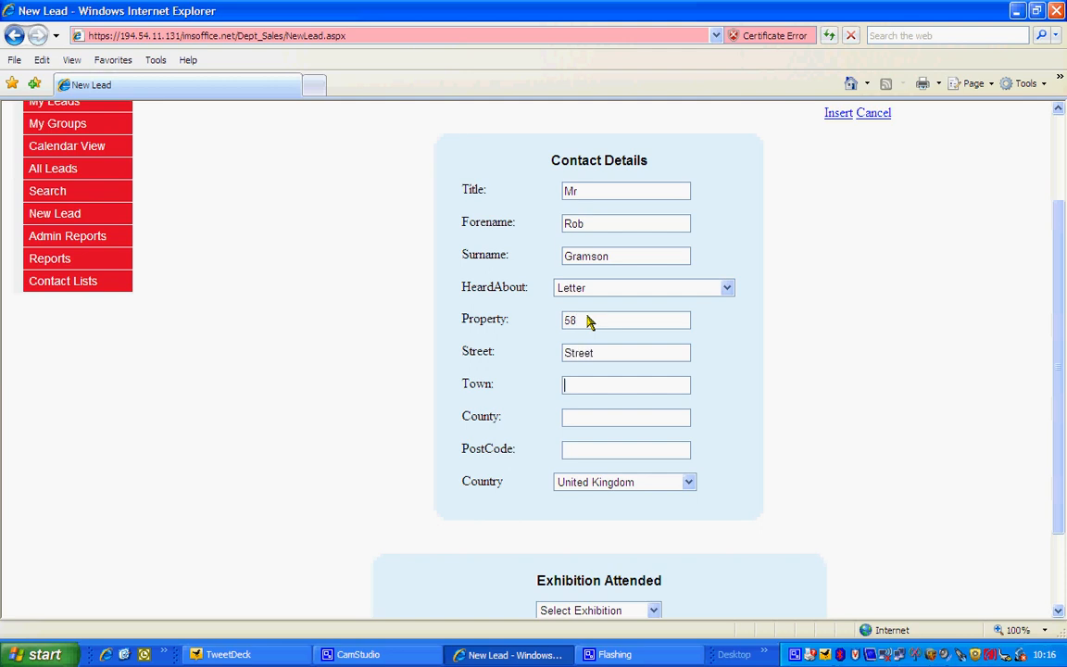
{"action": "type", "text": "Newel"}
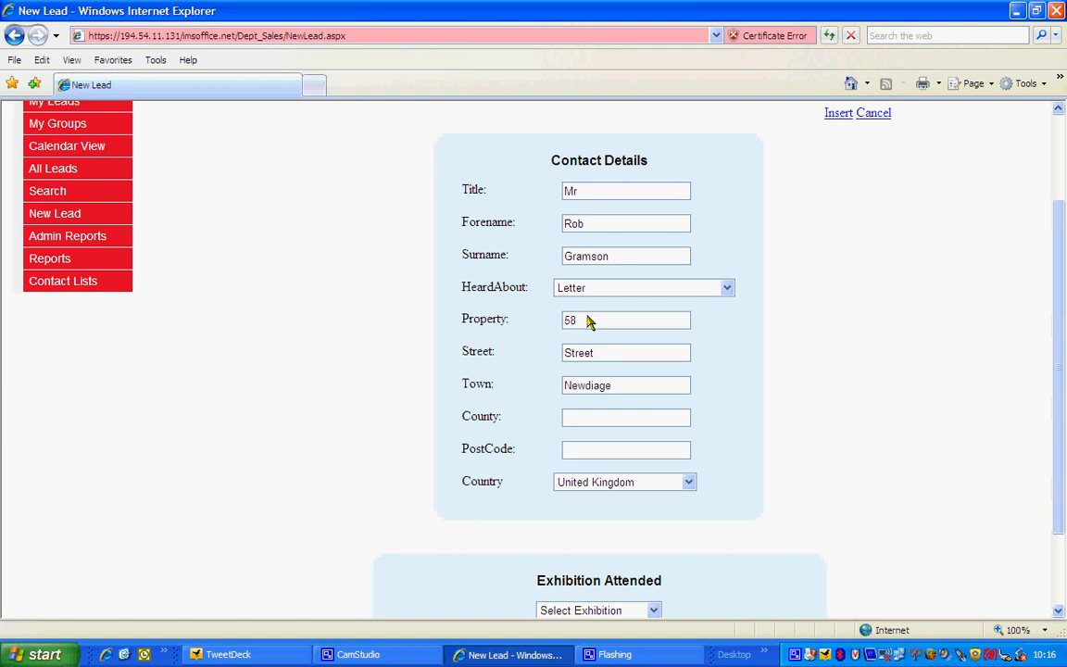
{"action": "type", "text": "Surrey"}
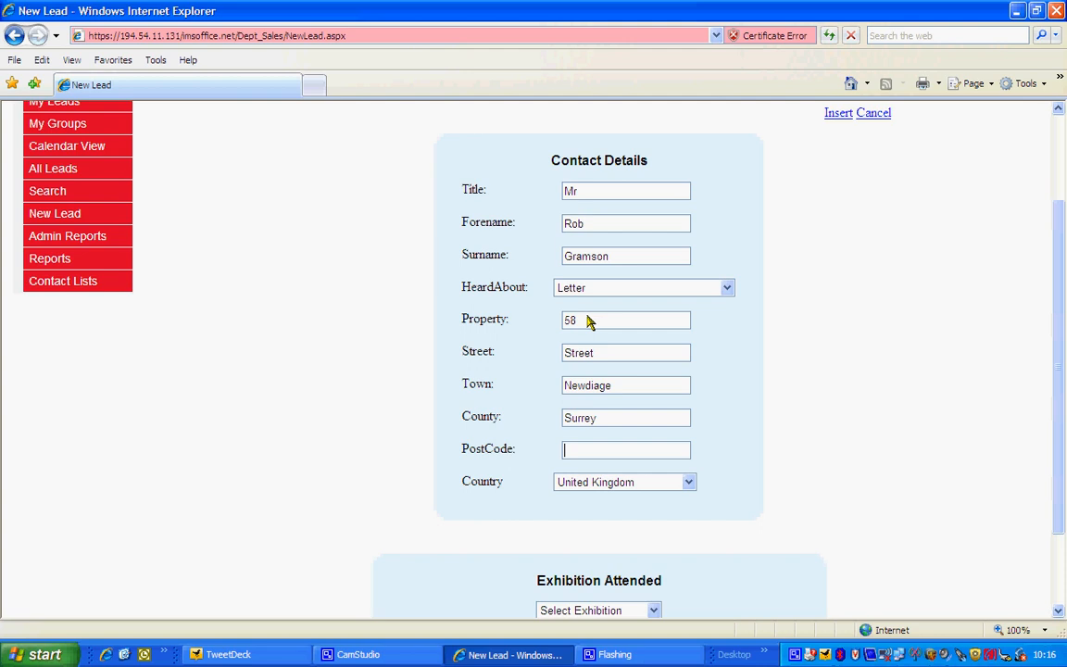
{"action": "type", "text": "-09-087098"}
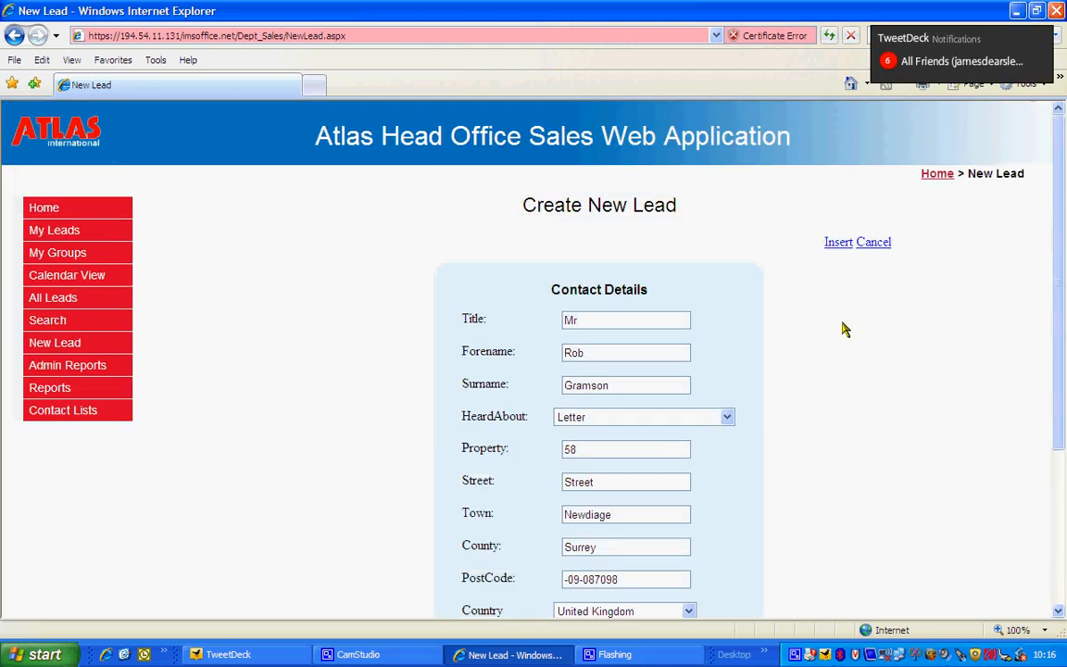
{"action": "left_click", "coordinate": [873, 241]}
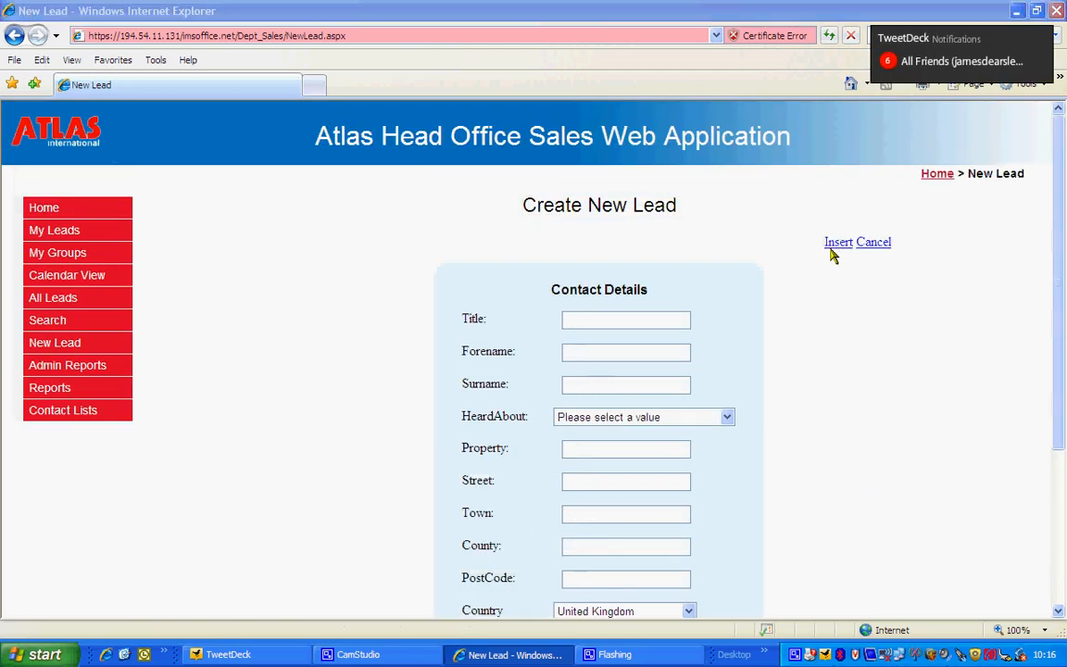
{"action": "left_click", "coordinate": [838, 241]}
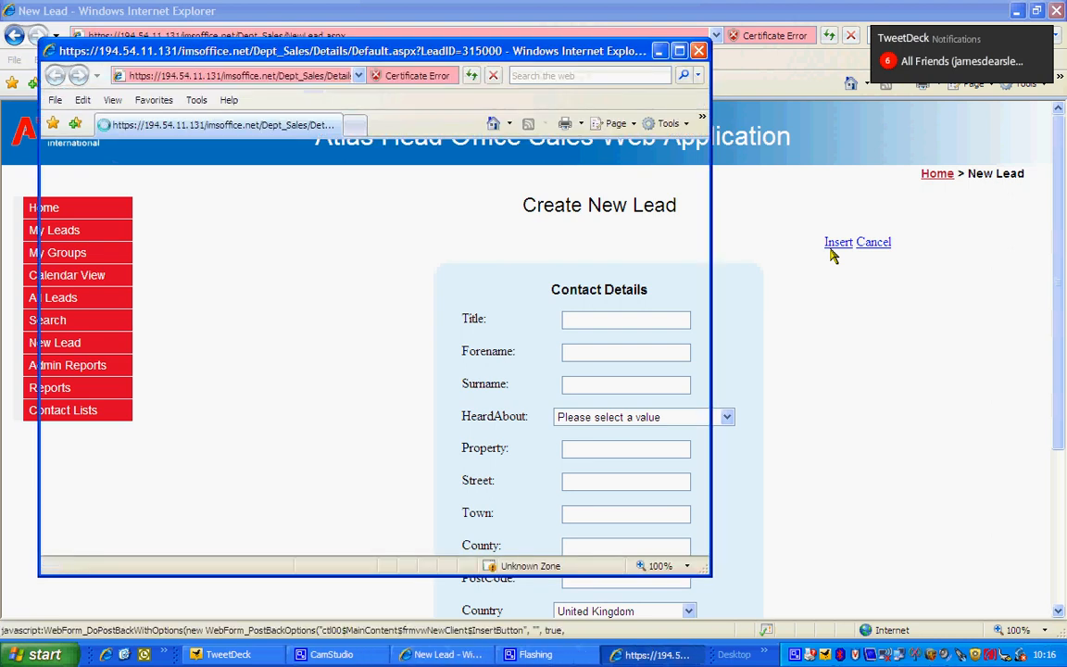
{"action": "left_click", "coordinate": [838, 241]}
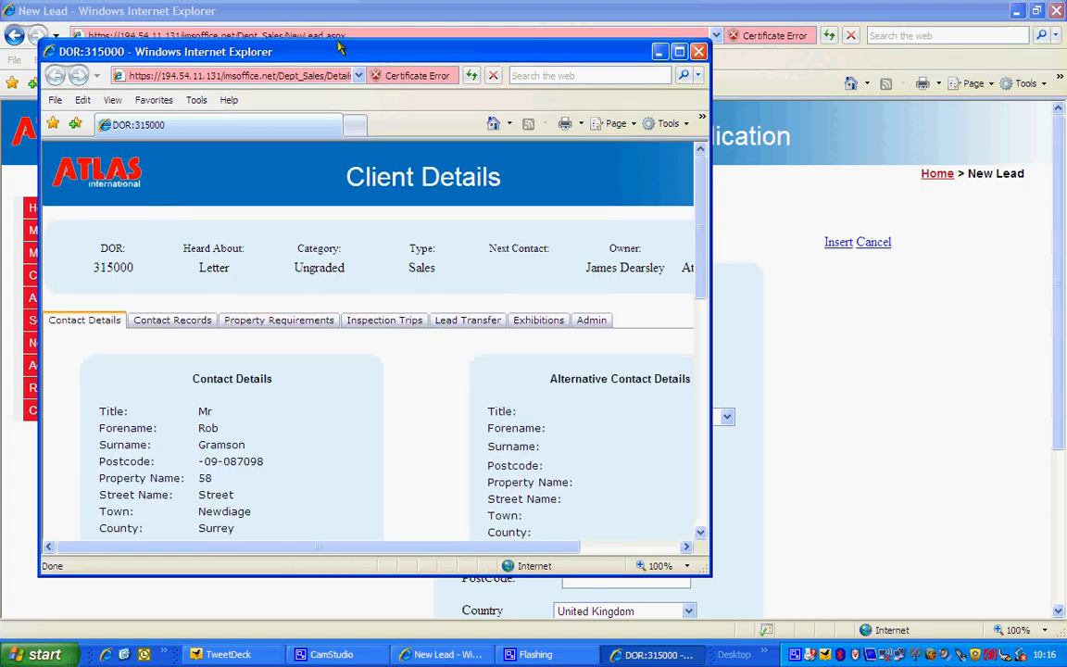
{"action": "left_click", "coordinate": [679, 52]}
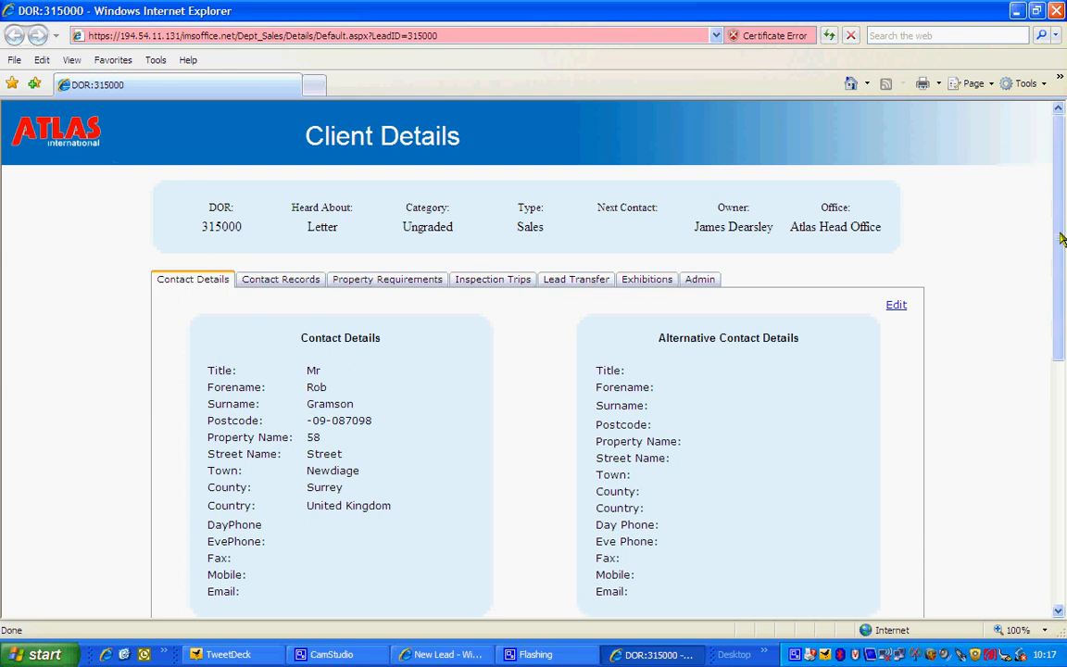
{"action": "scroll", "scroll_direction": "down", "scroll_amount": 3}
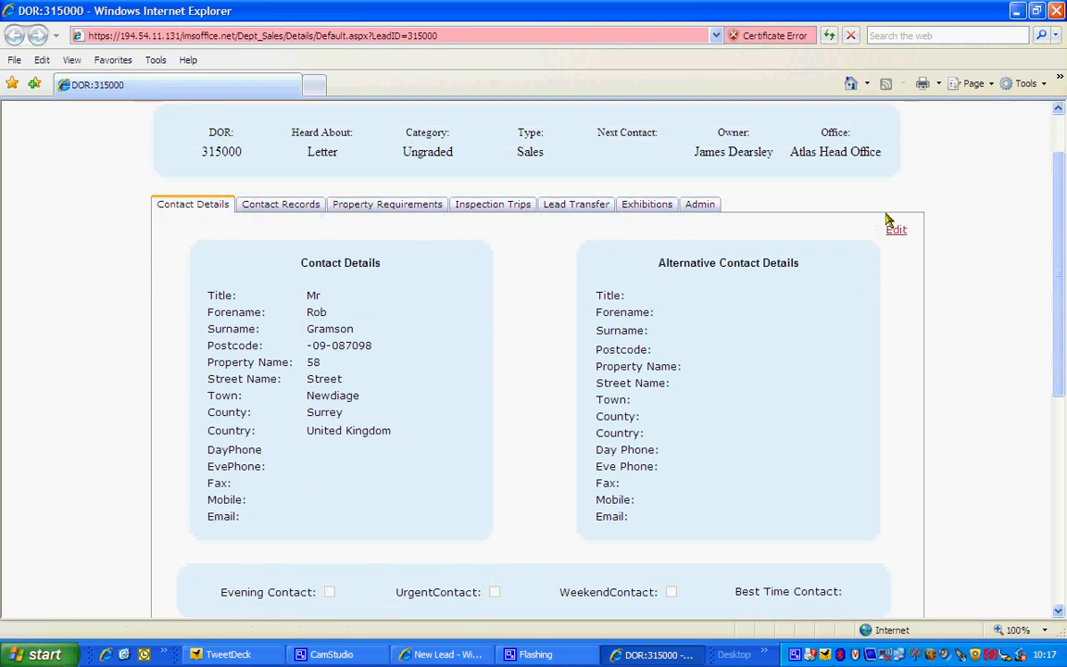
{"action": "left_click", "coordinate": [895, 230]}
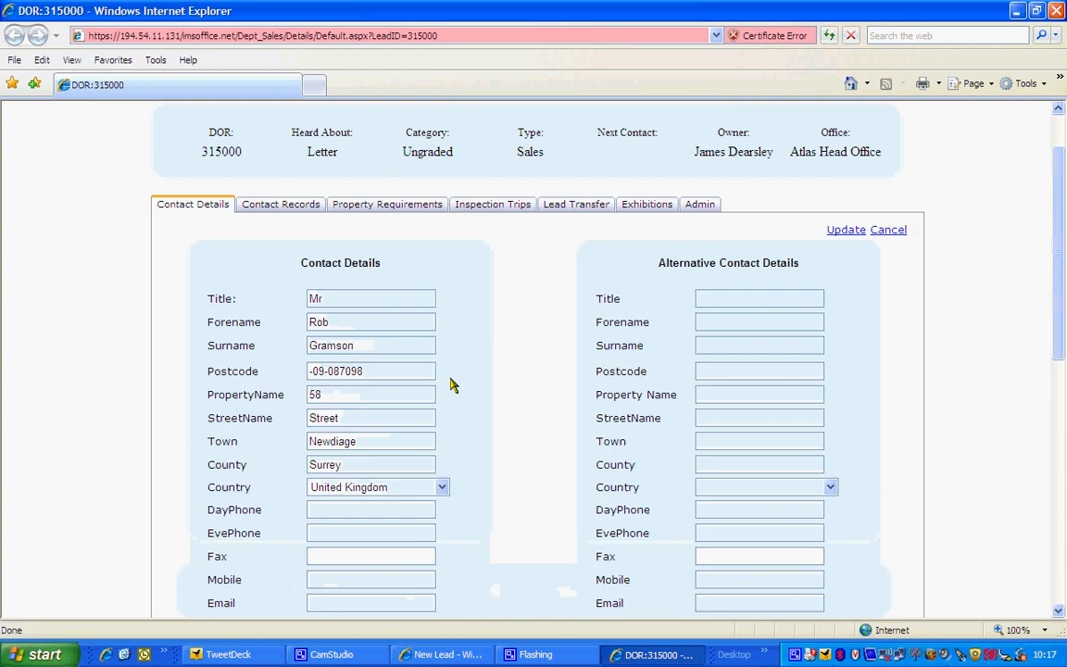
{"action": "scroll", "scroll_direction": "down", "scroll_amount": 3}
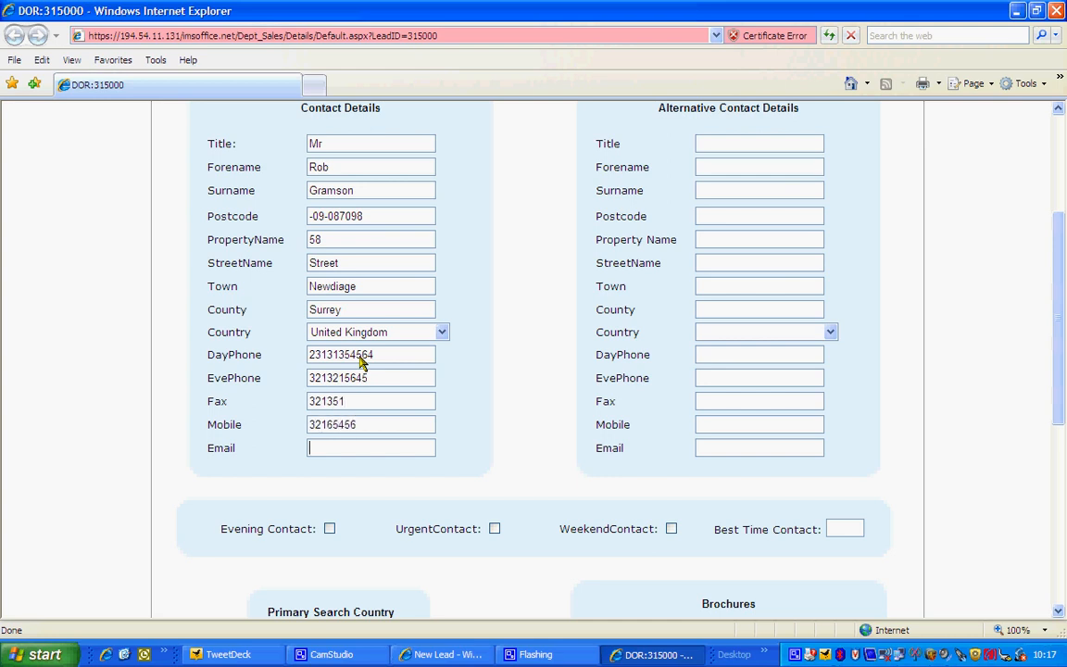
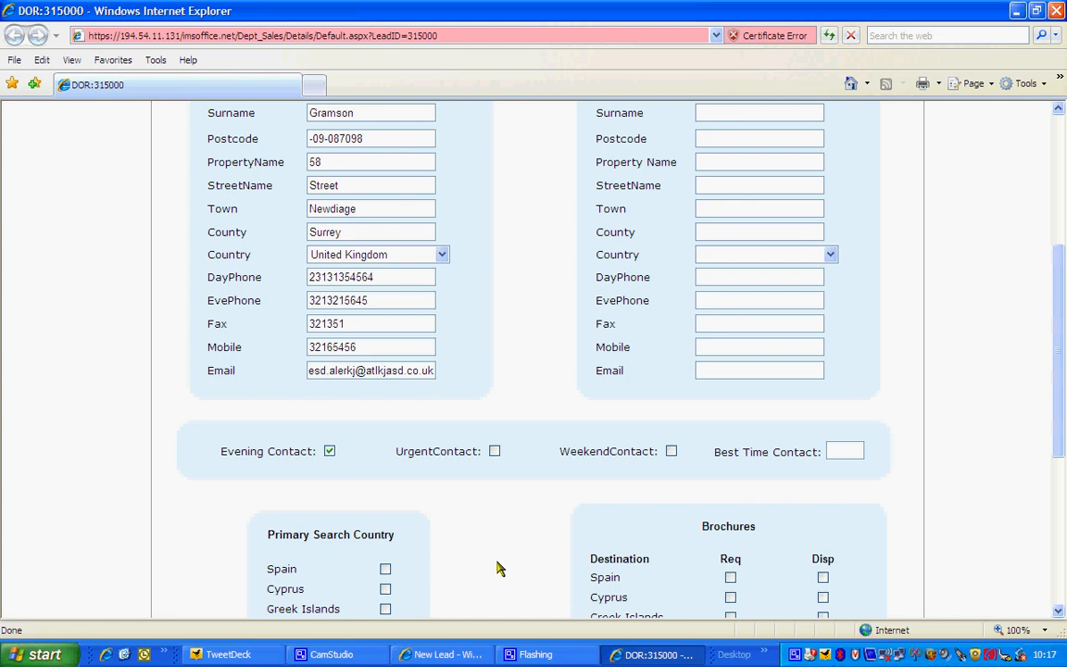
Step: Mark Turkey as primary search country, request the Spain brochure and update the details
{"action": "scroll", "scroll_direction": "down", "scroll_amount": 3}
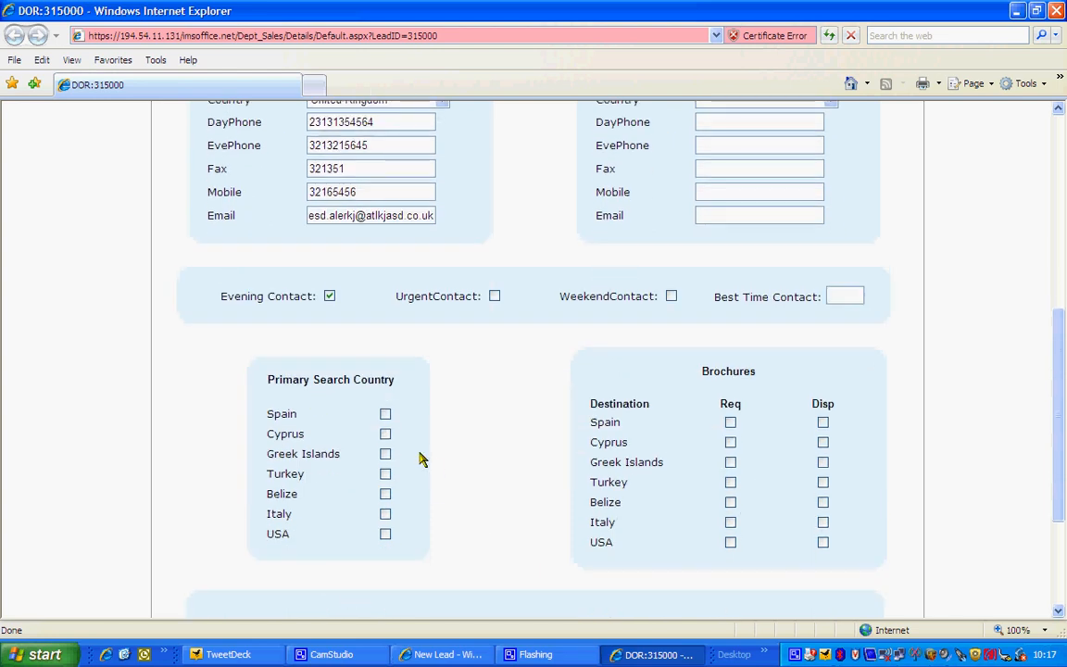
{"action": "left_click", "coordinate": [386, 474]}
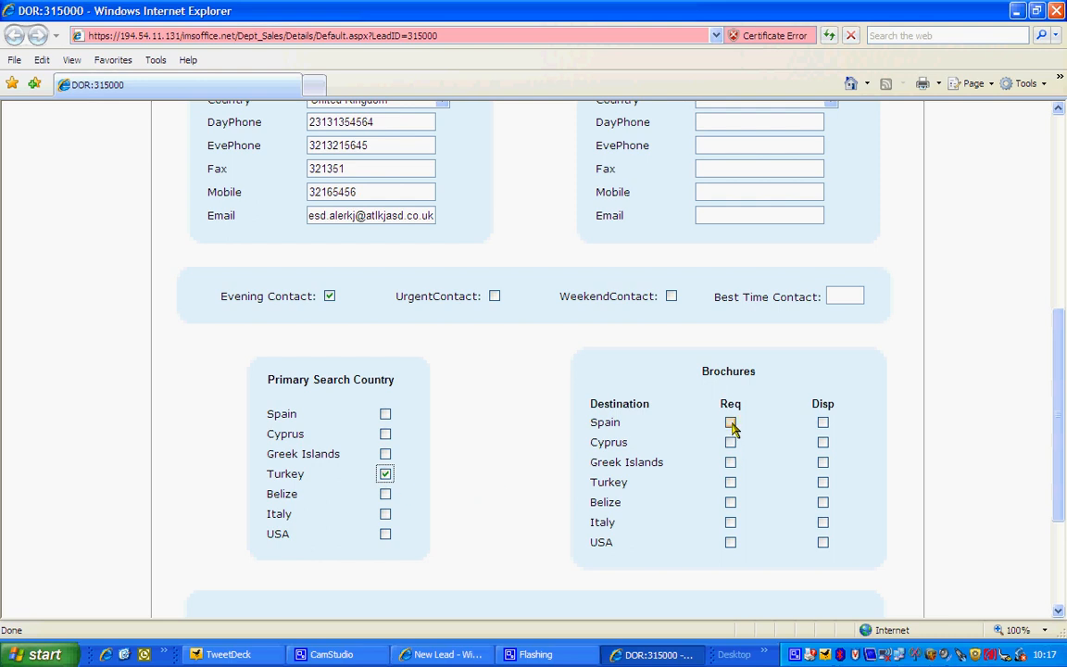
{"action": "left_click", "coordinate": [730, 422]}
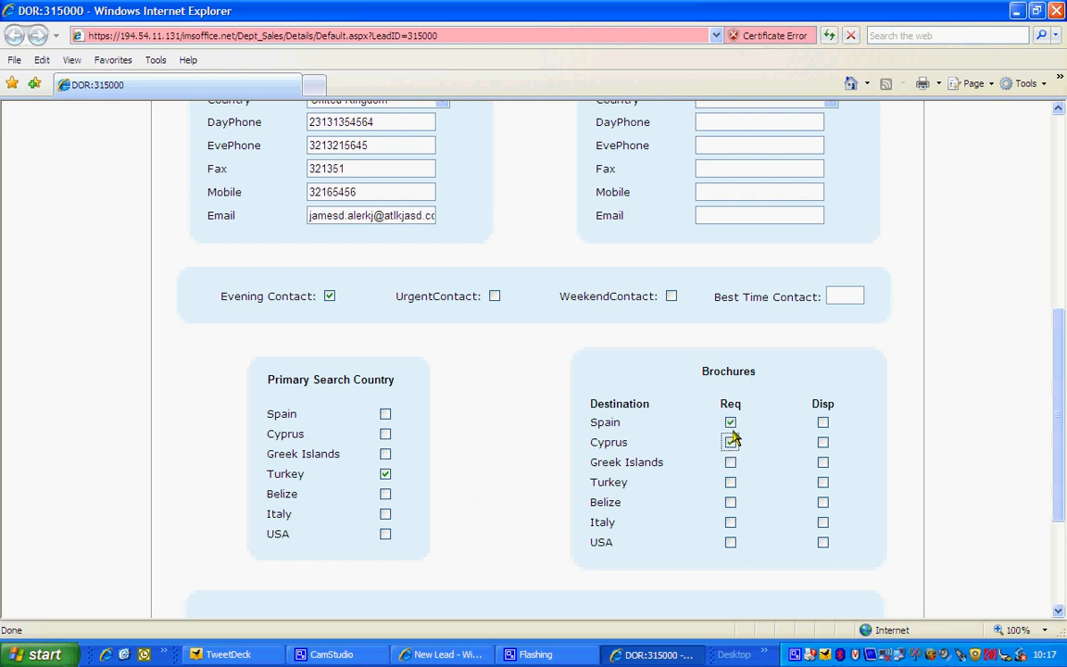
{"action": "left_click", "coordinate": [731, 441]}
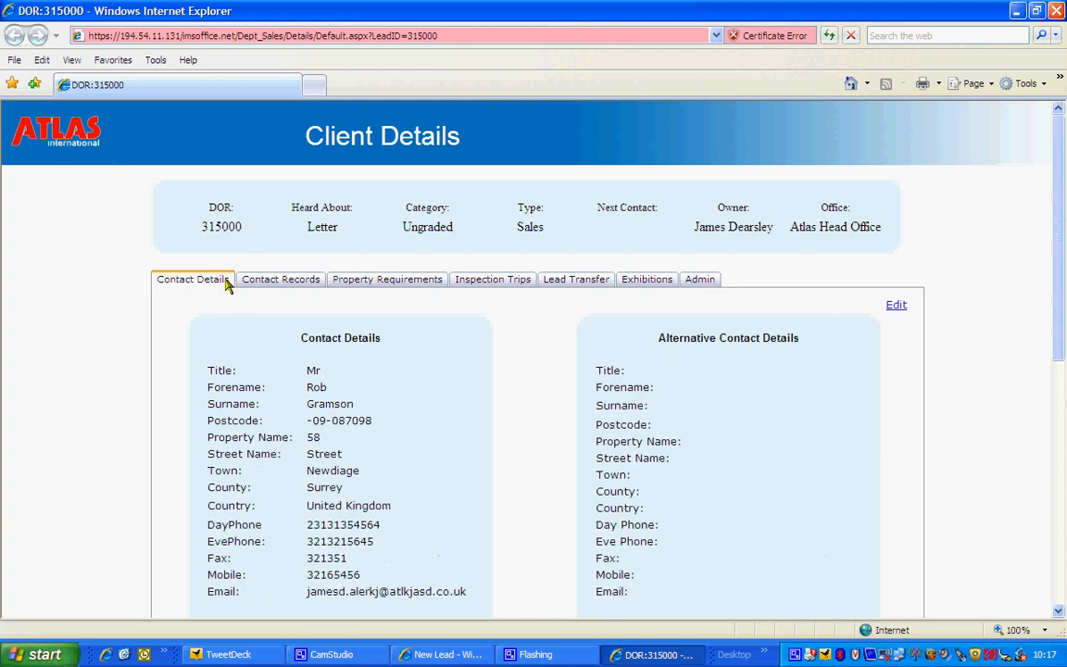
Step: Insert an e-mail contact record about new Turkey releases with next contact 11/12/2009
{"action": "left_click", "coordinate": [280, 277]}
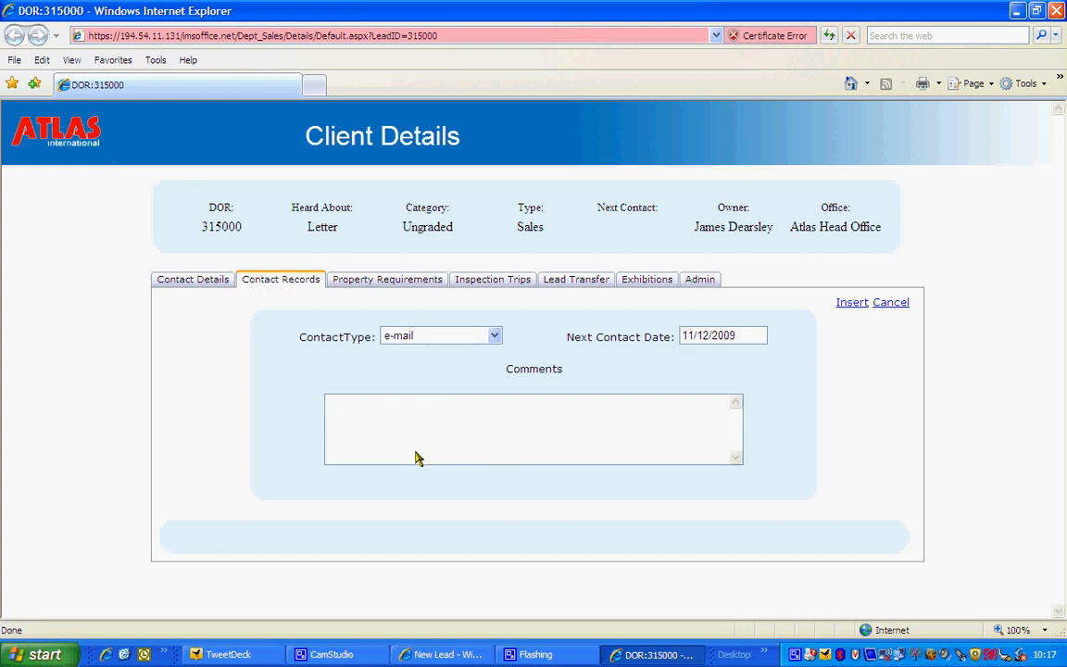
{"action": "type", "text": "e-mailed about new turkey releases and that they are"}
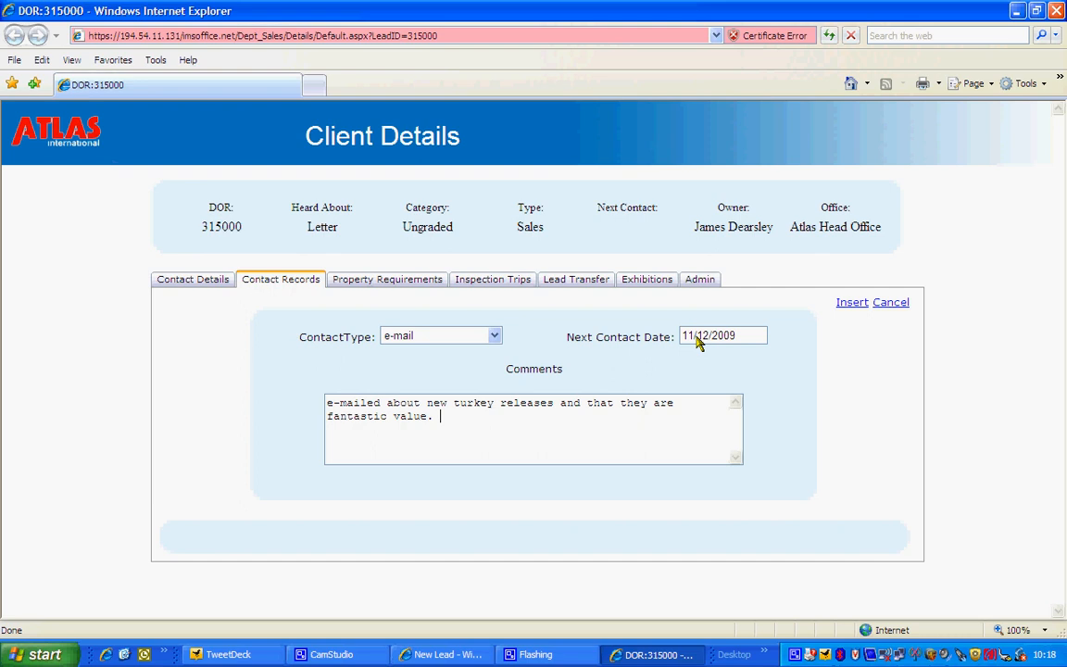
{"action": "mouse_move", "coordinate": [708, 343]}
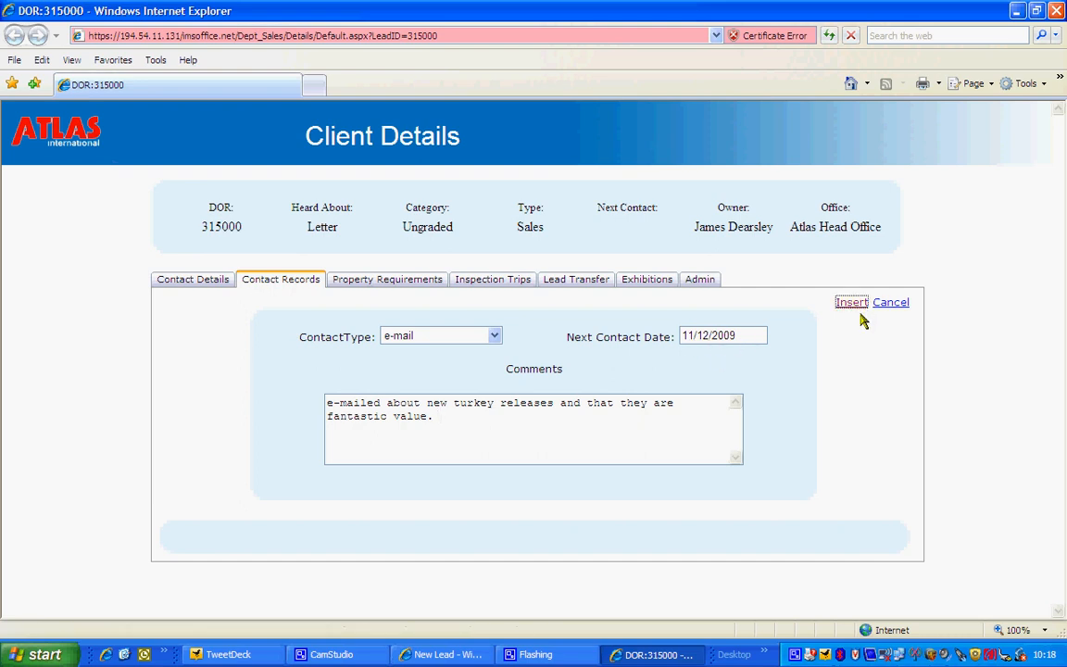
{"action": "left_click", "coordinate": [852, 300]}
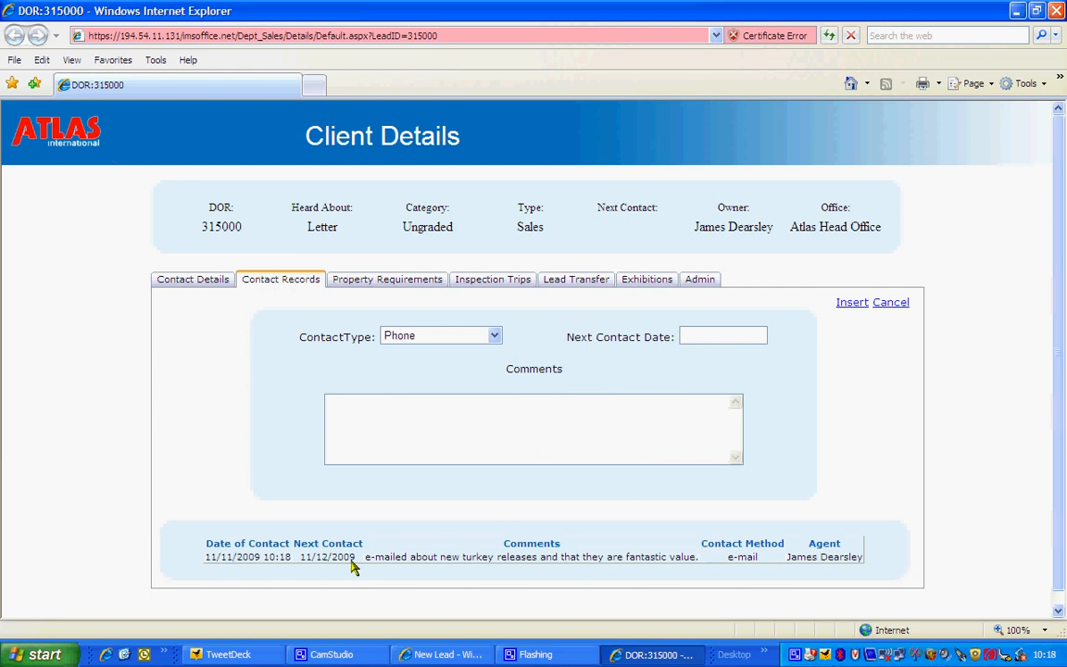
{"action": "mouse_move", "coordinate": [333, 553]}
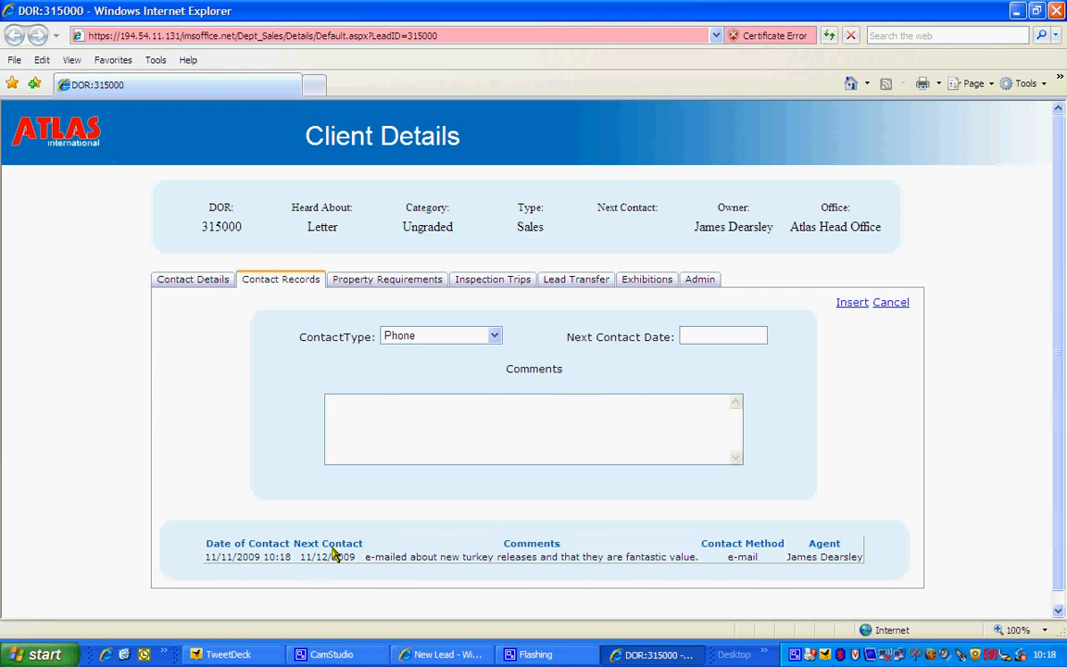
{"action": "mouse_move", "coordinate": [308, 556]}
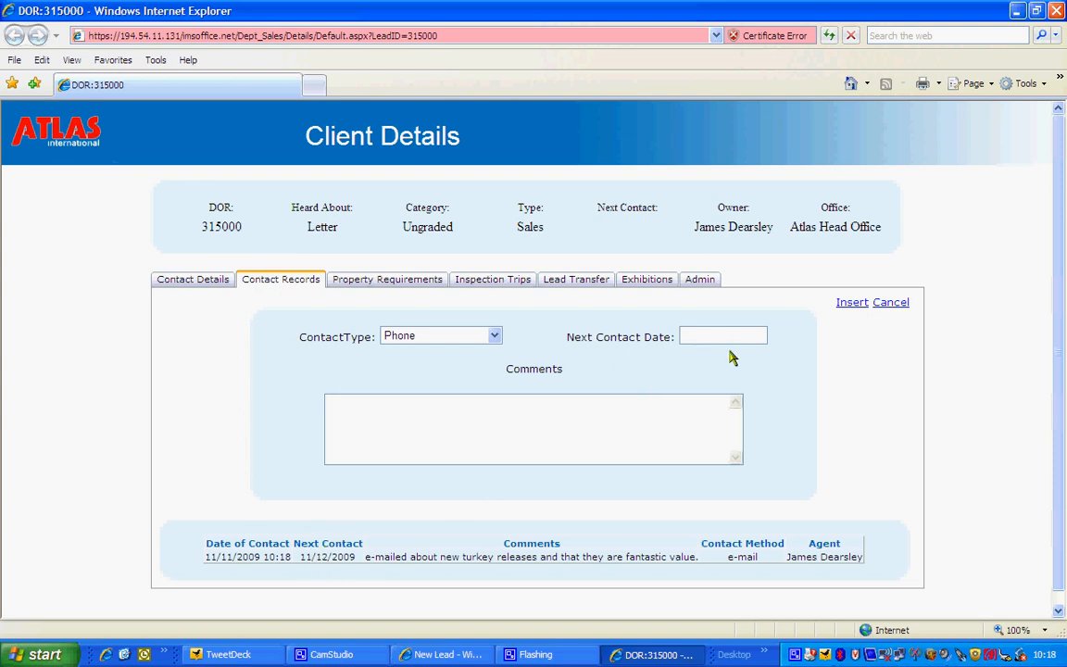
{"action": "left_click", "coordinate": [723, 336]}
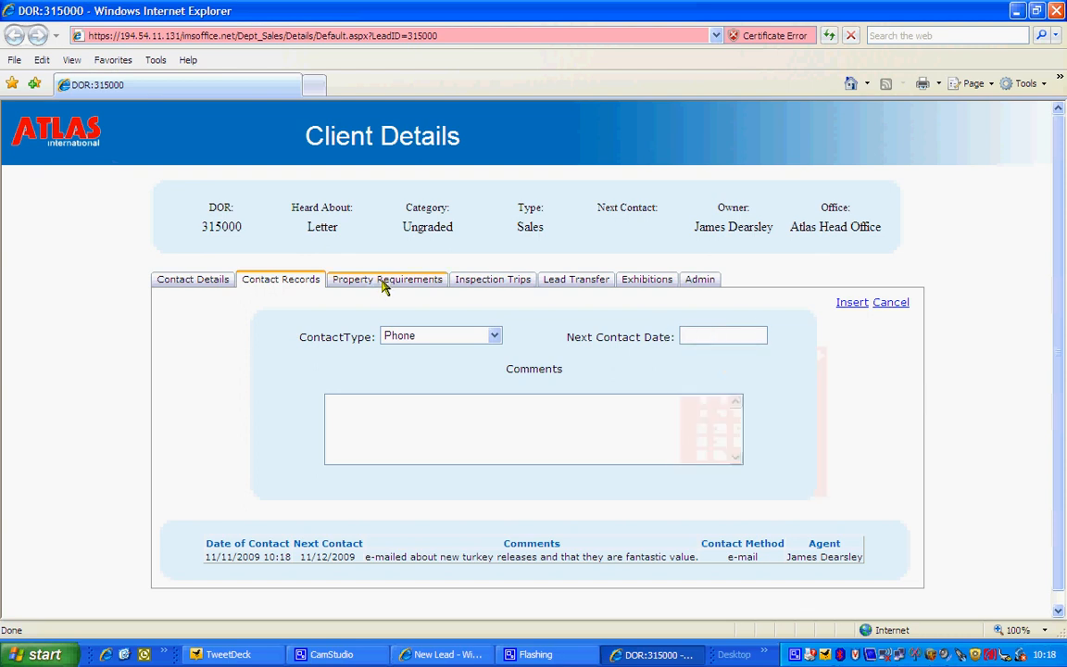
Step: View lead 315000's empty property requirements, financial and location fields
{"action": "left_click", "coordinate": [387, 278]}
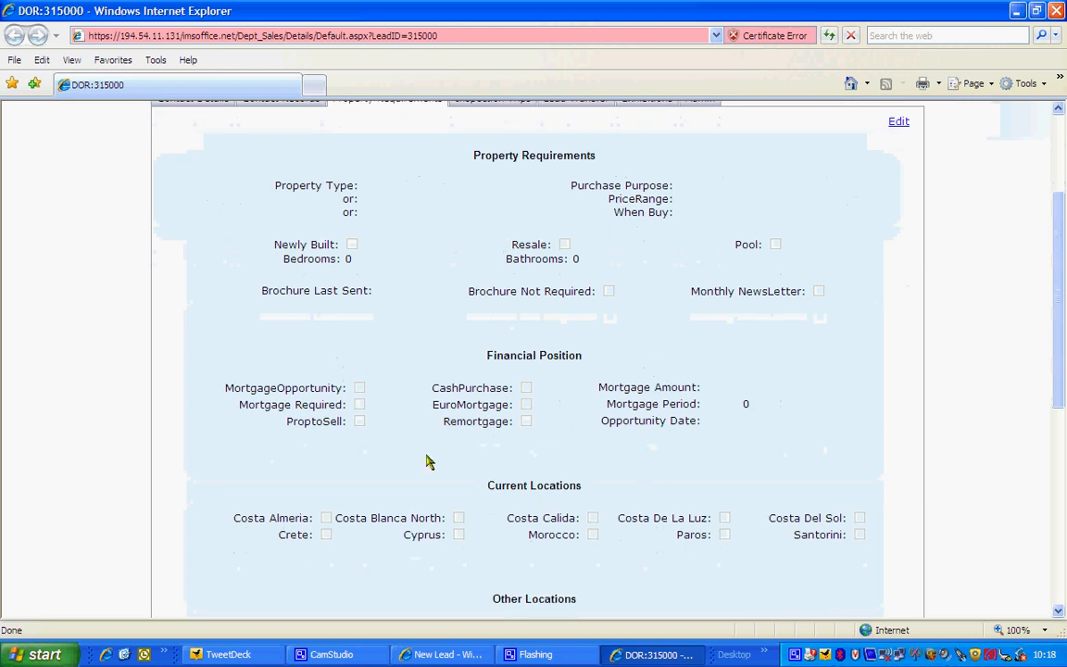
{"action": "scroll", "scroll_direction": "down", "scroll_amount": 3}
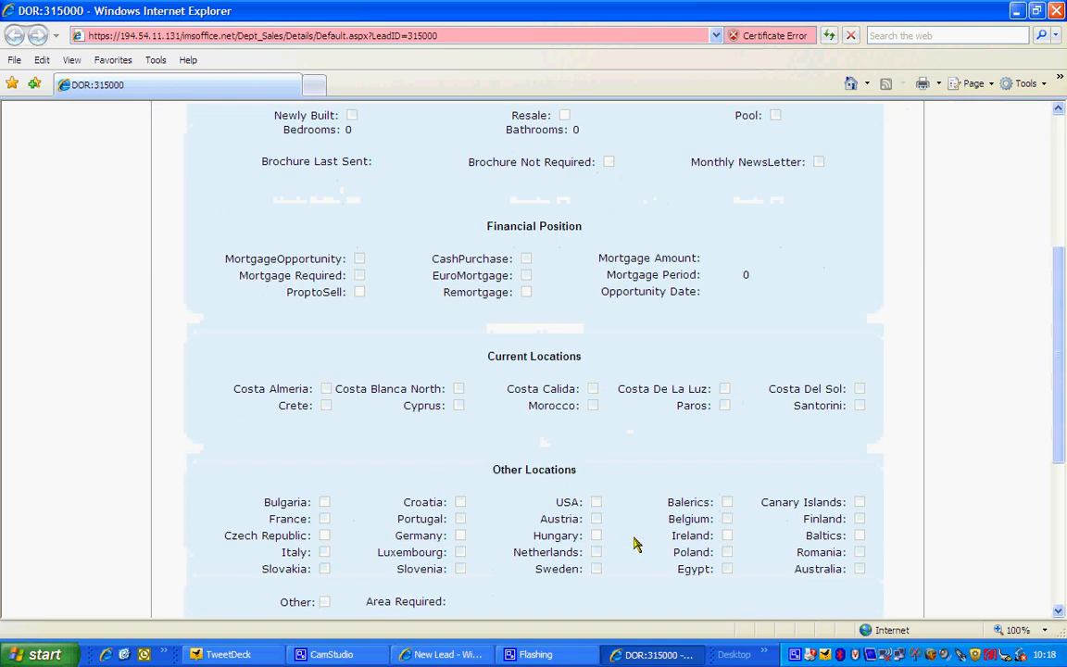
{"action": "scroll", "scroll_direction": "down", "scroll_amount": 3}
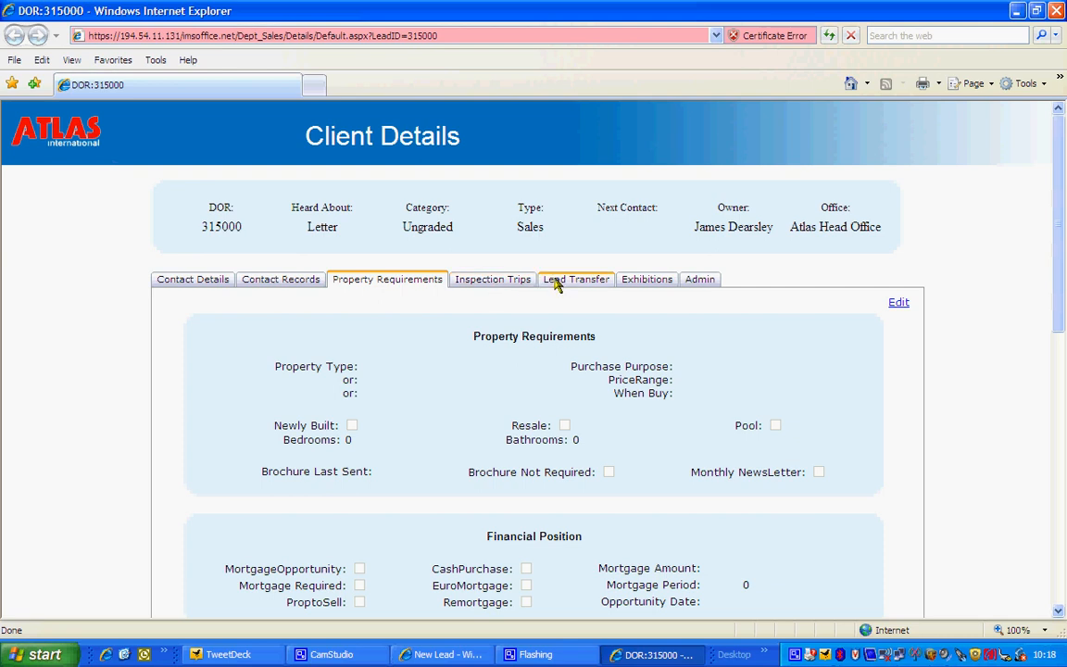
{"action": "left_click", "coordinate": [576, 278]}
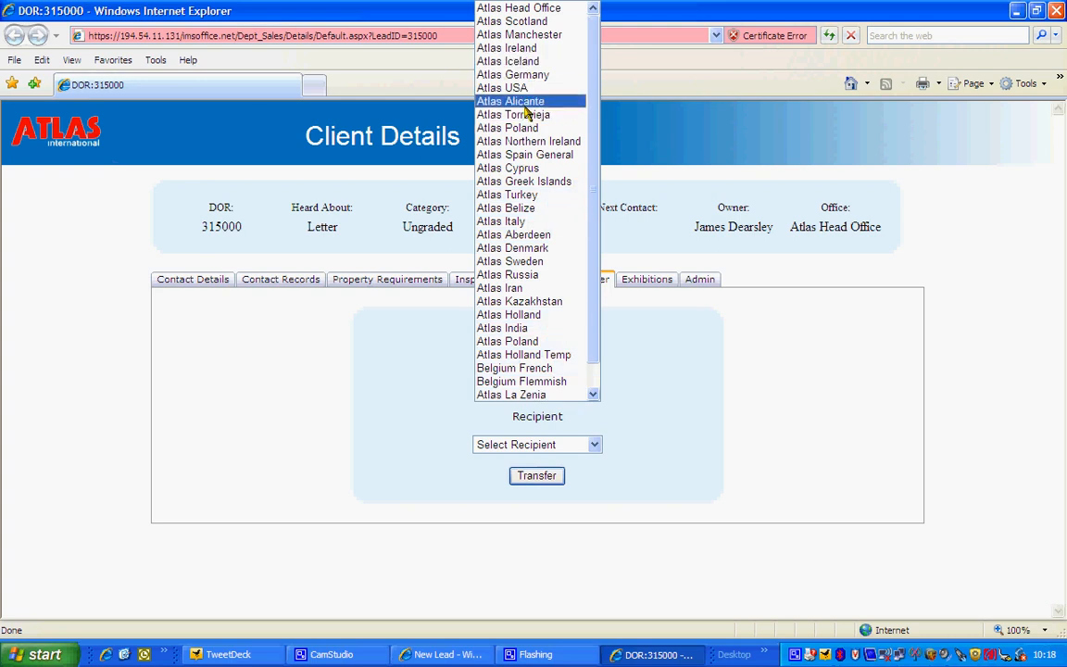
{"action": "mouse_move", "coordinate": [514, 115]}
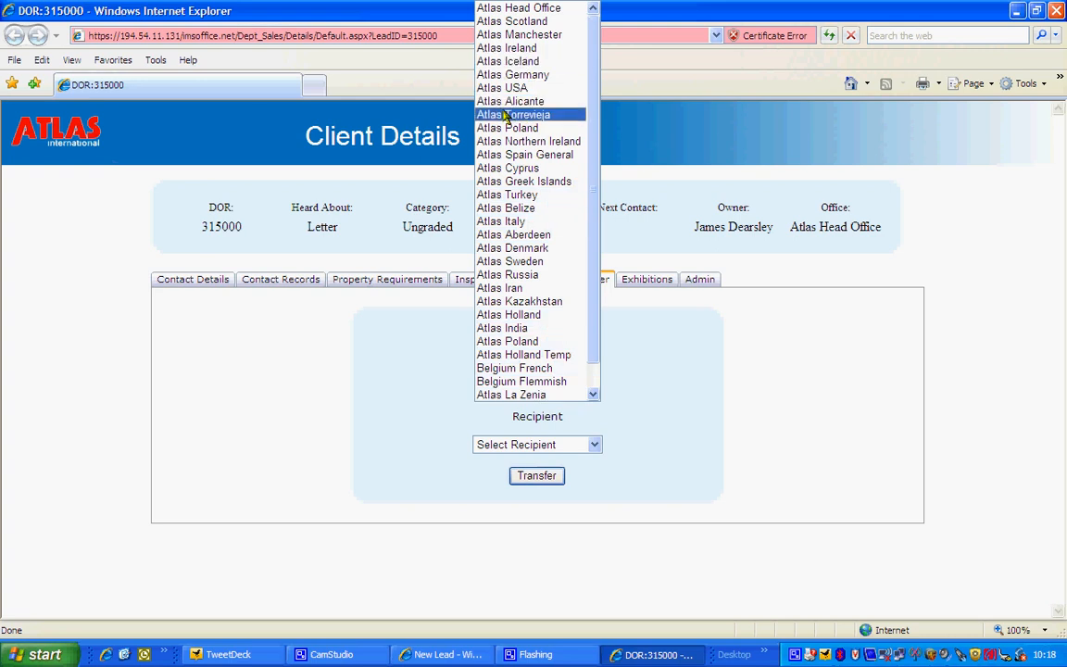
{"action": "mouse_move", "coordinate": [508, 315]}
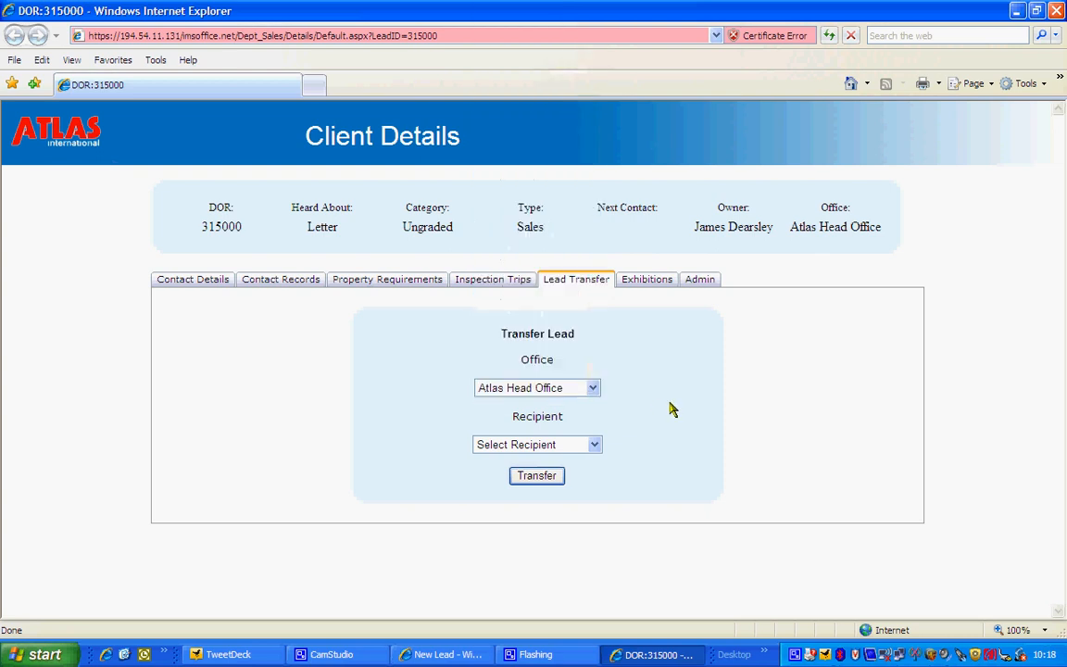
Step: Set the lead's category to Hot from the Admin options
{"action": "left_click", "coordinate": [701, 278]}
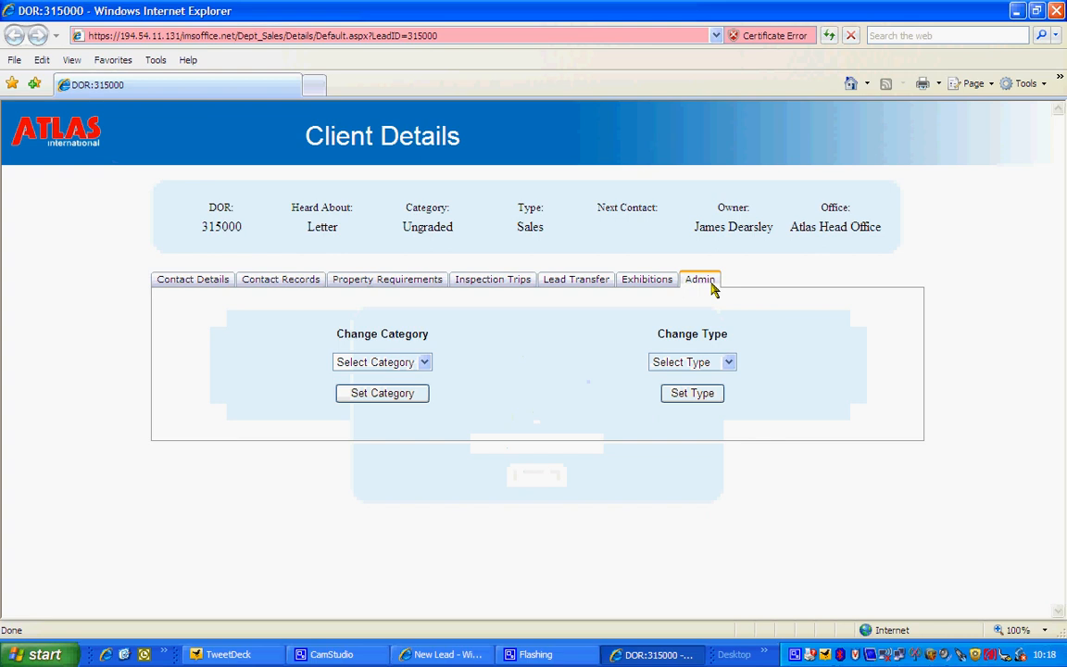
{"action": "left_click", "coordinate": [382, 361]}
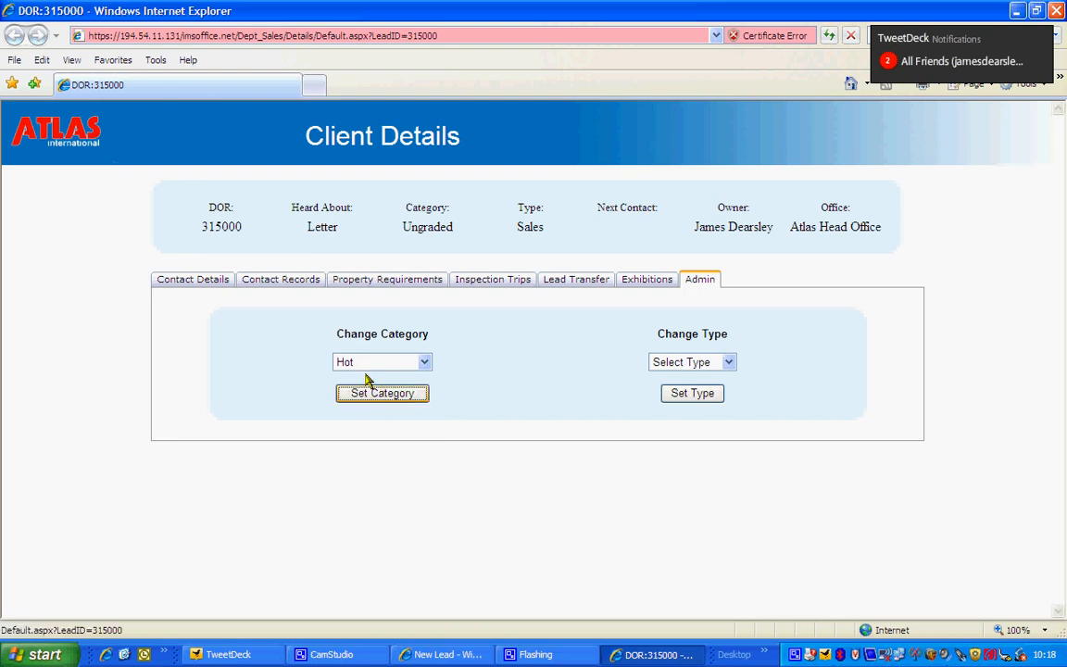
{"action": "left_click", "coordinate": [192, 278]}
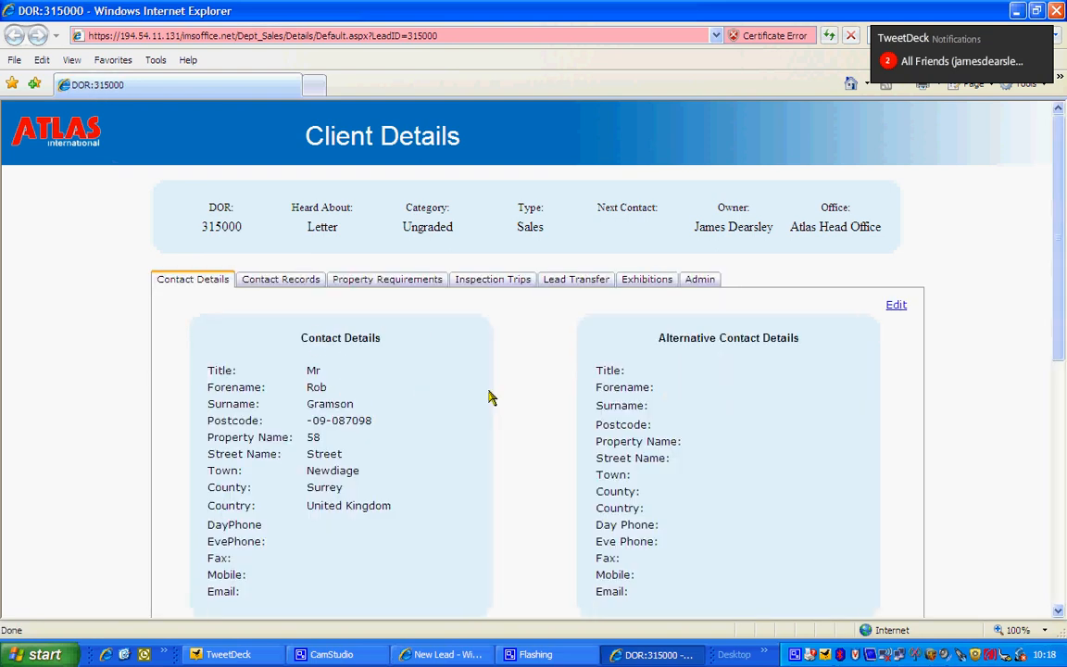
Step: Review the available lead types under Admin, then close the client details window
{"action": "left_click", "coordinate": [701, 278]}
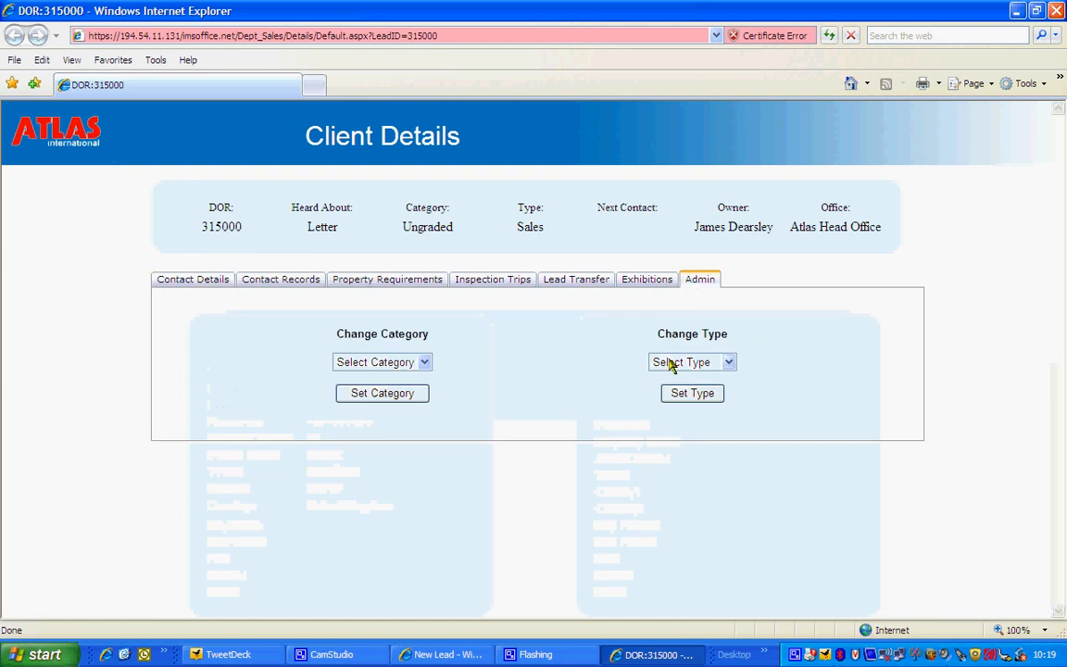
{"action": "left_click", "coordinate": [693, 361]}
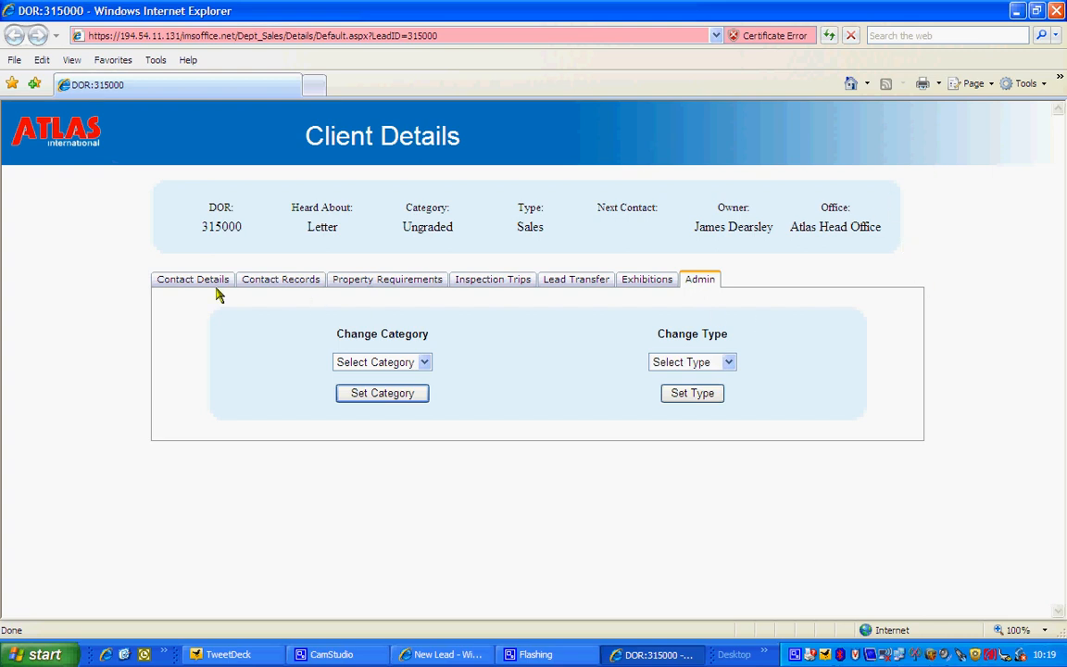
{"action": "left_click", "coordinate": [193, 278]}
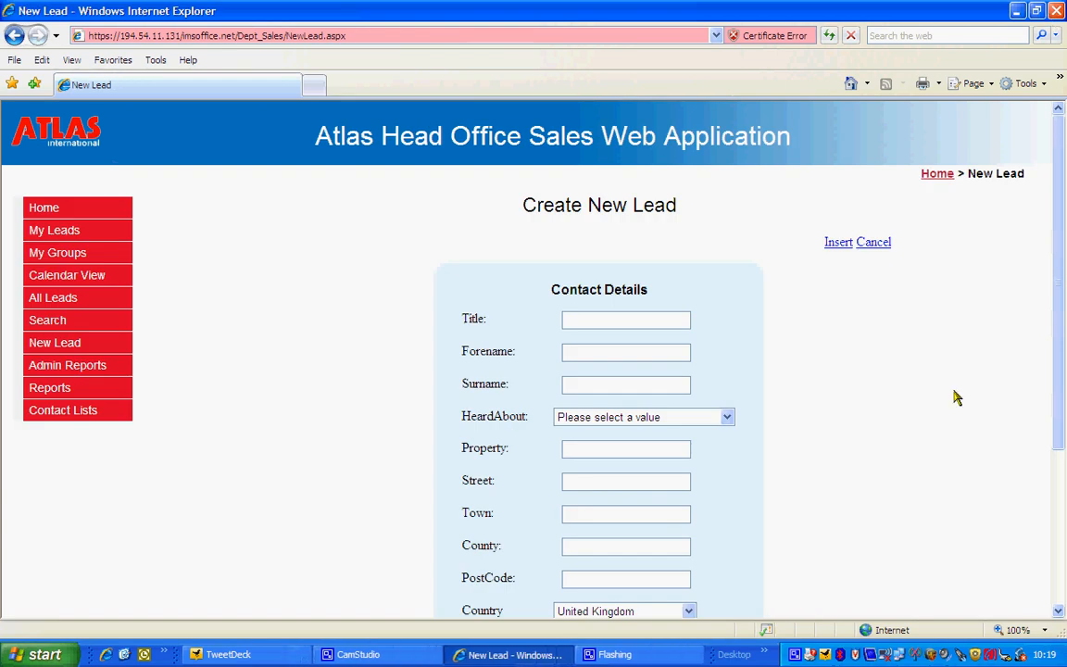
{"action": "mouse_move", "coordinate": [862, 295]}
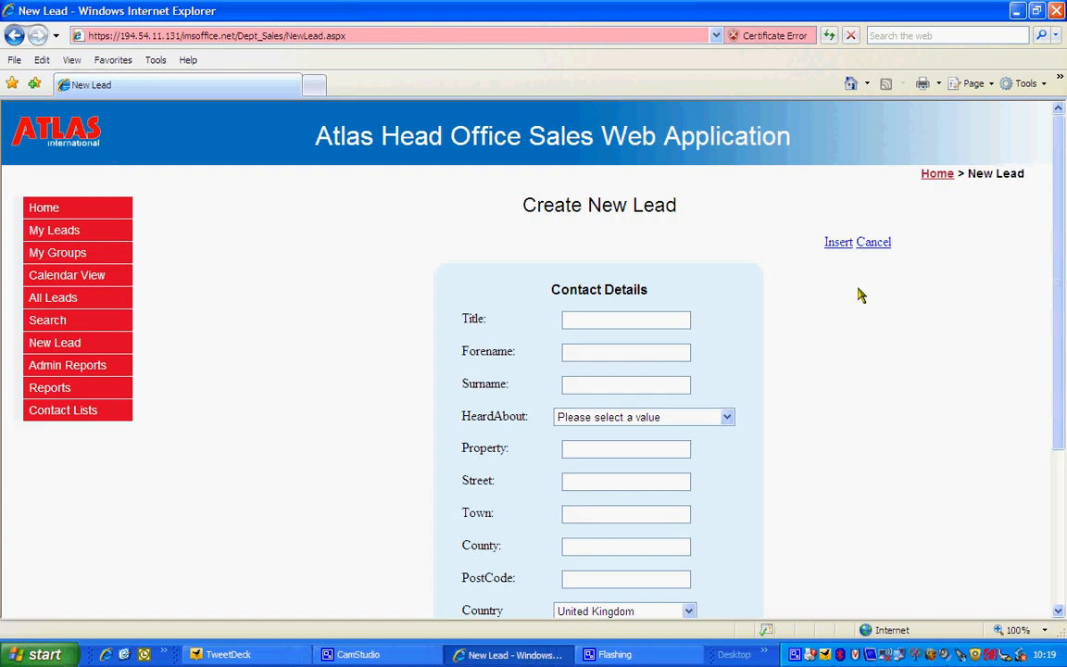
{"action": "mouse_move", "coordinate": [367, 300]}
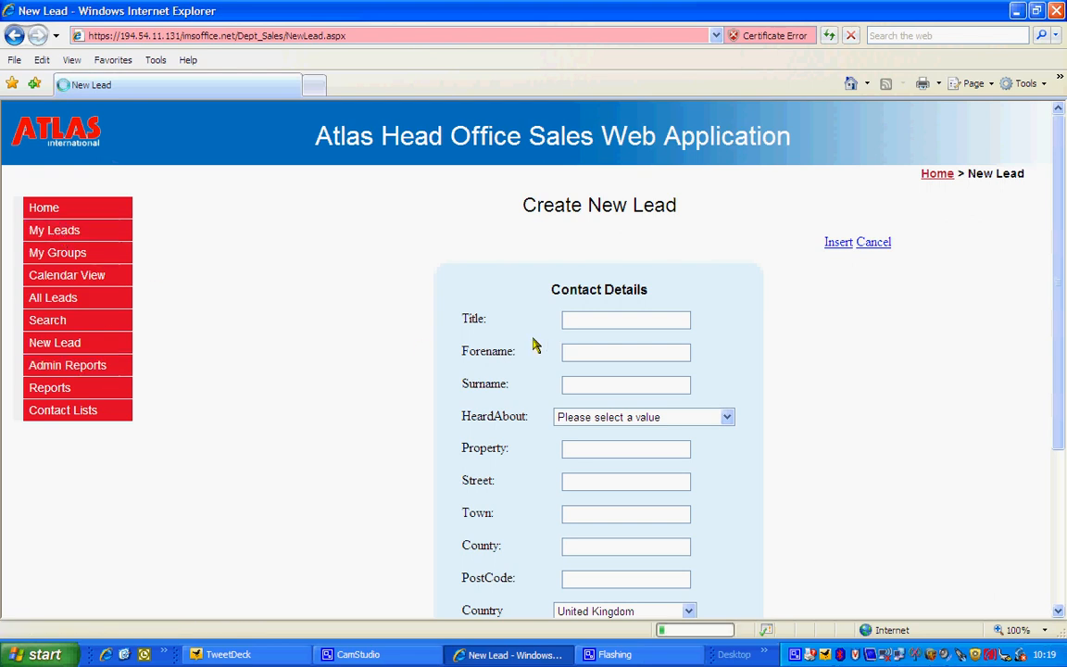
{"action": "left_click", "coordinate": [54, 230]}
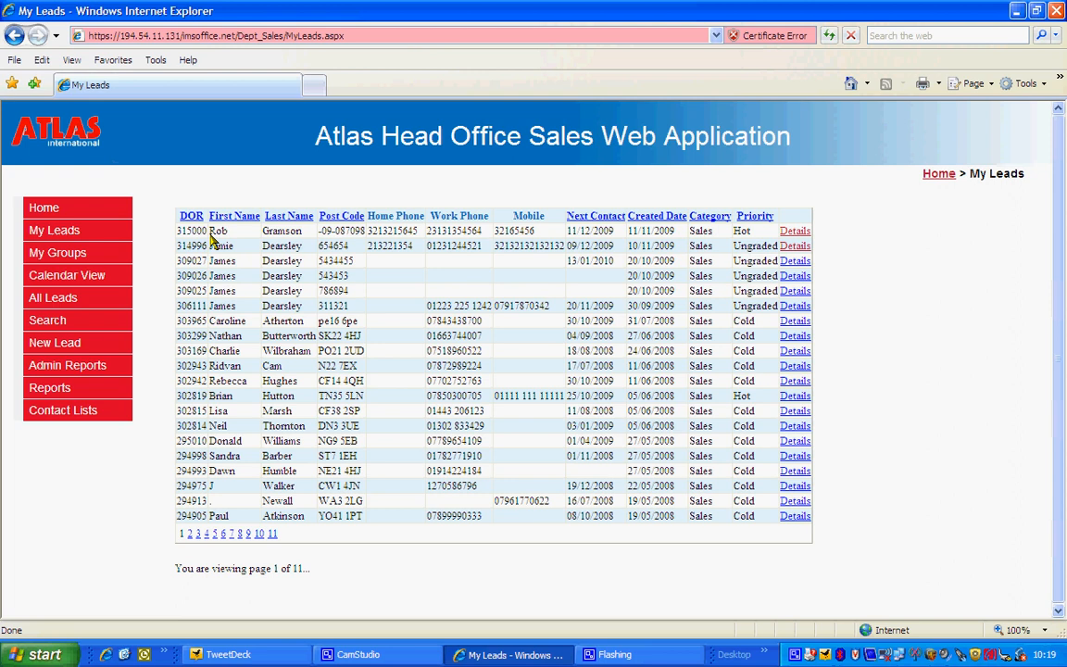
{"action": "mouse_move", "coordinate": [530, 232]}
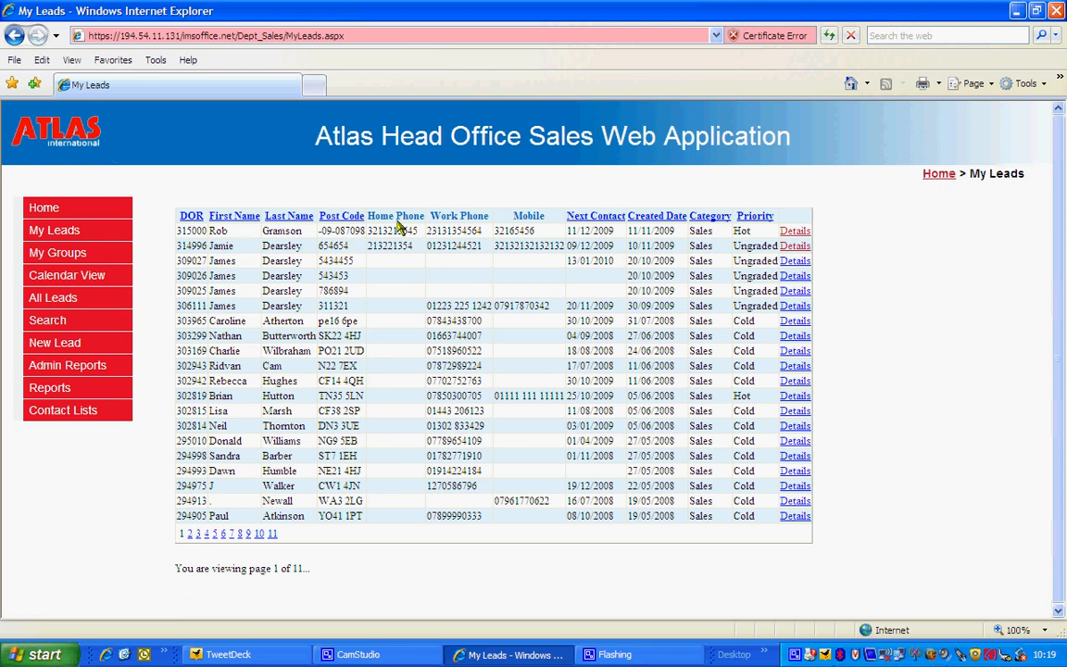
{"action": "mouse_move", "coordinate": [452, 230]}
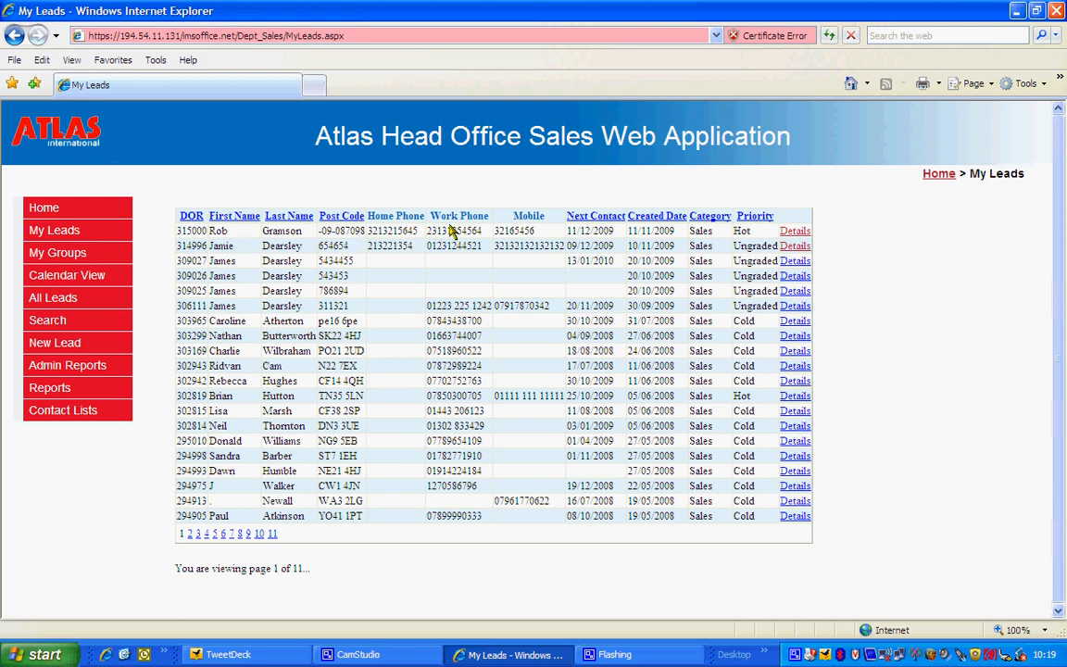
{"action": "mouse_move", "coordinate": [788, 244]}
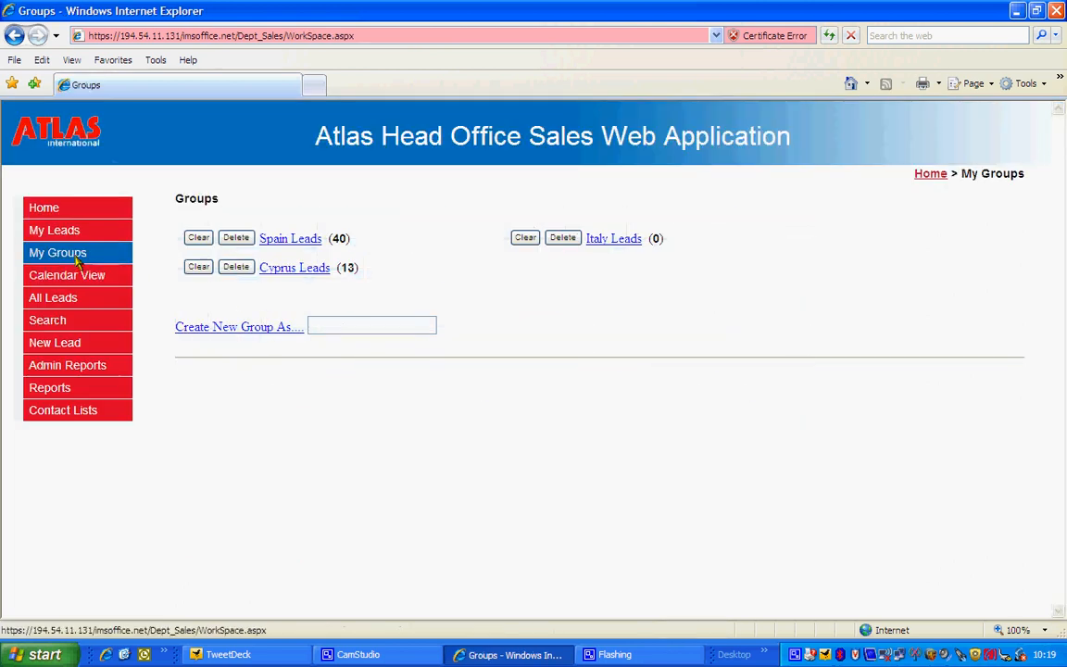
{"action": "mouse_move", "coordinate": [332, 319]}
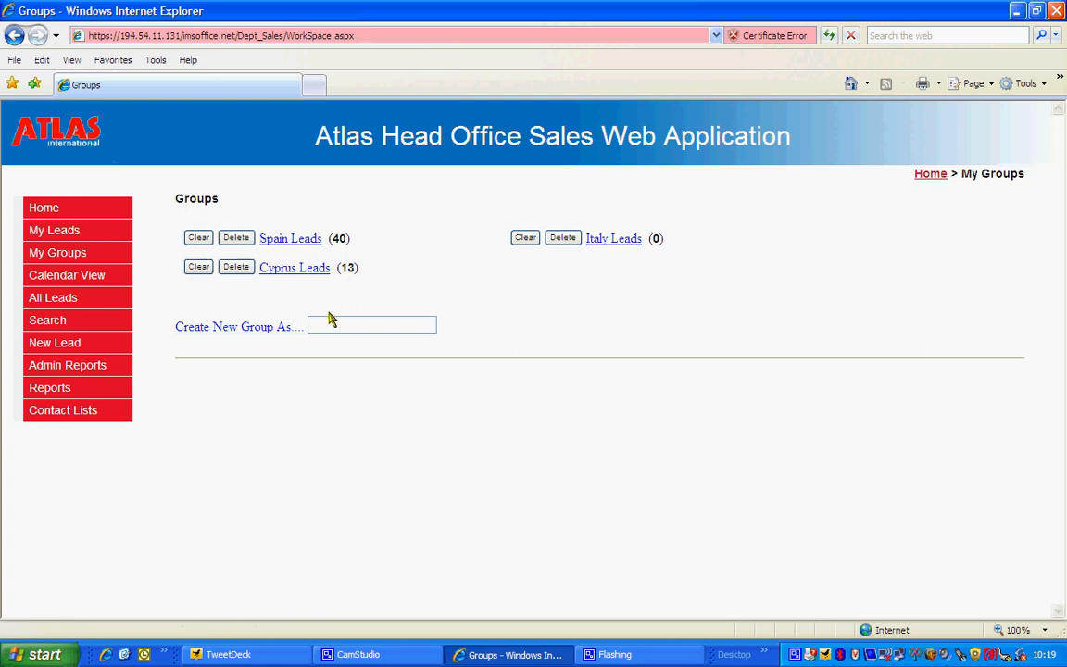
Step: Create a new group named 'Turkey leads' and go to the lead Search page
{"action": "type", "text": "Turkey"}
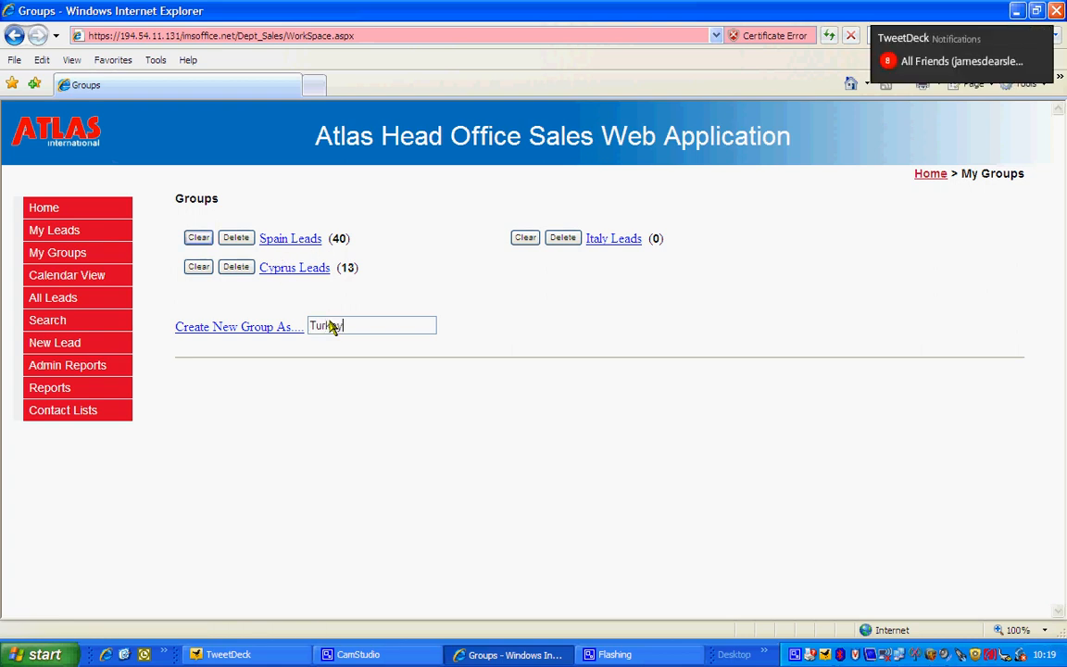
{"action": "type", "text": "leads"}
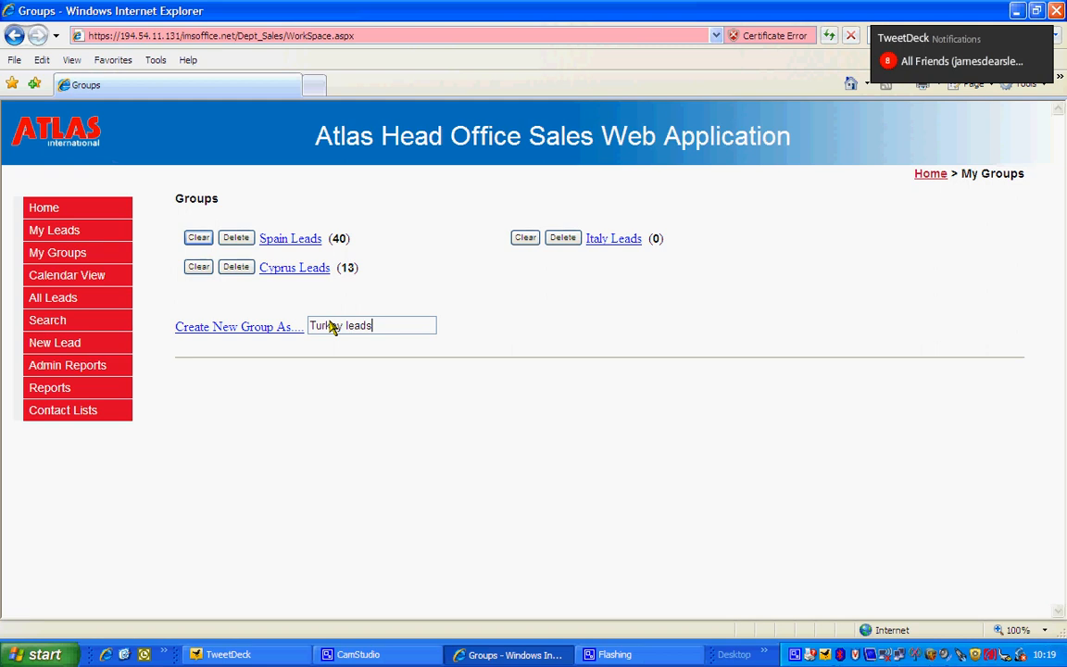
{"action": "left_click", "coordinate": [239, 326]}
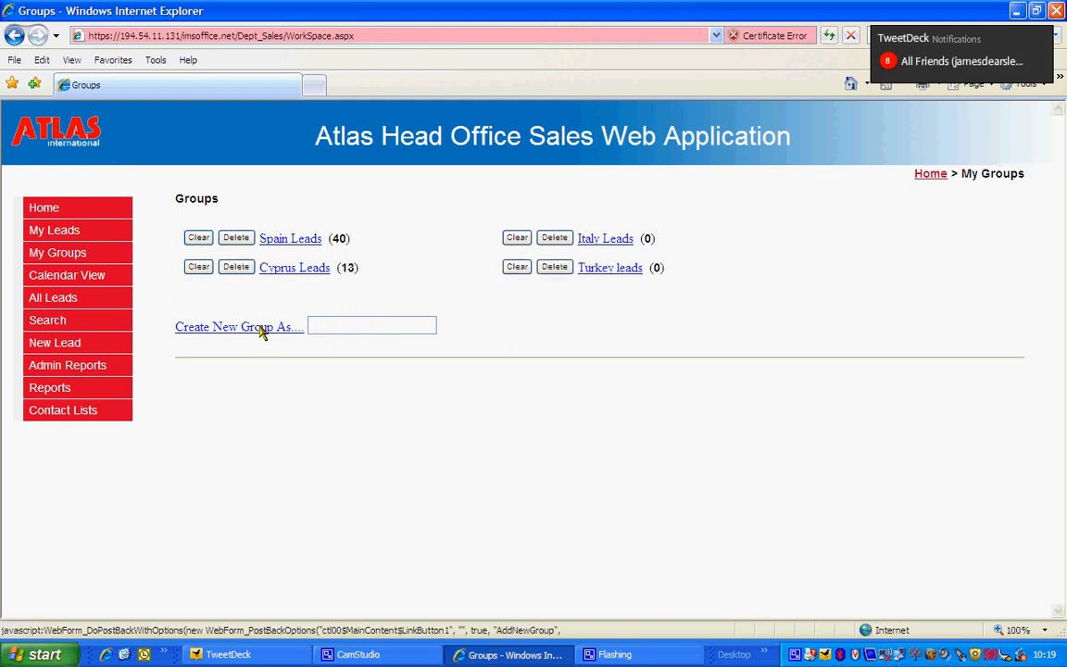
{"action": "mouse_move", "coordinate": [271, 331]}
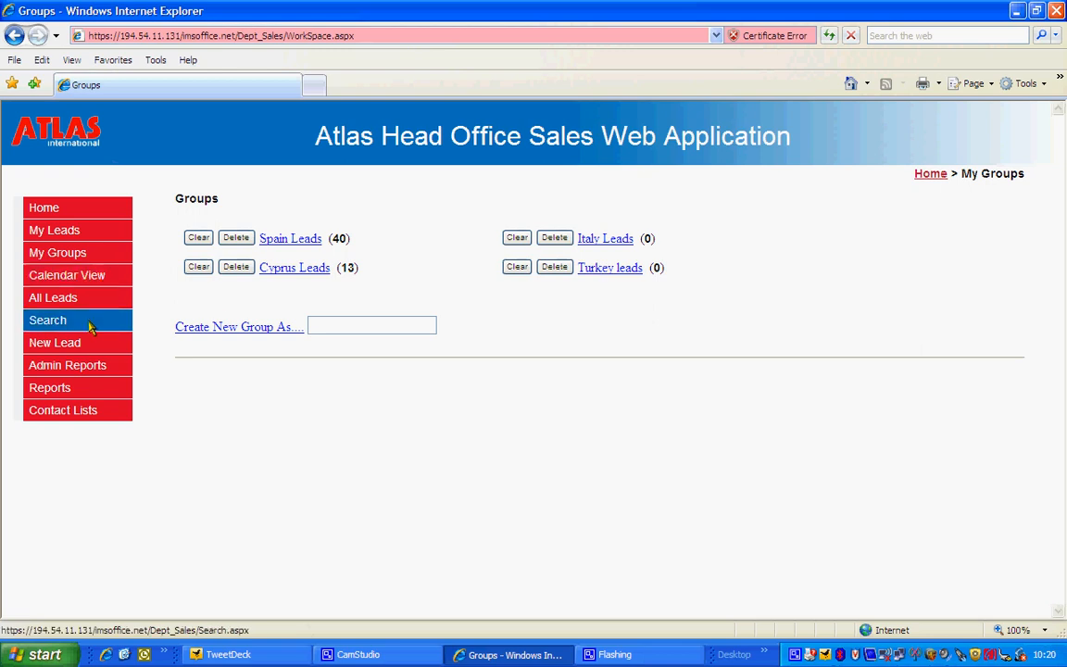
{"action": "mouse_move", "coordinate": [107, 330]}
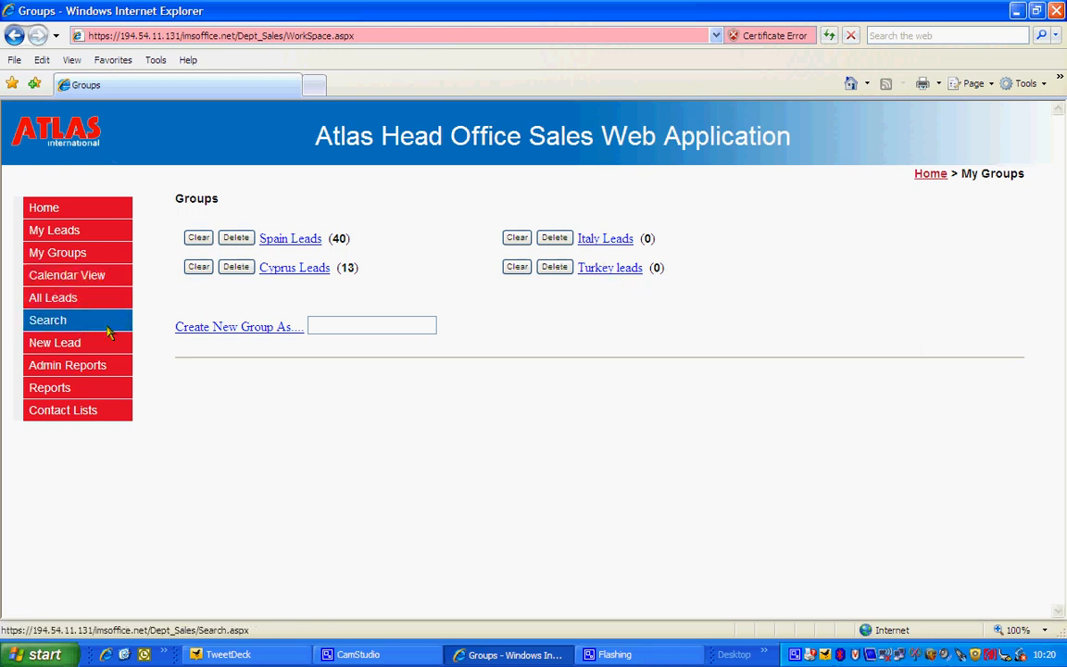
{"action": "left_click", "coordinate": [48, 318]}
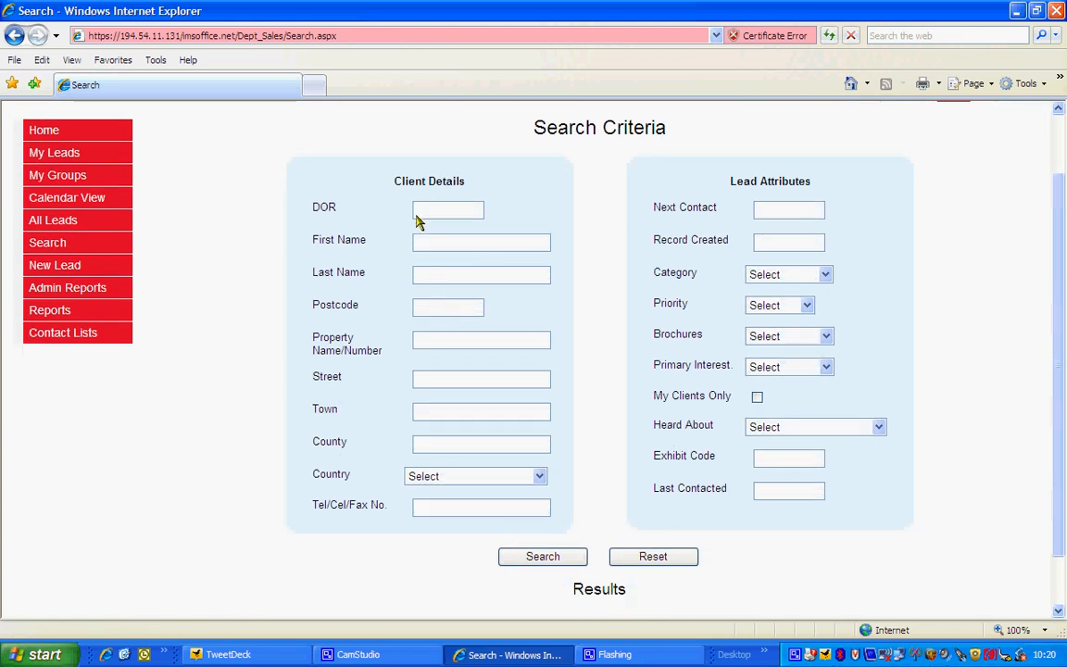
Step: Search leads filtered by Turkey brochures, returning 6675 results
{"action": "type", "text": "32131"}
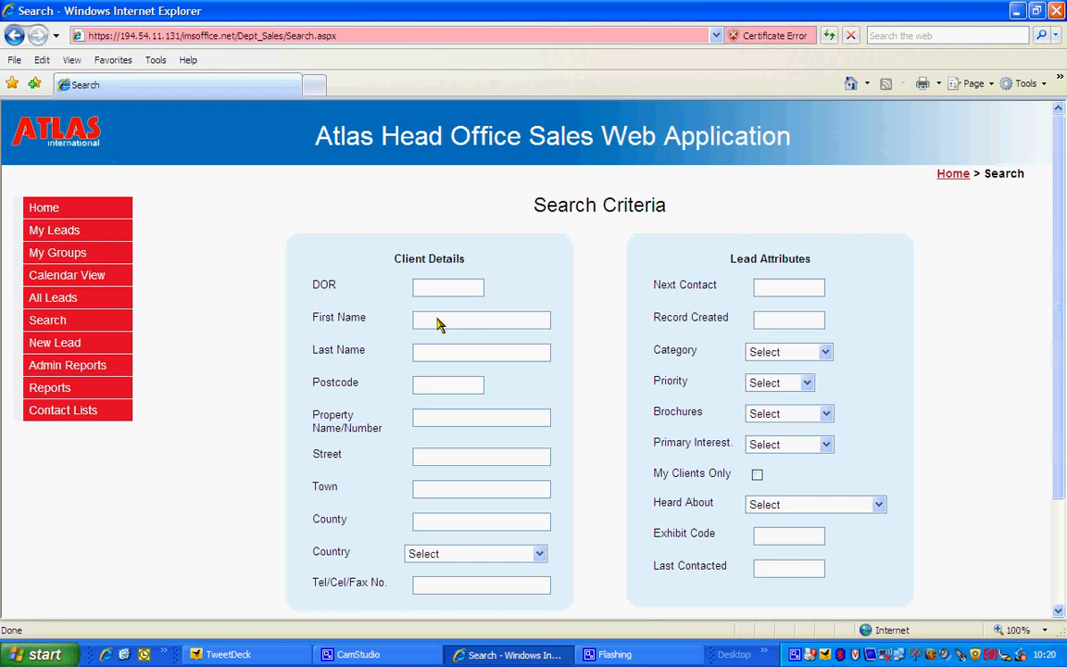
{"action": "left_click", "coordinate": [482, 319]}
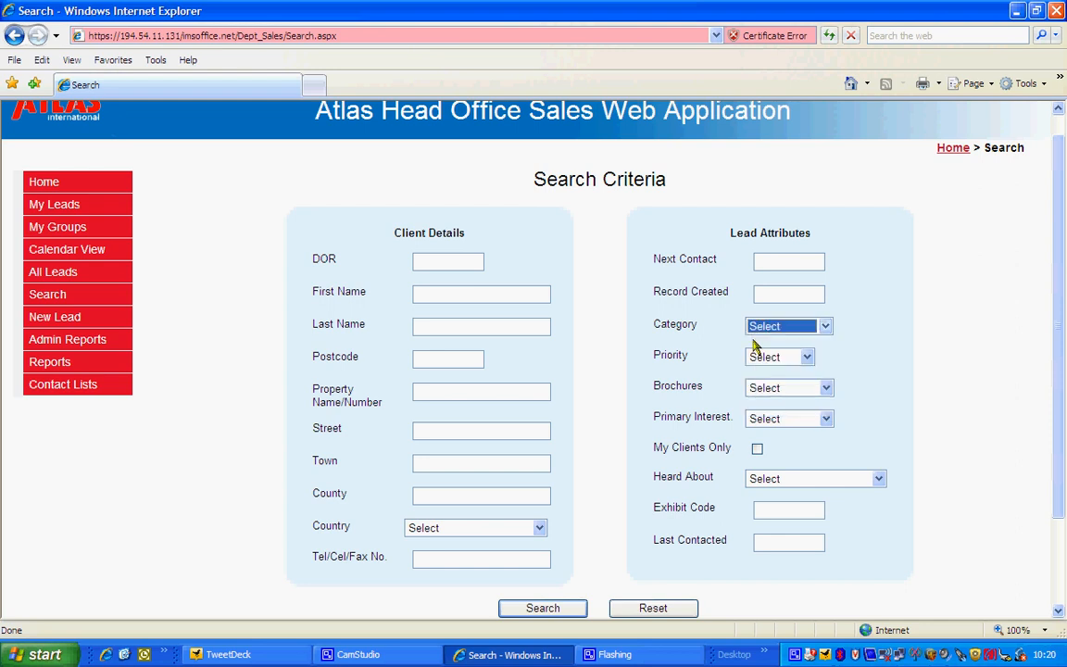
{"action": "left_click", "coordinate": [804, 356]}
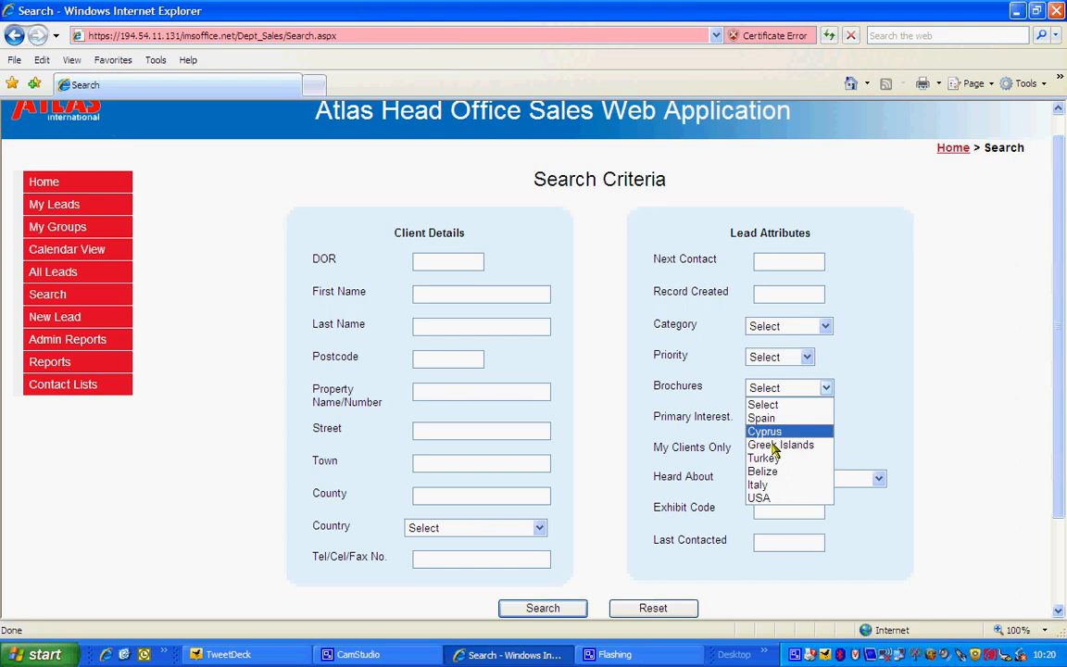
{"action": "left_click", "coordinate": [763, 457]}
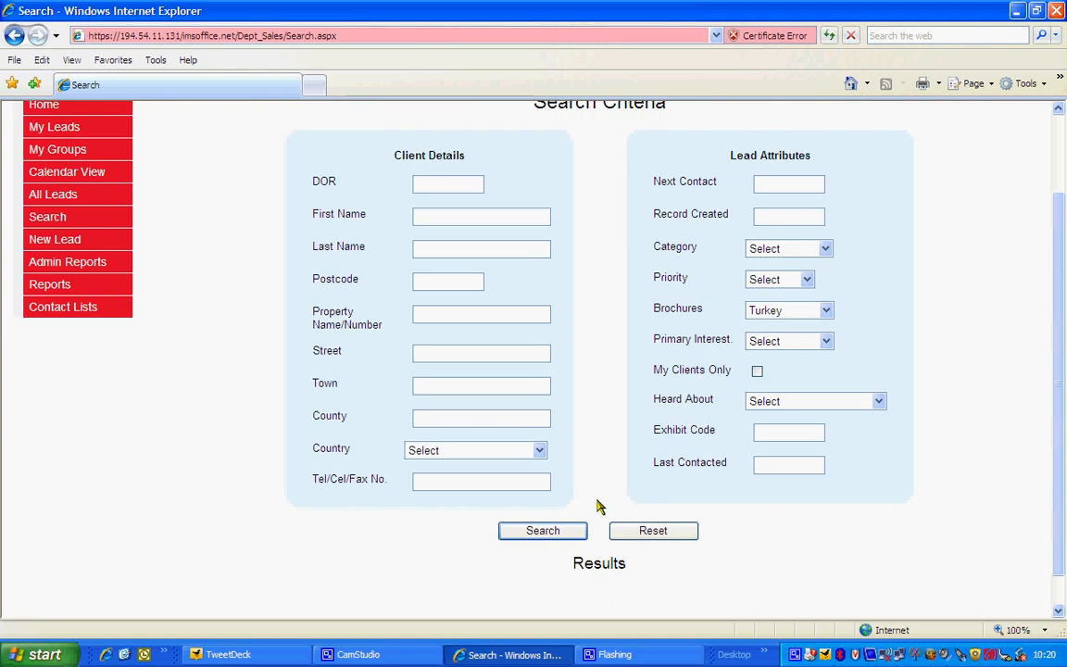
{"action": "left_click", "coordinate": [543, 530]}
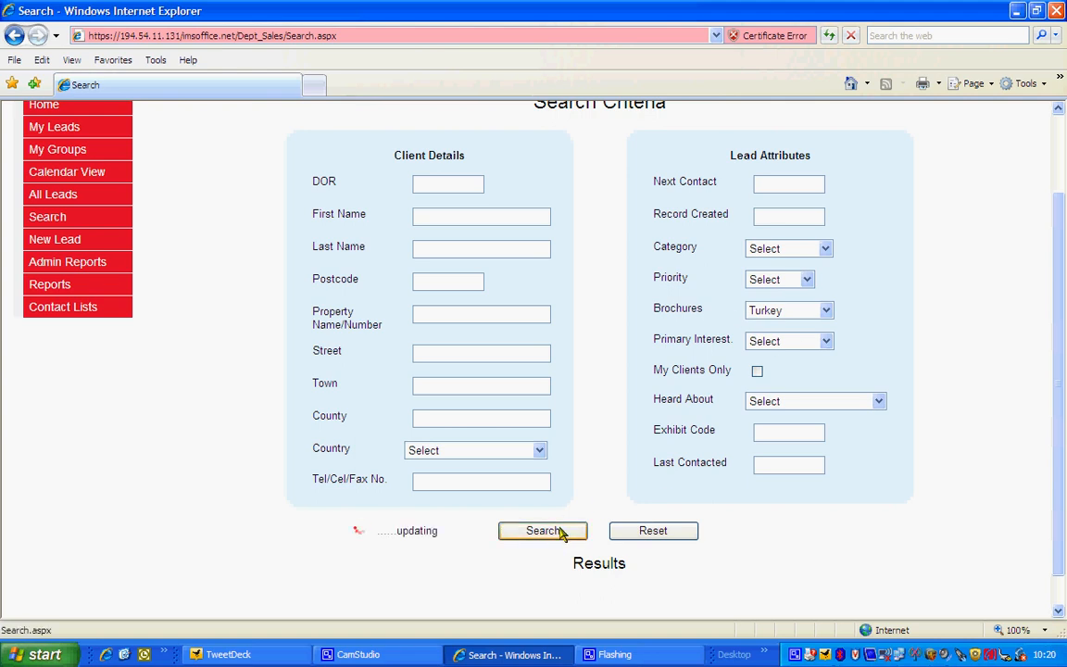
{"action": "left_click", "coordinate": [542, 530]}
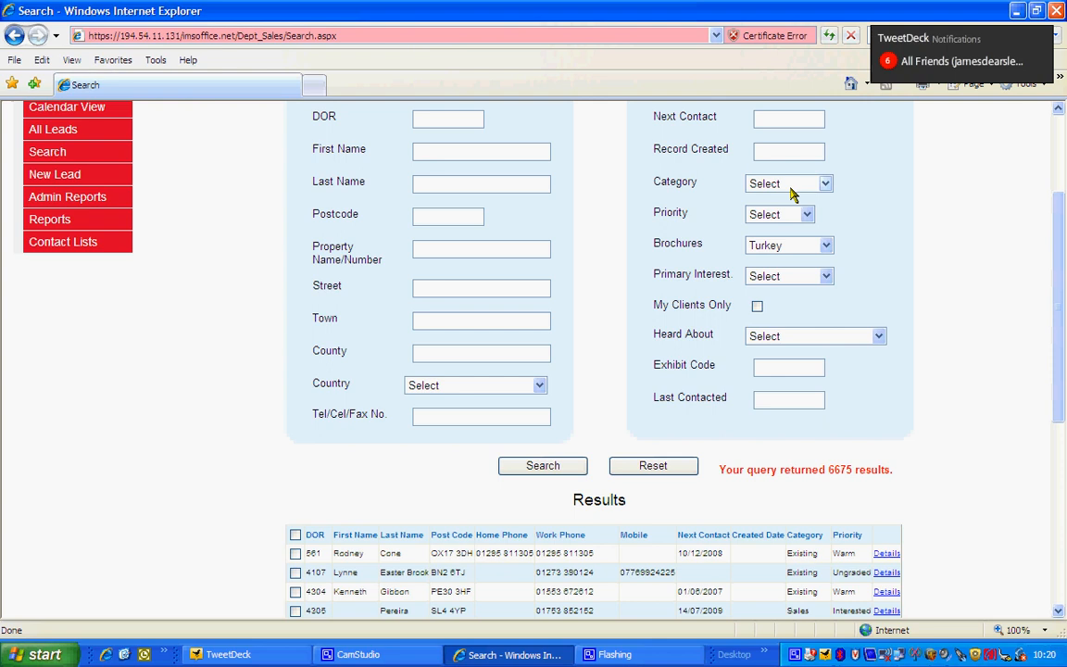
Step: Narrow to Hot priority (249 results), select all and add them to the Turkey leads group
{"action": "left_click", "coordinate": [778, 215]}
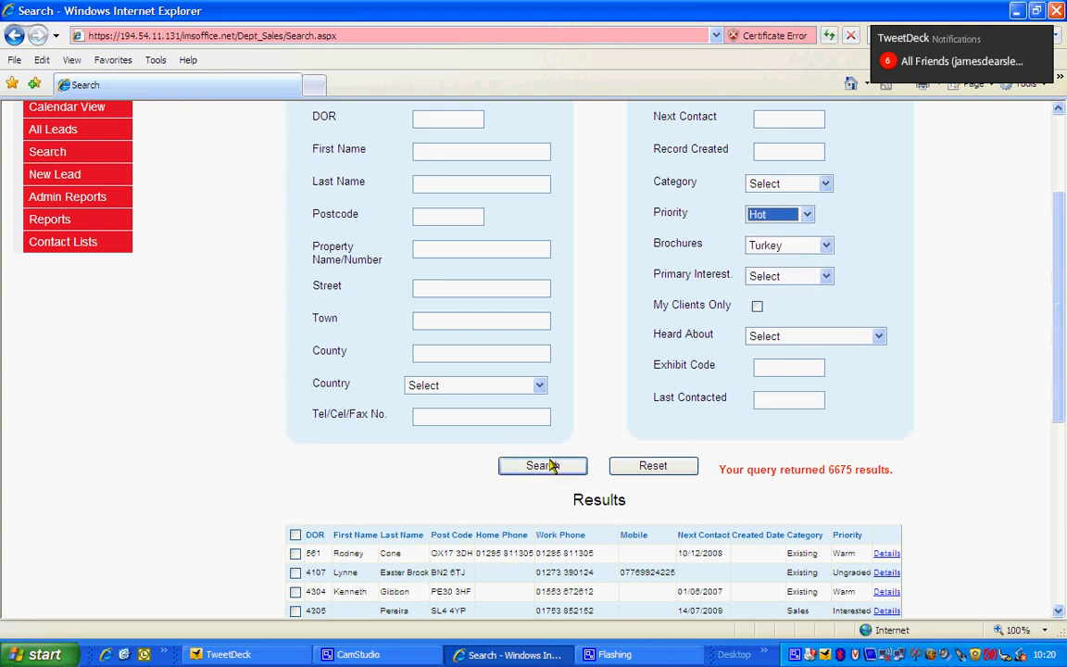
{"action": "left_click", "coordinate": [543, 465]}
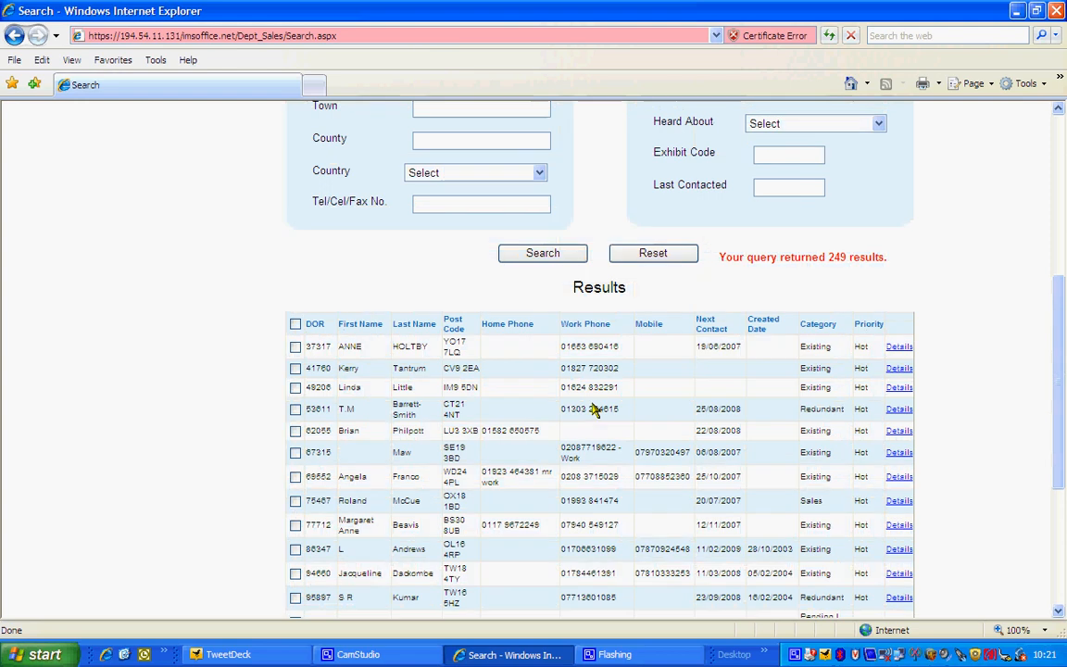
{"action": "scroll", "scroll_direction": "up", "scroll_amount": 3}
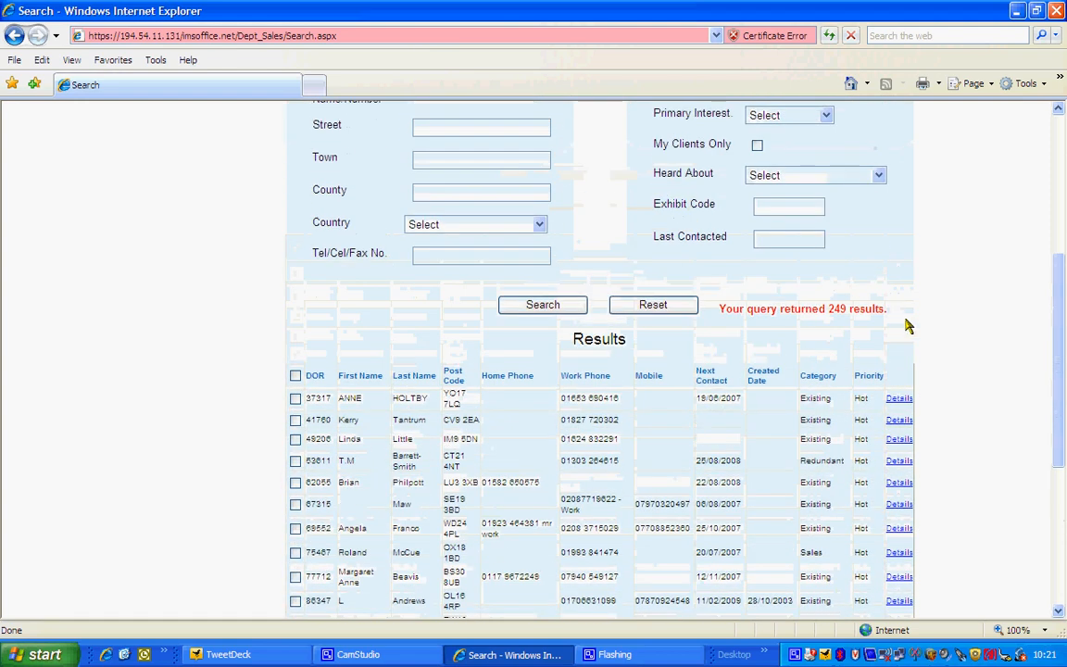
{"action": "scroll", "scroll_direction": "down", "scroll_amount": 3}
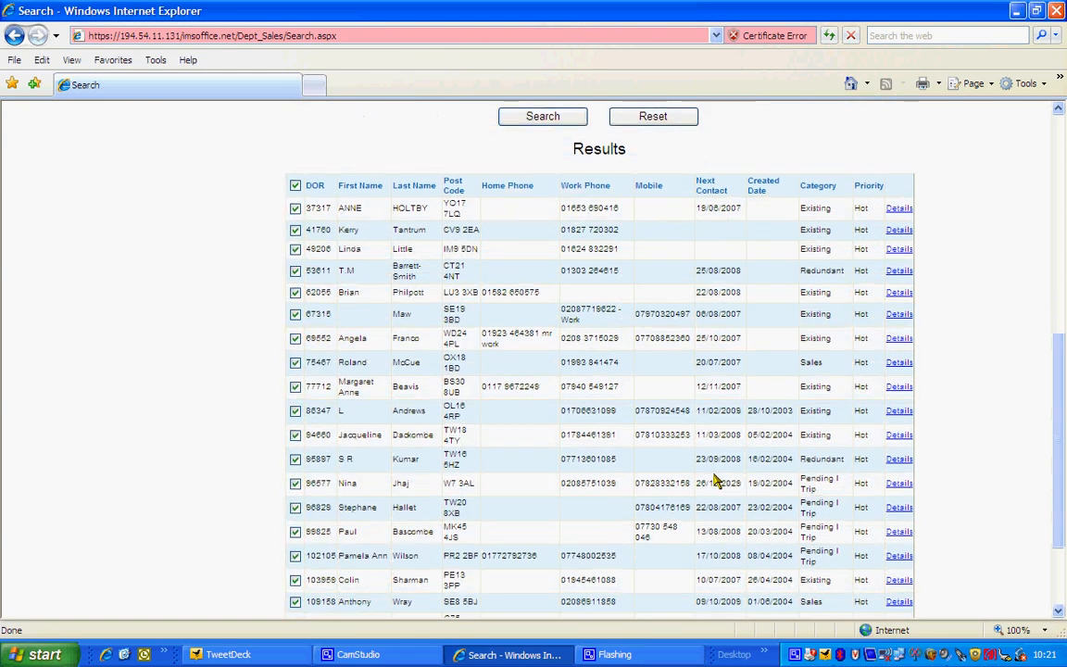
{"action": "scroll", "scroll_direction": "down", "scroll_amount": 3}
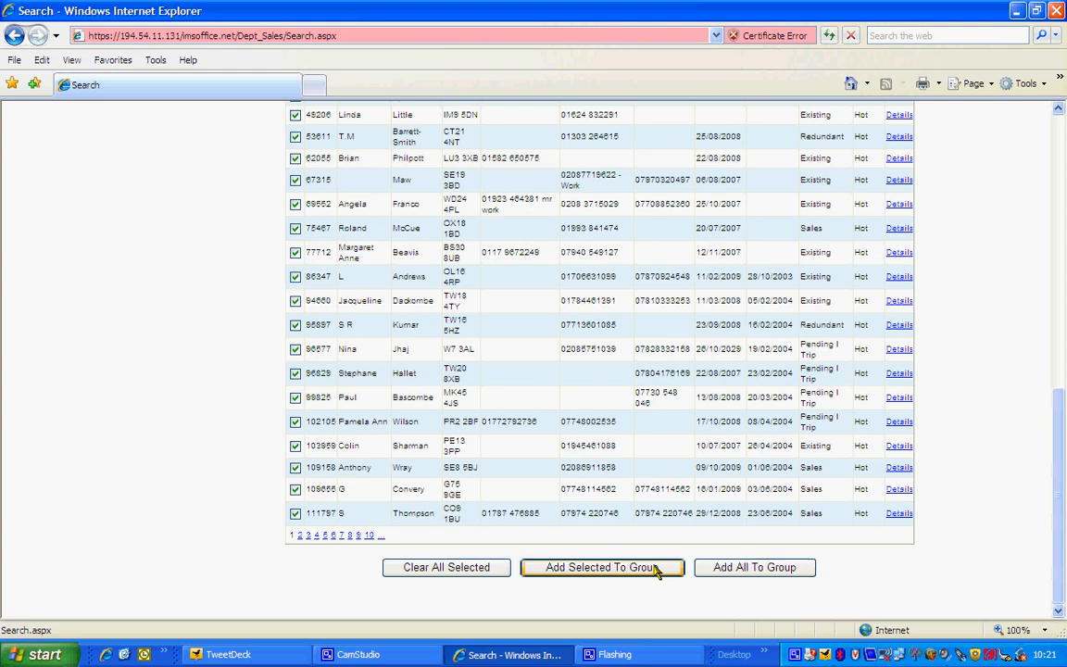
{"action": "left_click", "coordinate": [601, 567]}
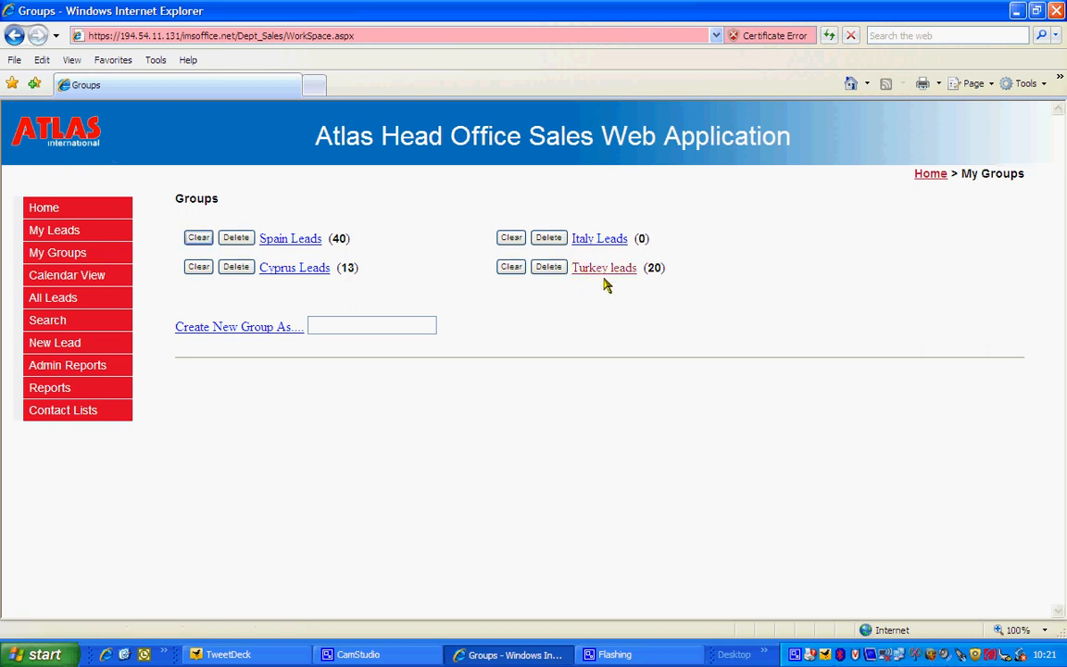
Step: List the 20 Turkey leads group members, then switch to the Calendar View of due communications
{"action": "left_click", "coordinate": [604, 267]}
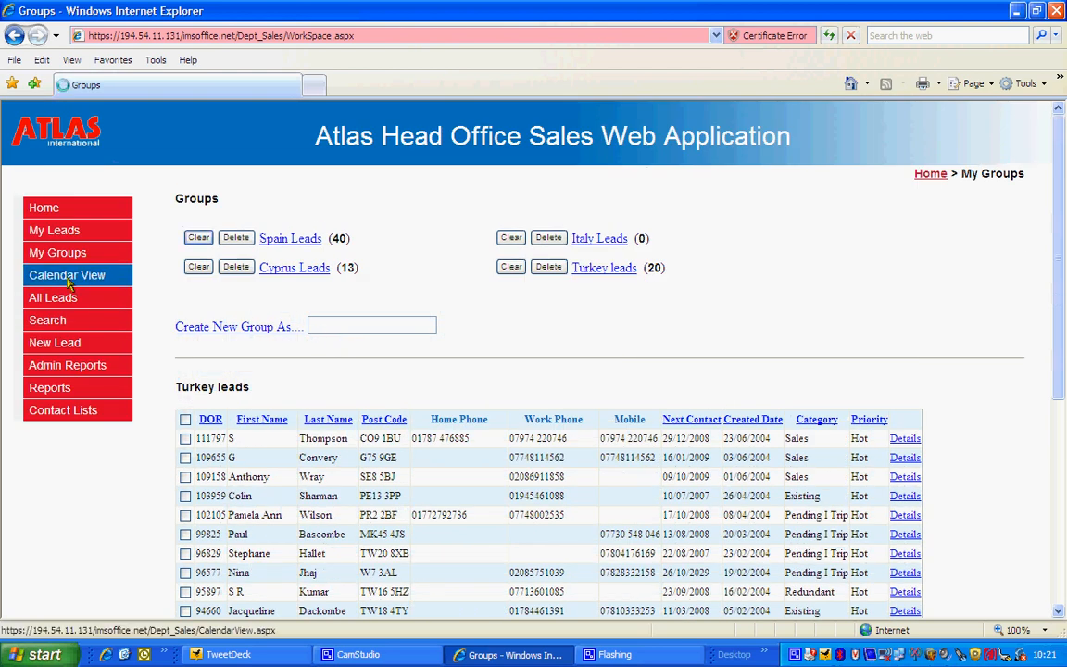
{"action": "left_click", "coordinate": [66, 274]}
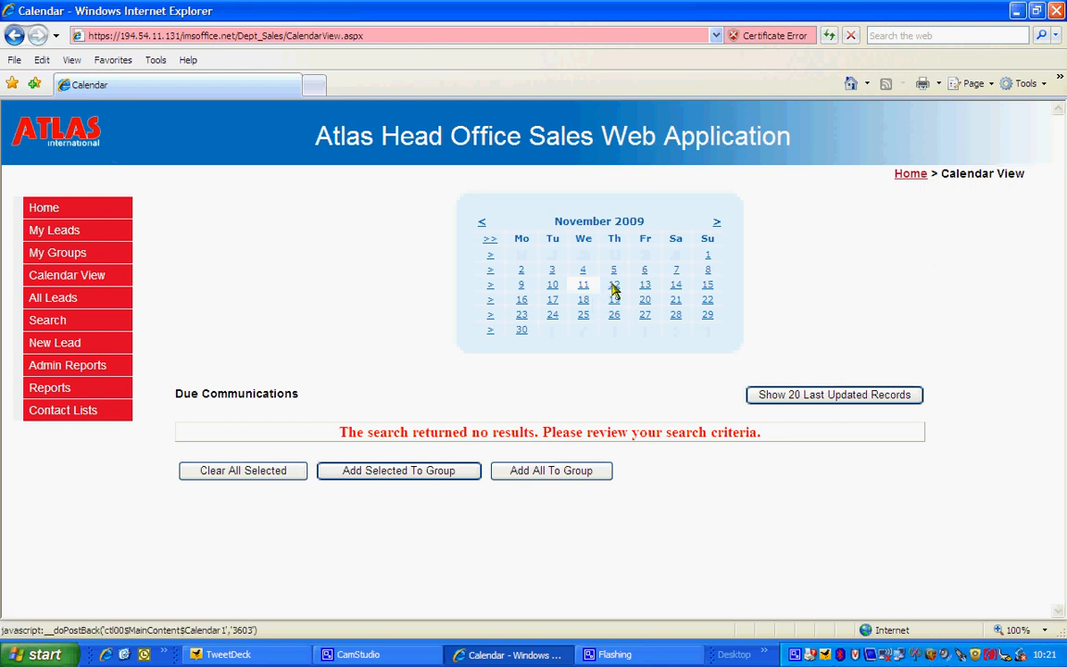
{"action": "mouse_move", "coordinate": [615, 286]}
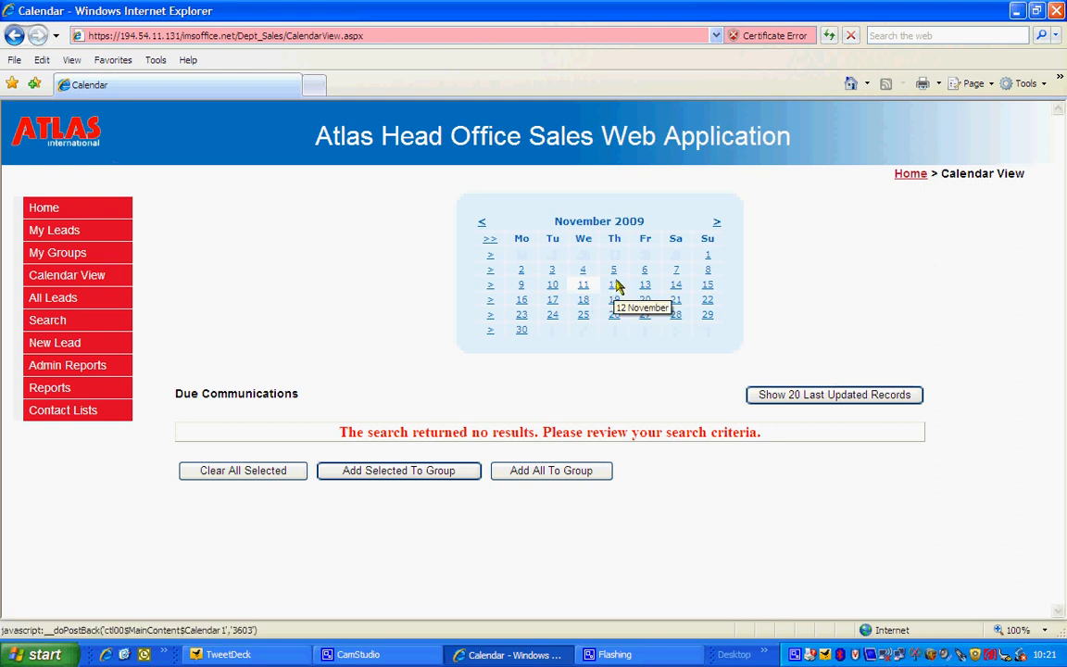
{"action": "left_click", "coordinate": [715, 223]}
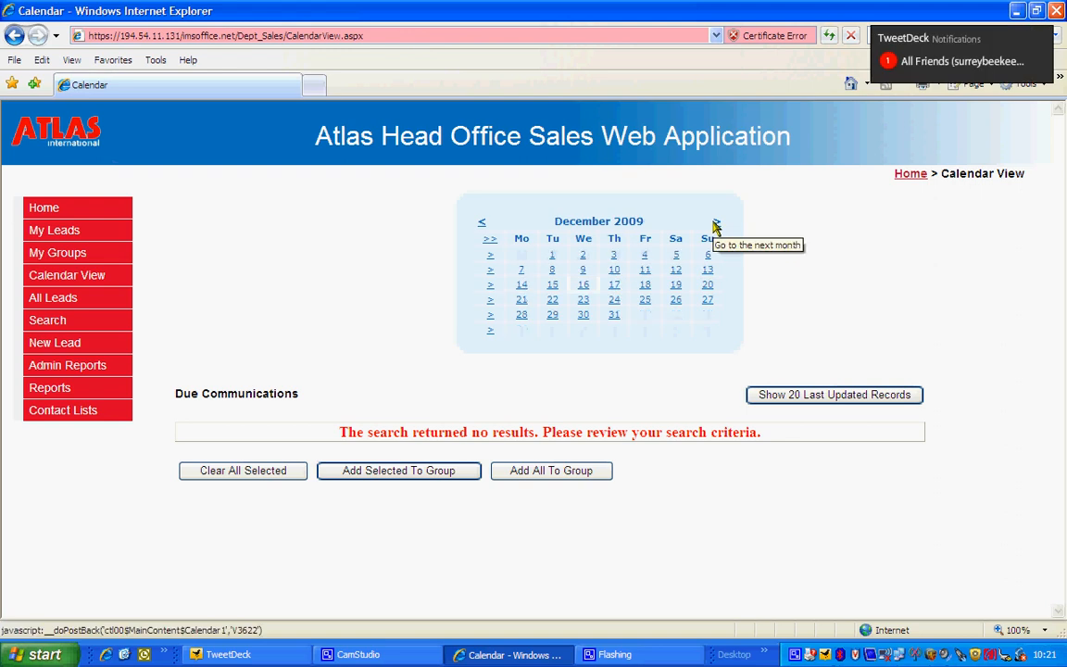
{"action": "mouse_move", "coordinate": [645, 269]}
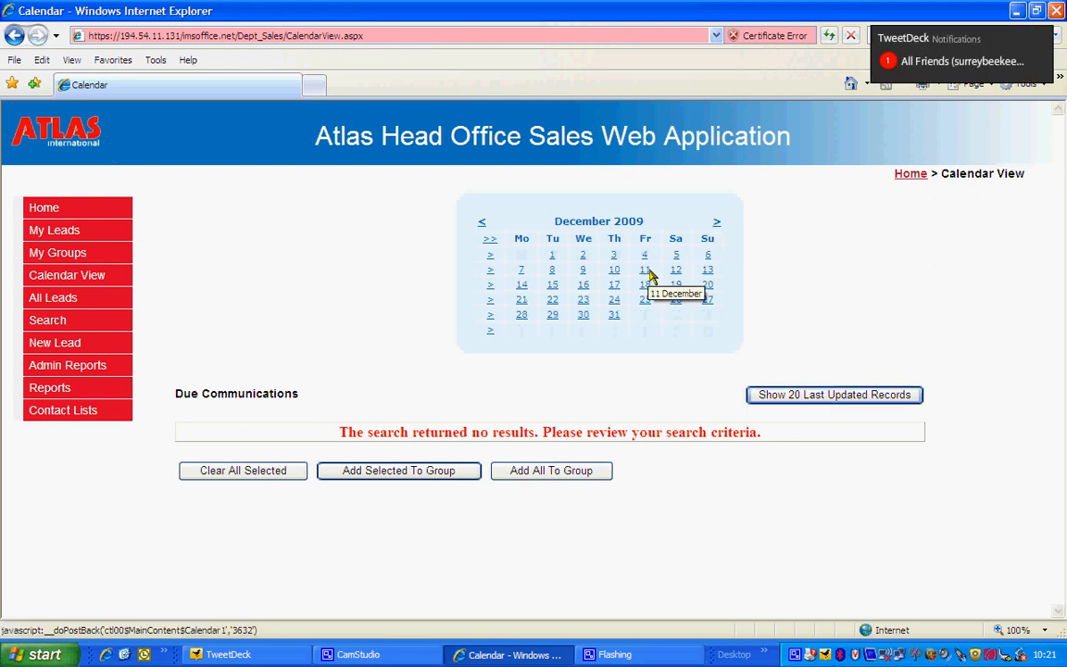
{"action": "left_click", "coordinate": [645, 271]}
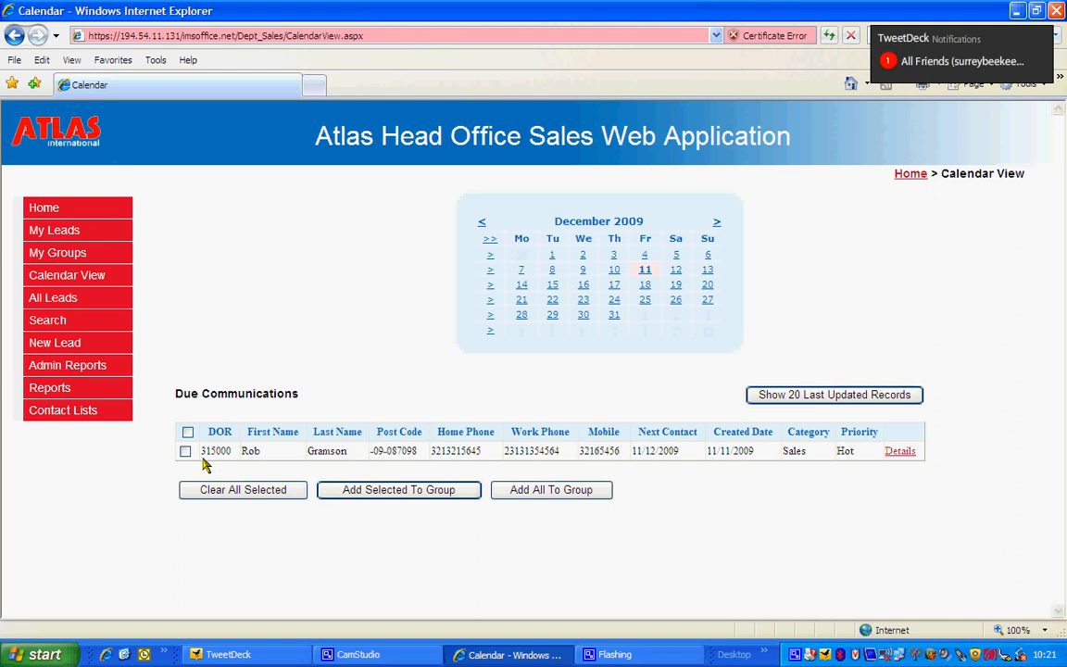
{"action": "mouse_move", "coordinate": [639, 322]}
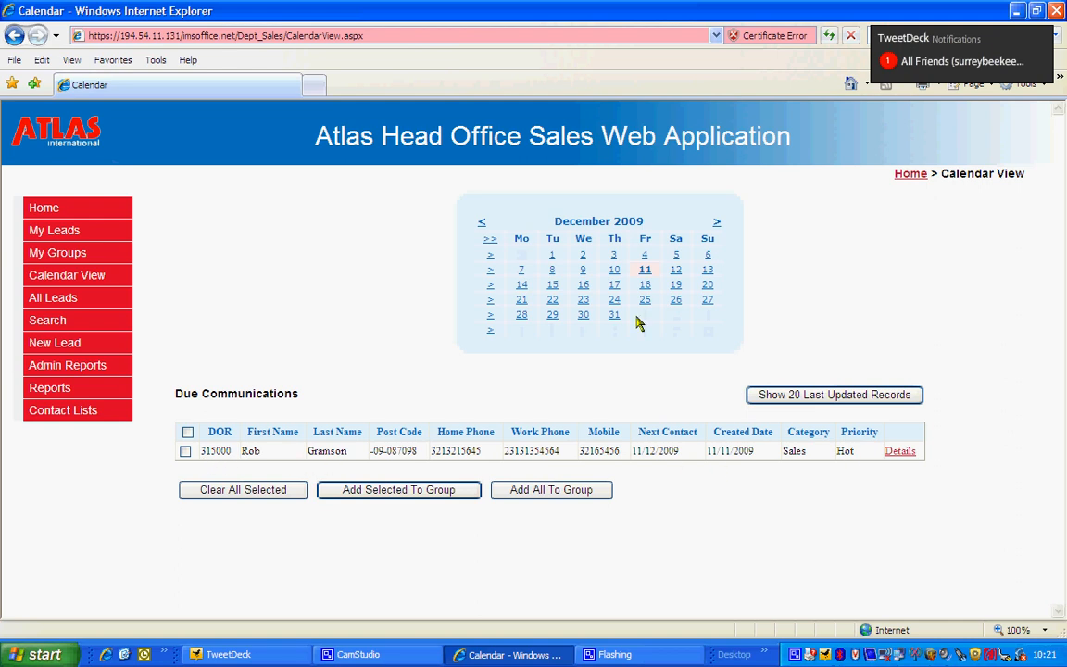
{"action": "mouse_move", "coordinate": [482, 222]}
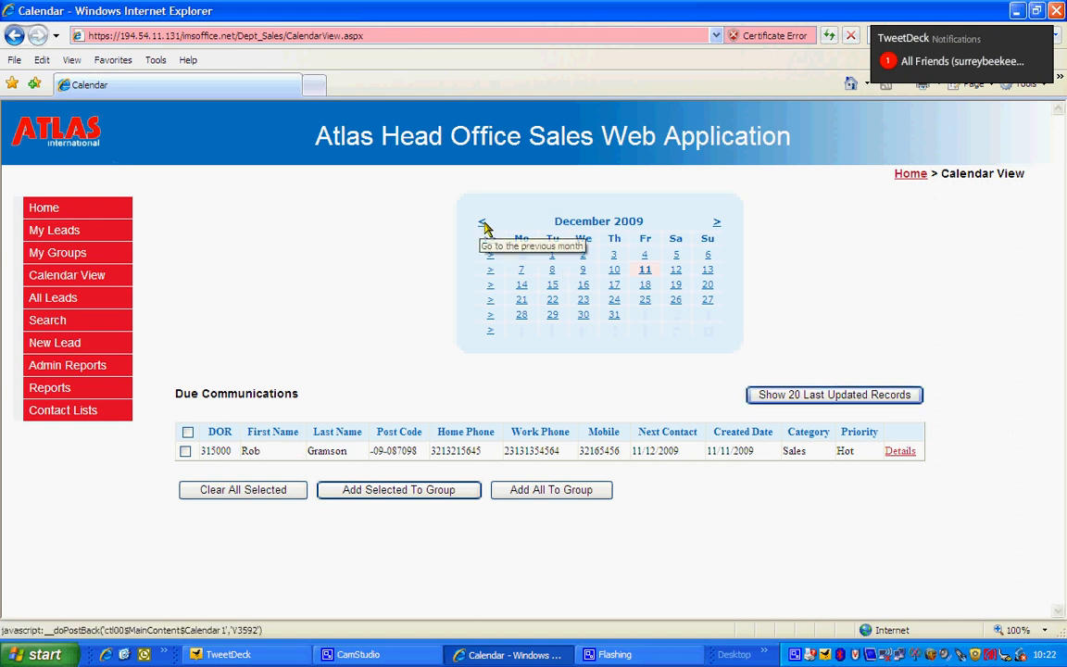
Step: Return to November 2009, confirm 12 November has no due communications, and go Home
{"action": "left_click", "coordinate": [482, 222]}
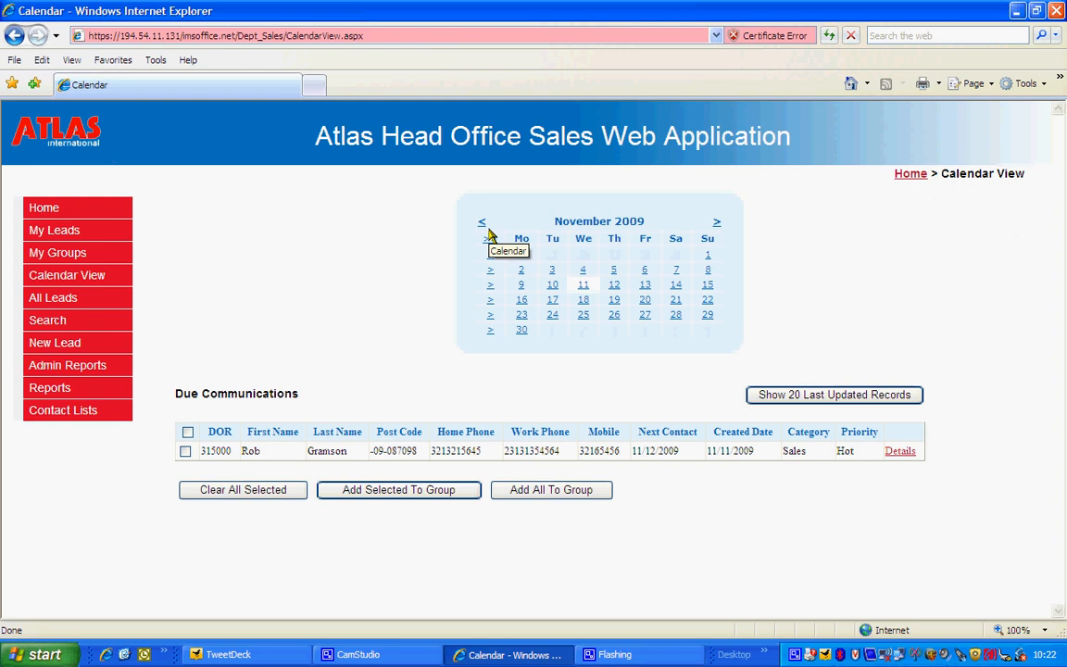
{"action": "mouse_move", "coordinate": [345, 445]}
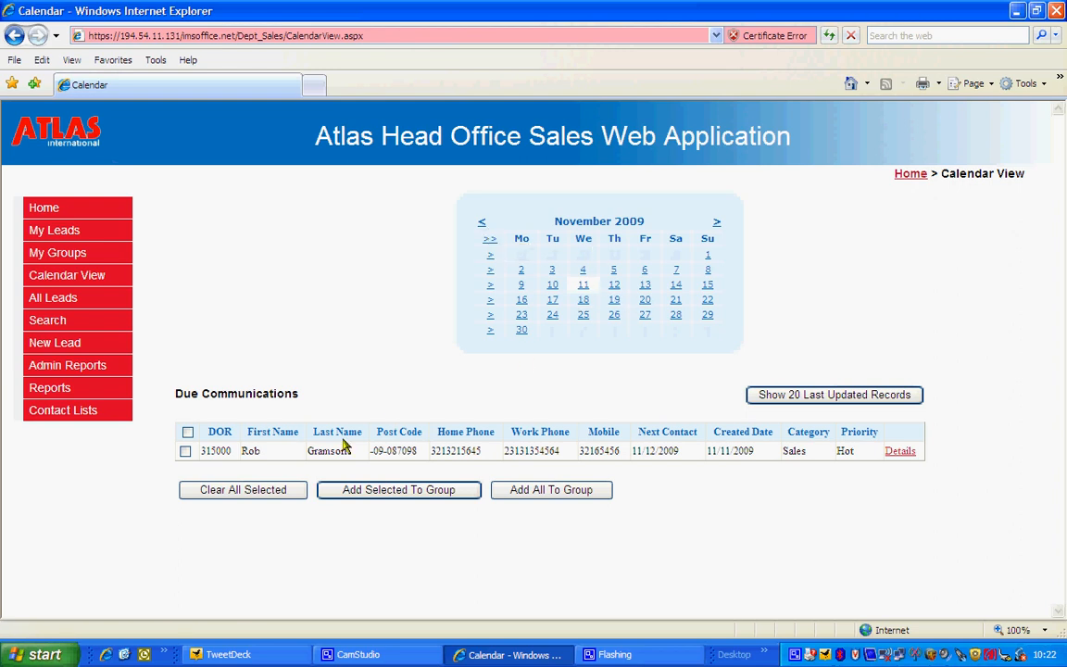
{"action": "mouse_move", "coordinate": [615, 285]}
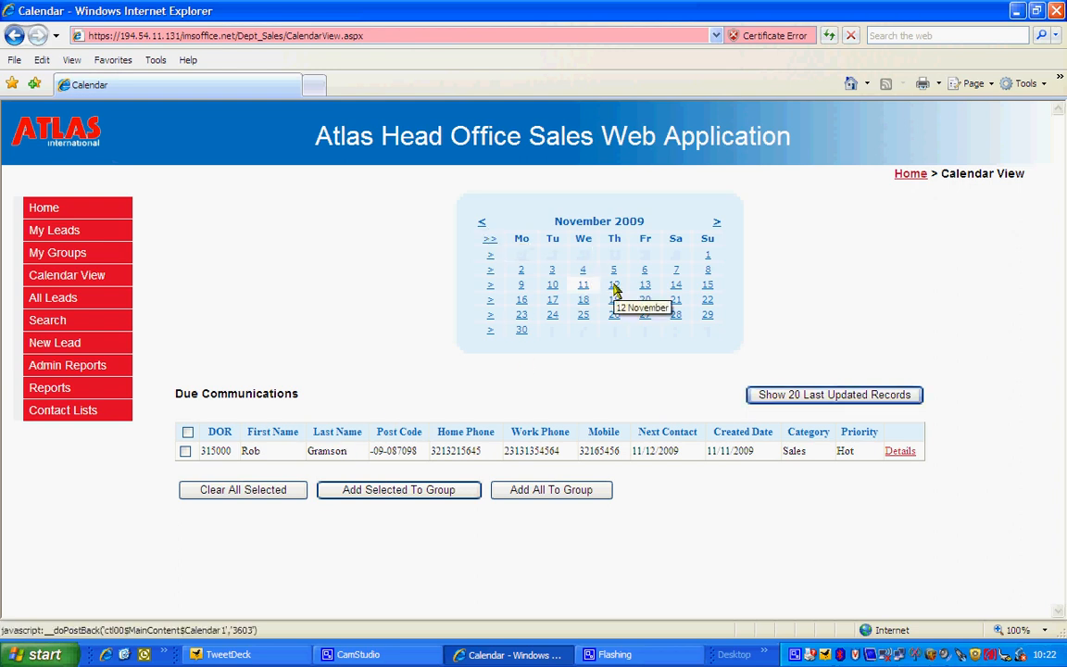
{"action": "left_click", "coordinate": [615, 286]}
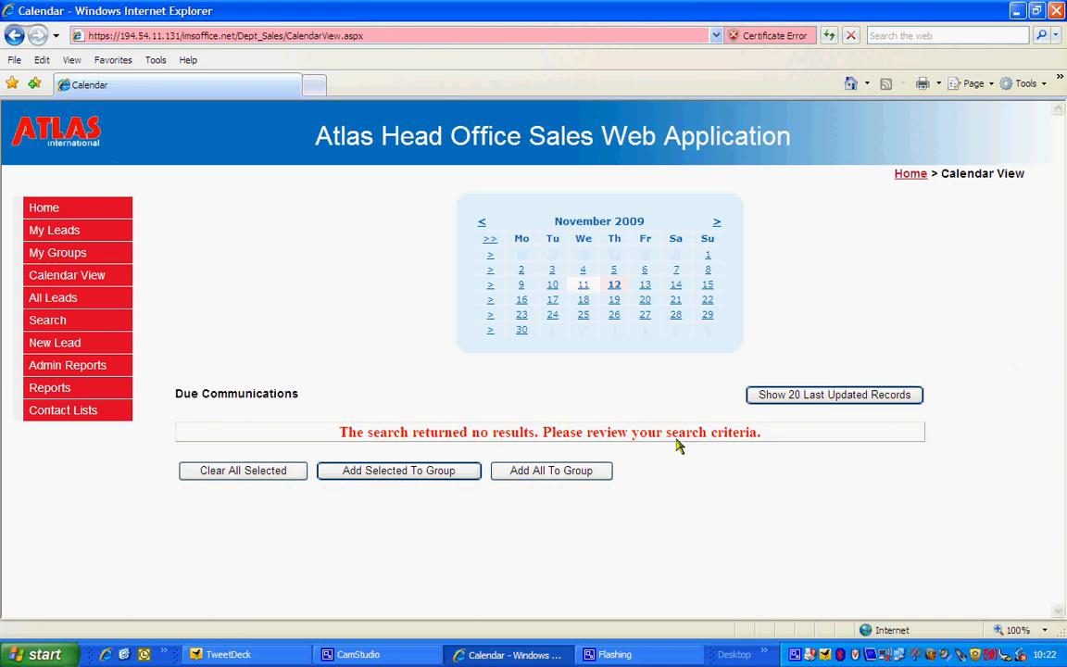
{"action": "mouse_move", "coordinate": [786, 438]}
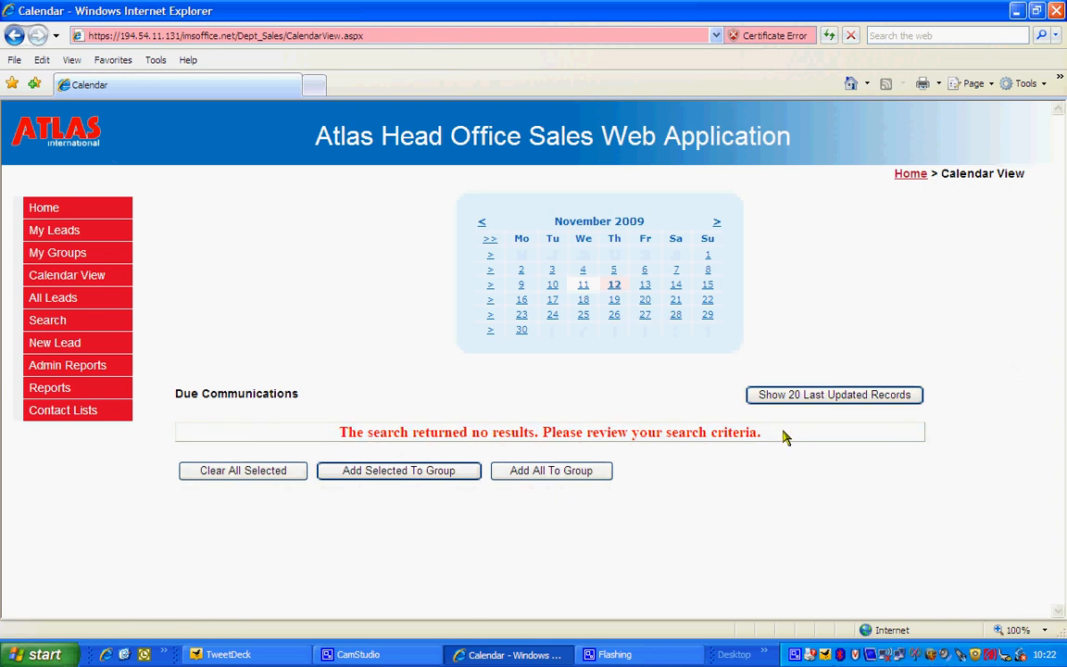
{"action": "mouse_move", "coordinate": [526, 411]}
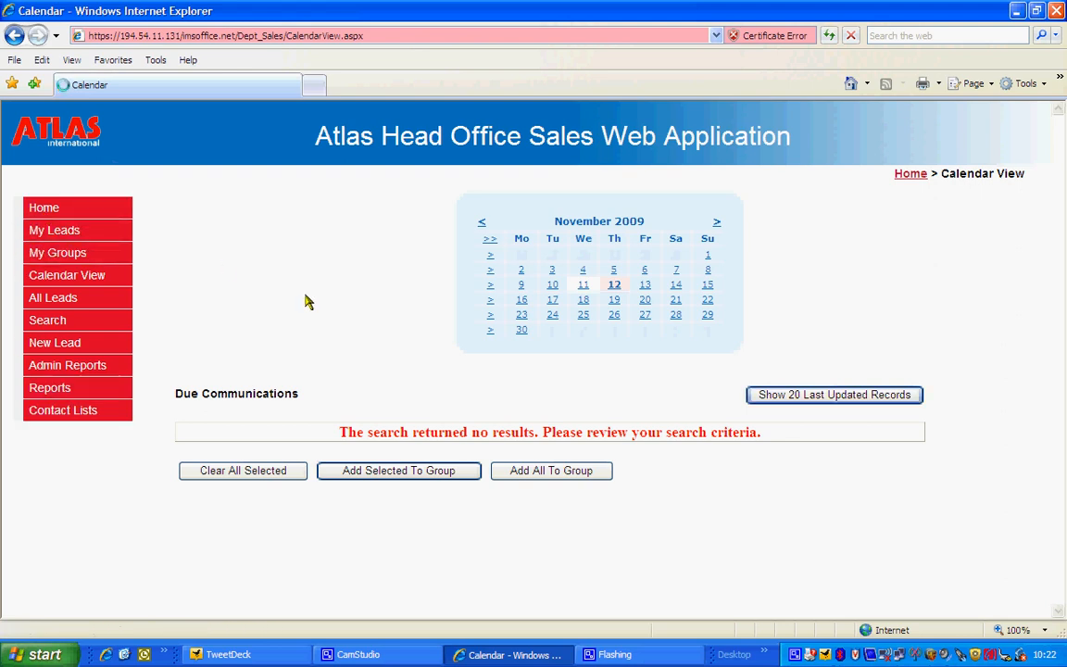
{"action": "left_click", "coordinate": [44, 208]}
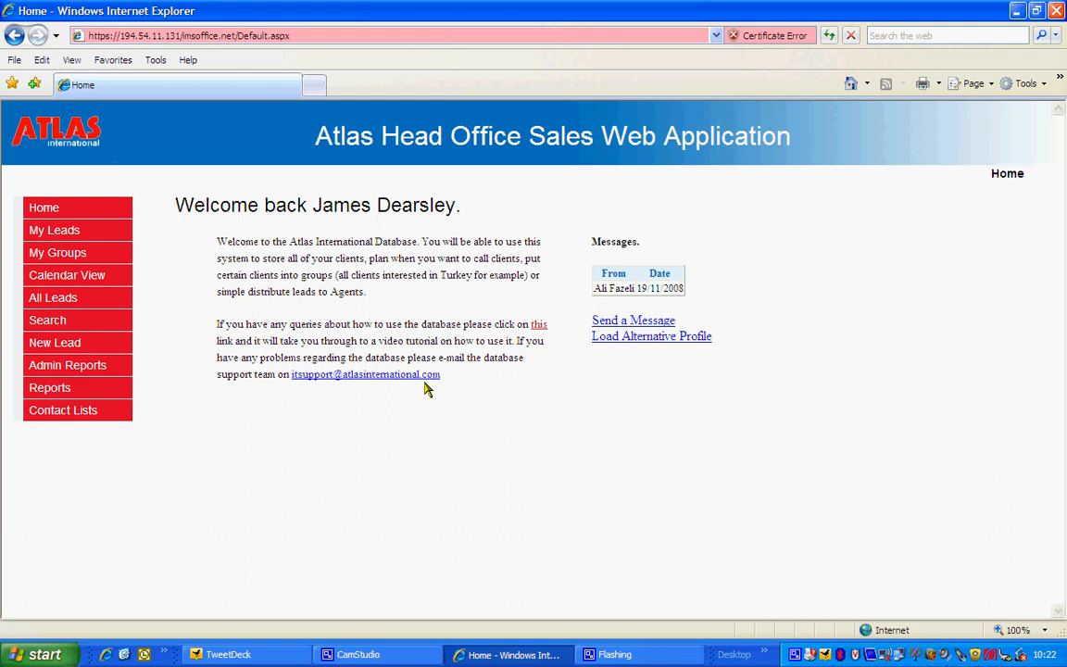
{"action": "mouse_move", "coordinate": [420, 402]}
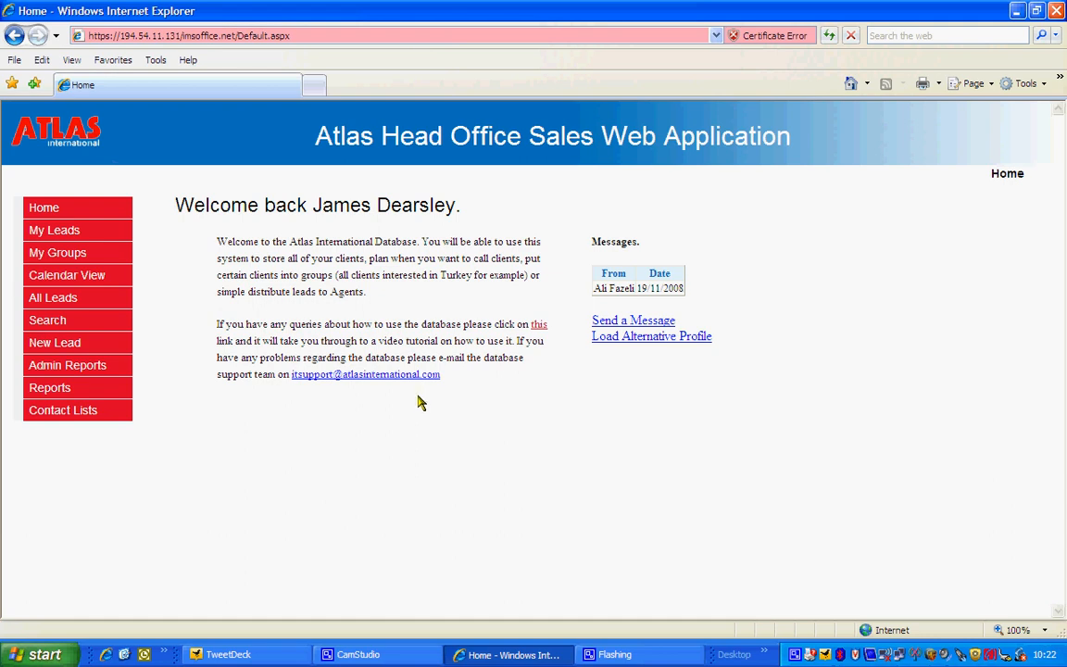
Step: Stay on the James Dearsley welcome page after the lead and calendar checks
{"action": "left_click", "coordinate": [374, 654]}
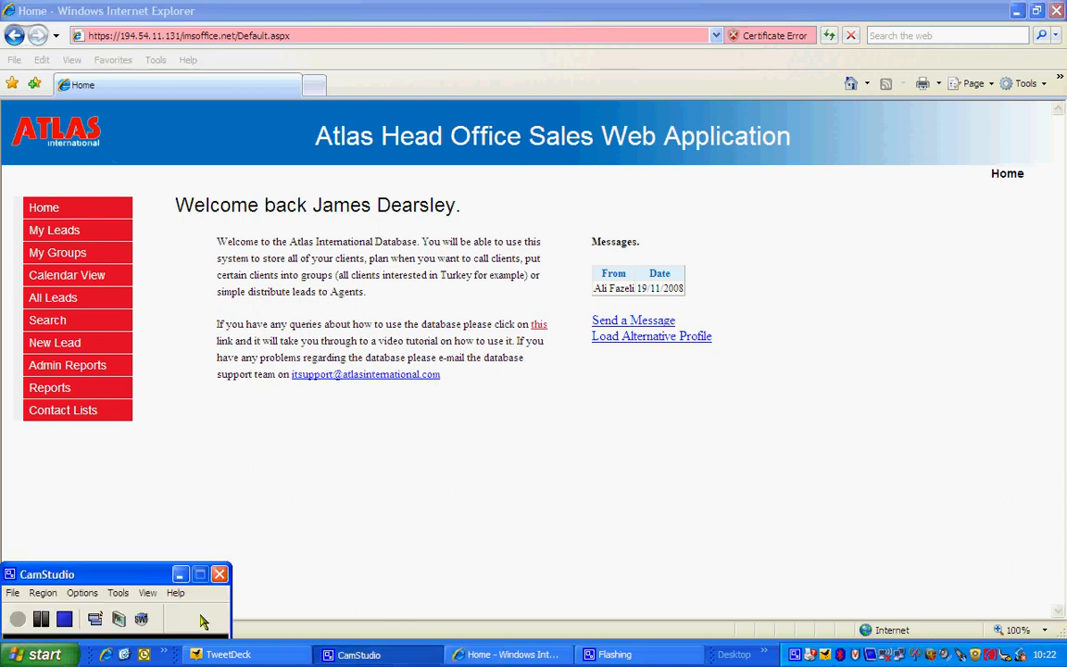